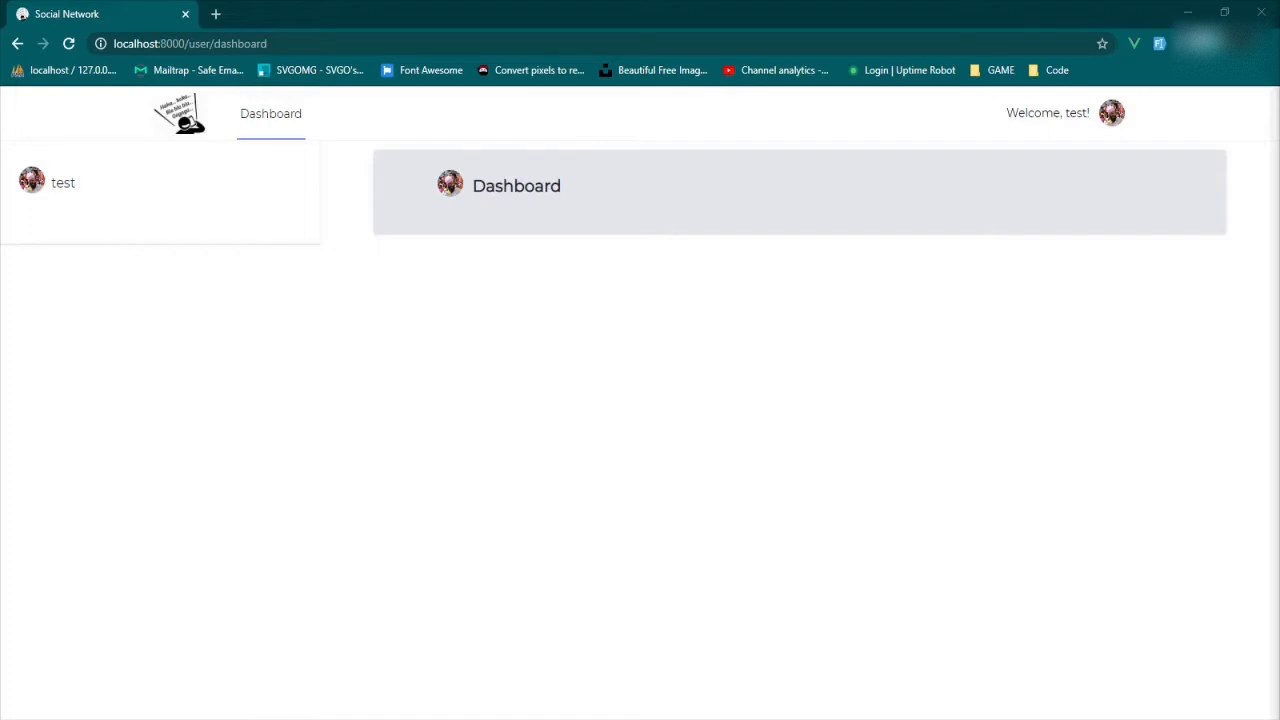
mouse_move(212, 108)
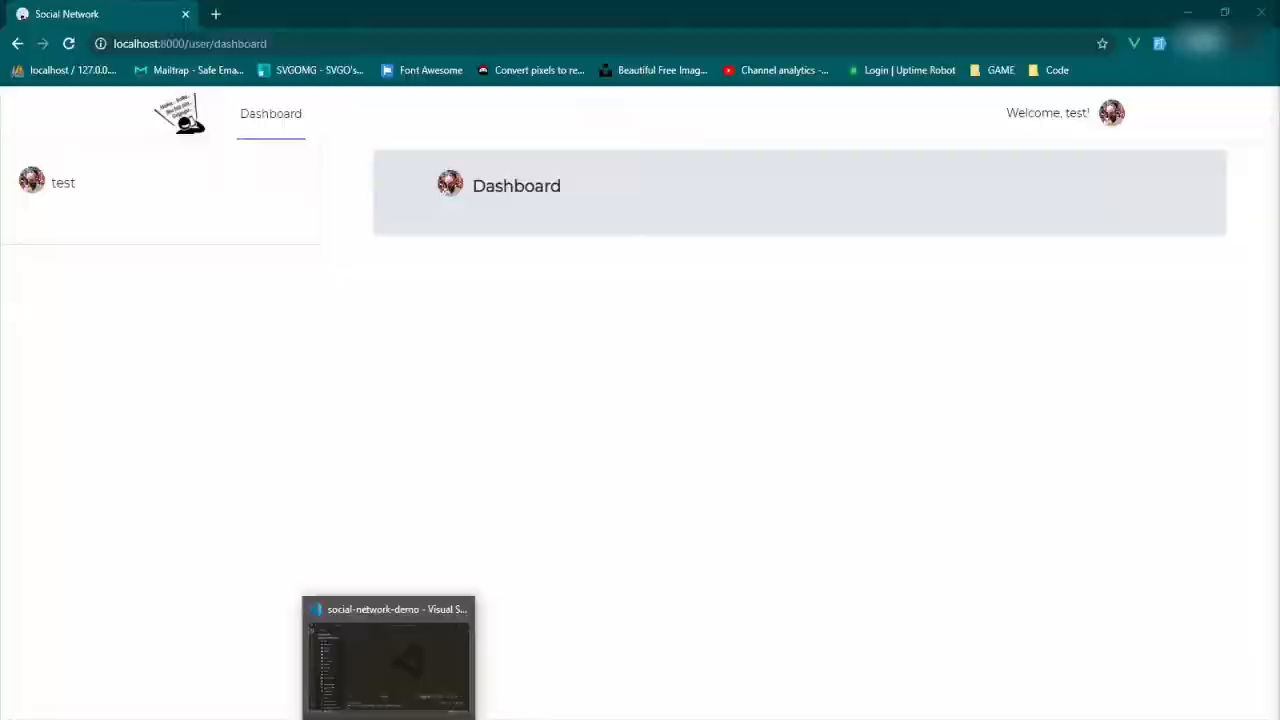
- Switch to the web.php routes file and add a blank line after the dashboard route
click(388, 656)
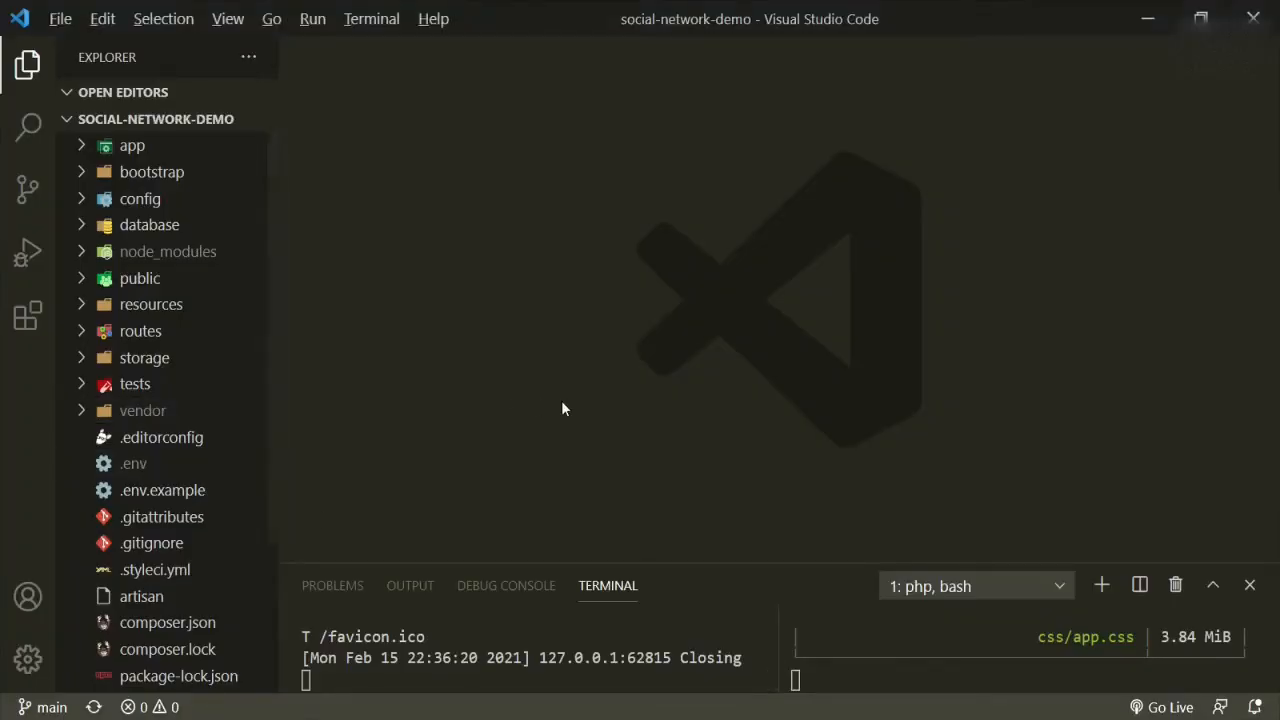
key(ctrl+p)
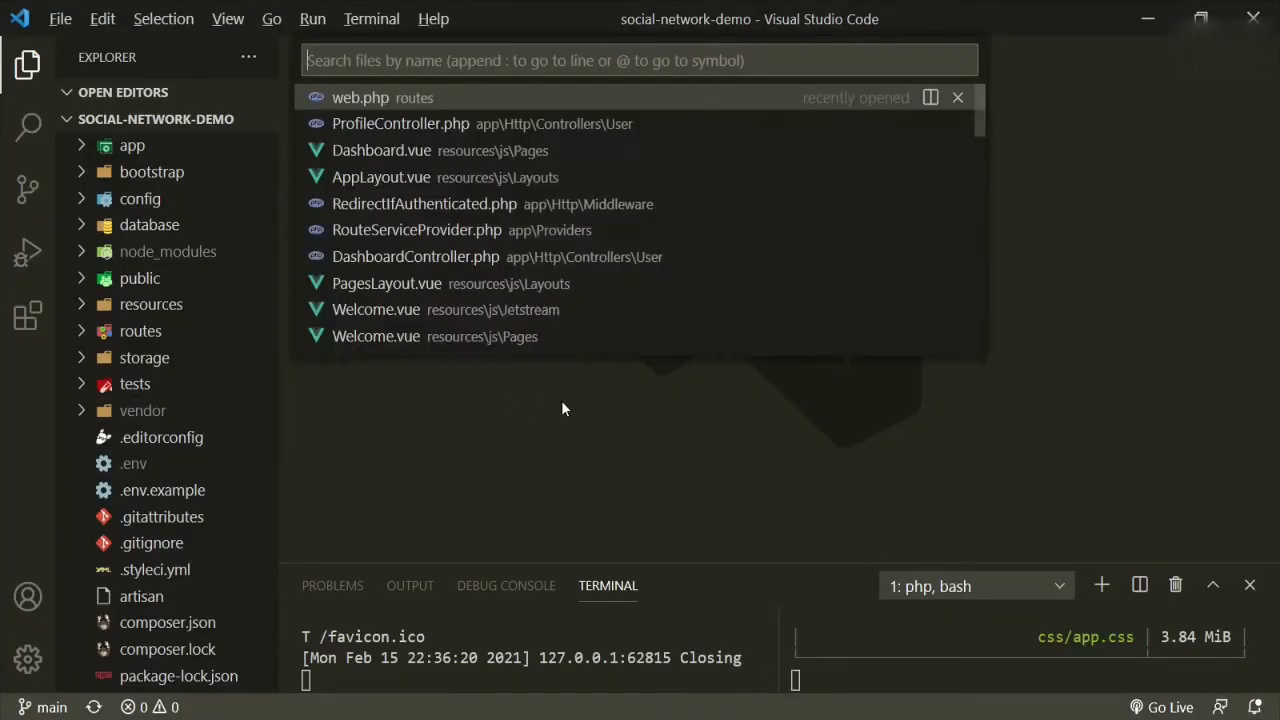
click(360, 96)
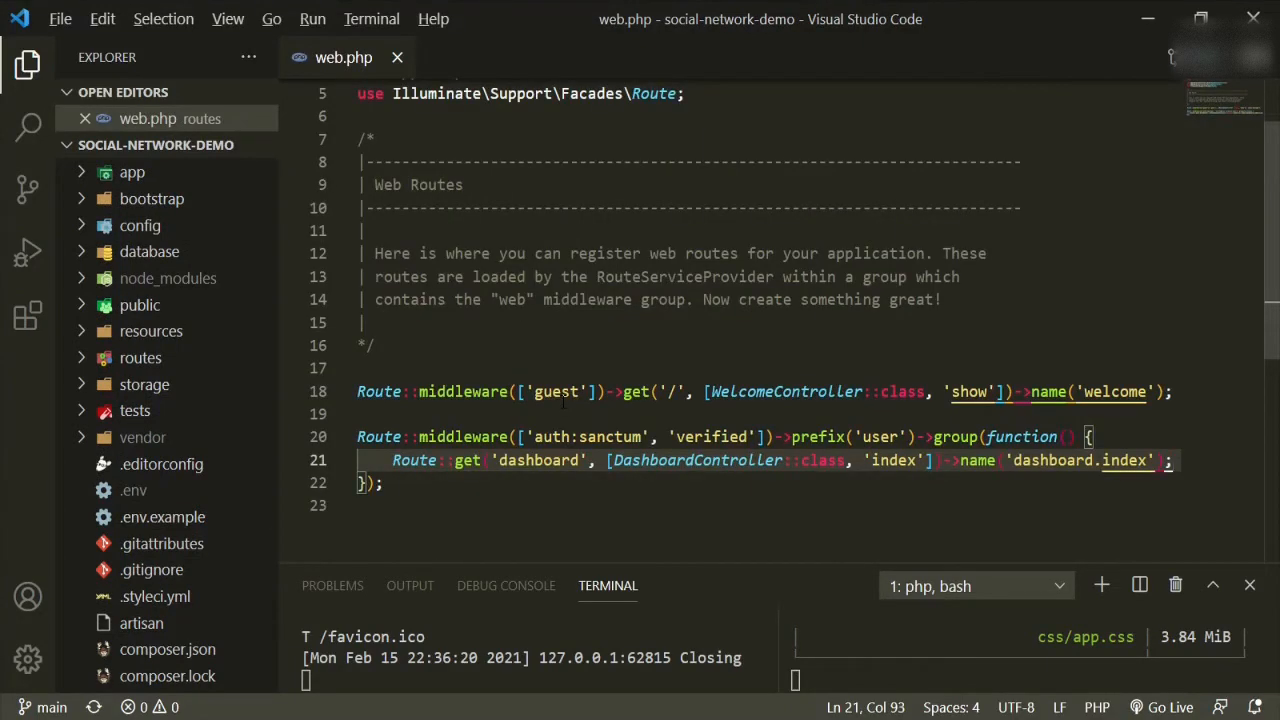
key(Enter)
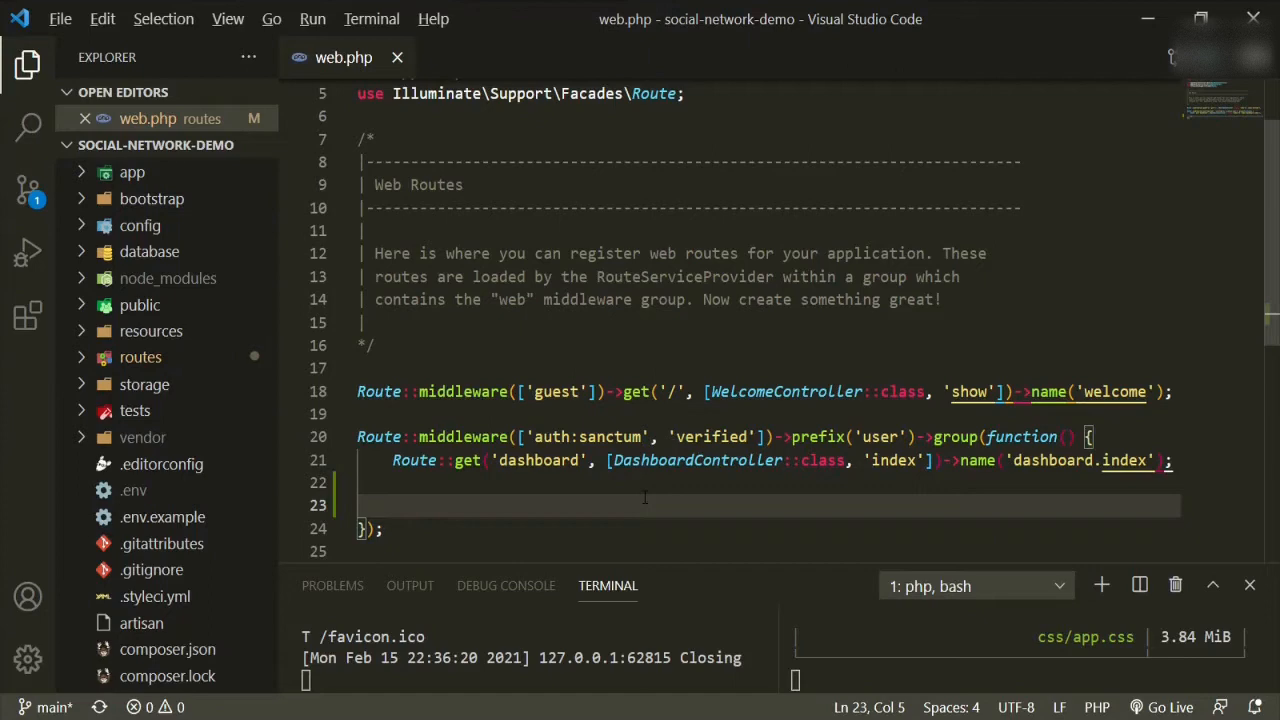
- Write Route::get('profile', [ProfileController::class, 'show'])->name('profiles.show'); in the user group
text(Route::get()
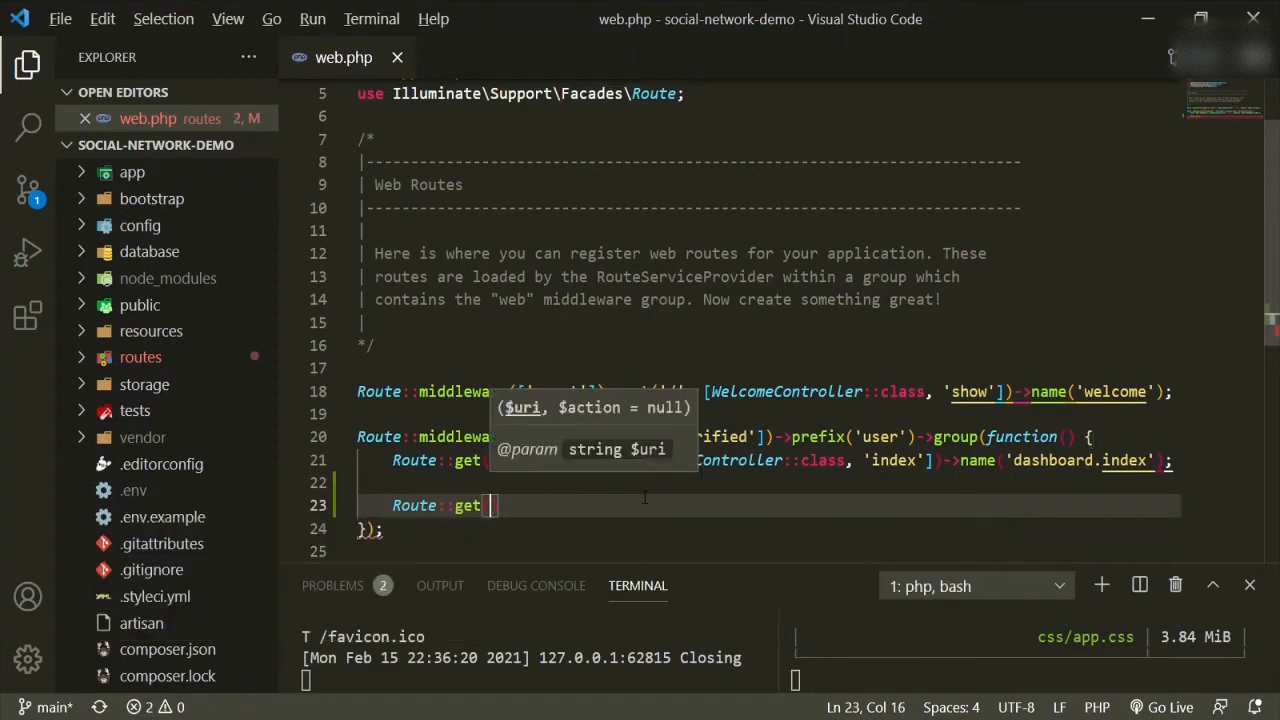
text('profile',)
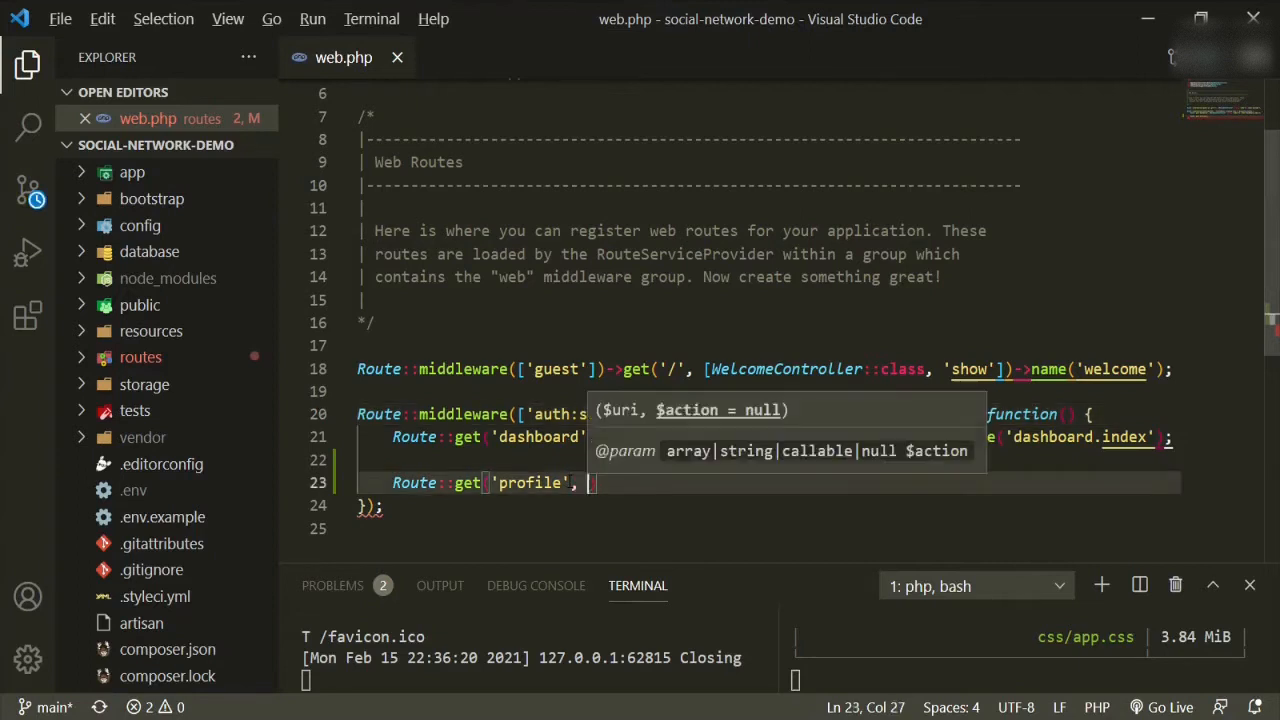
text([)
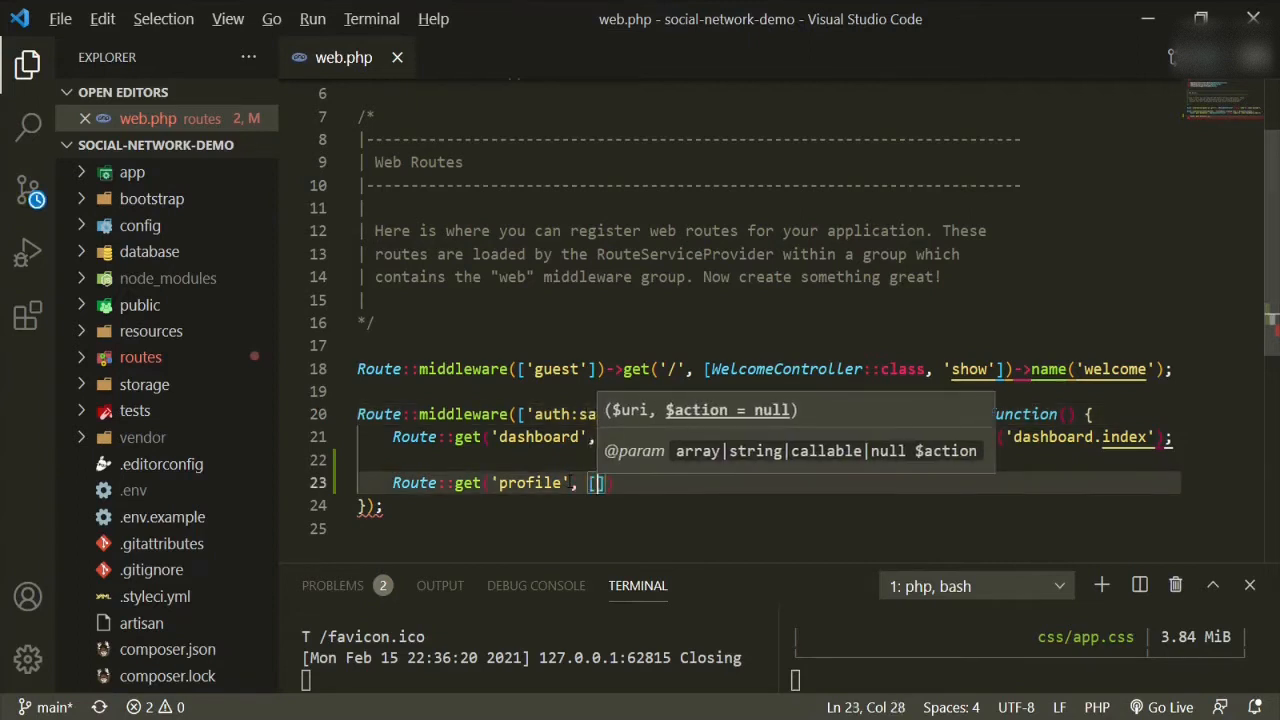
text(')
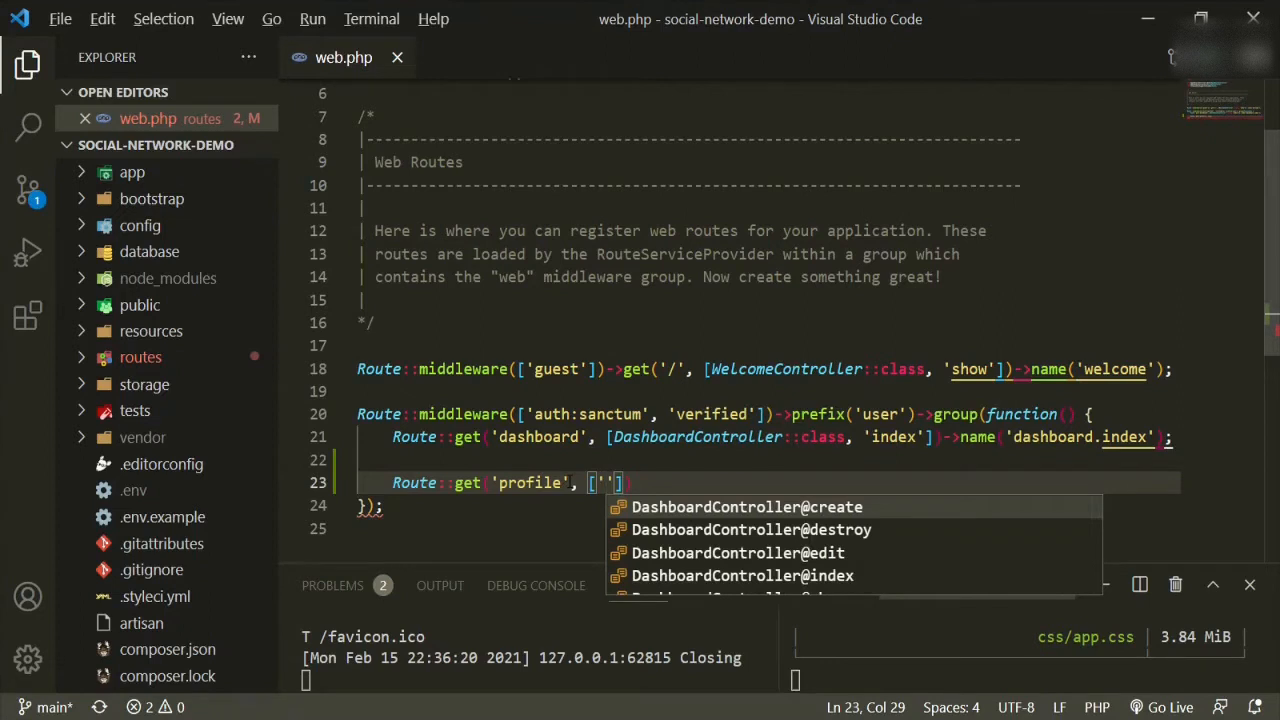
text(Pro)
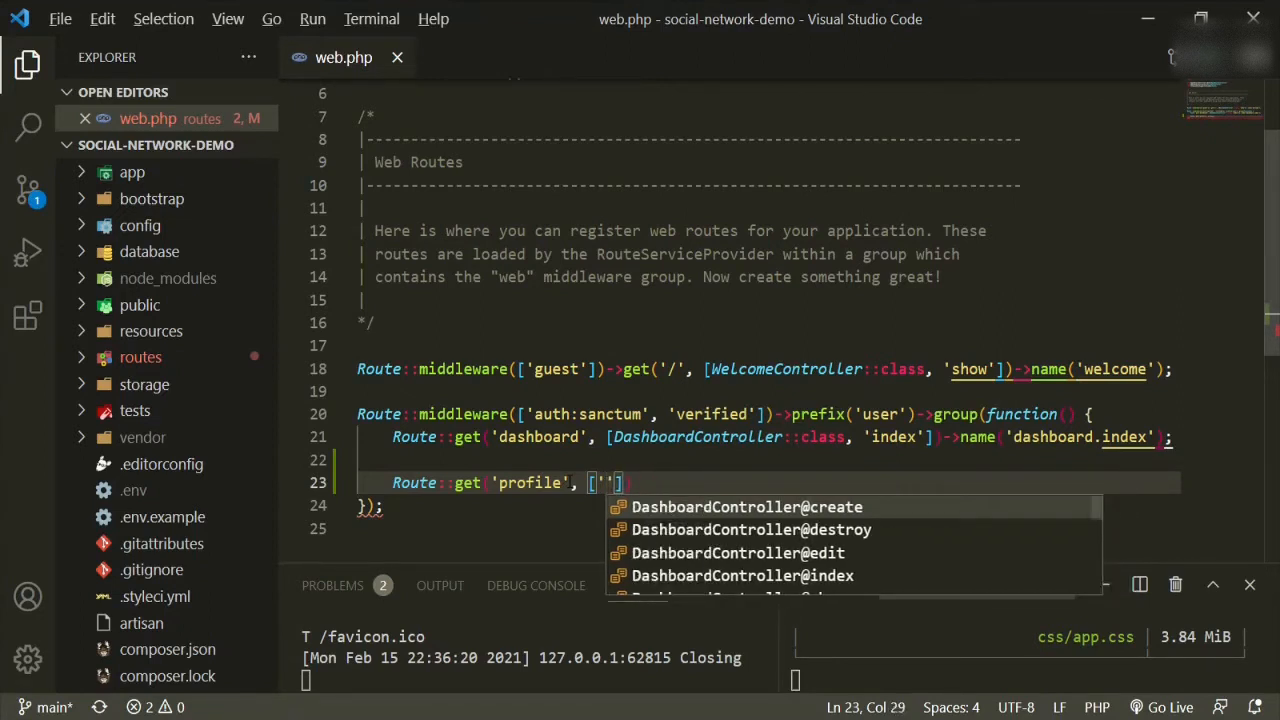
text(prof)
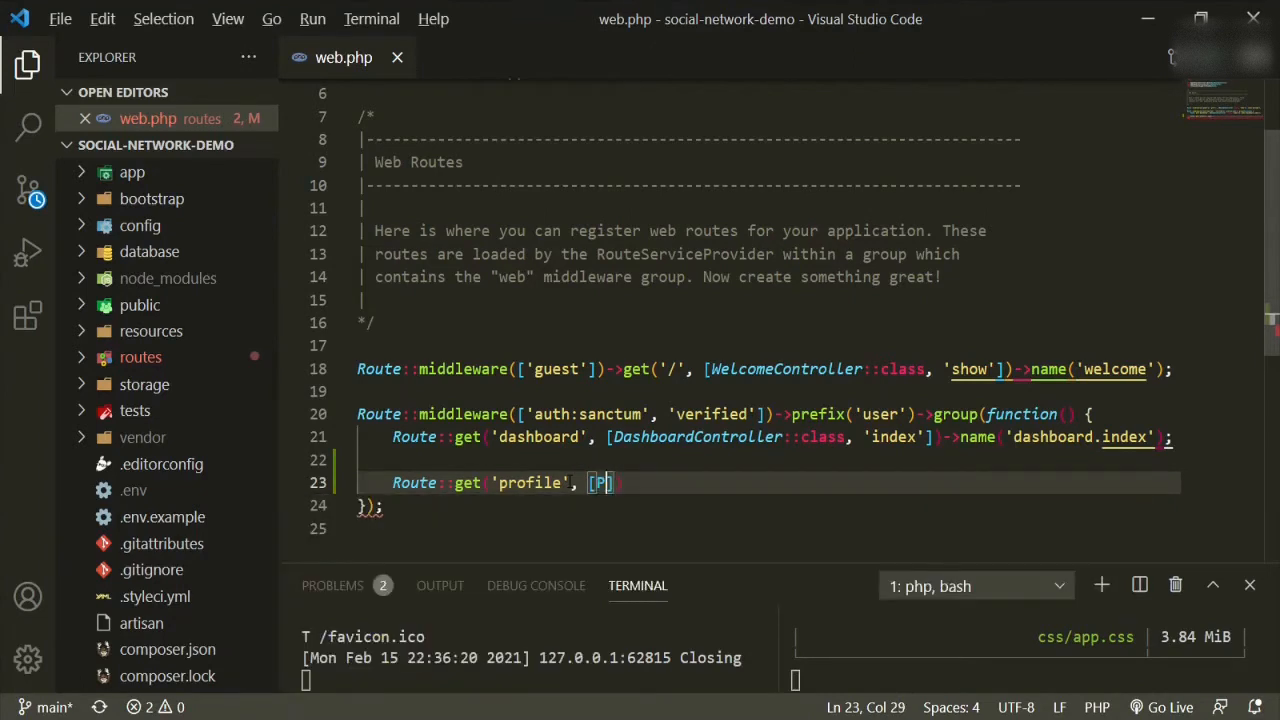
text(rofileController)
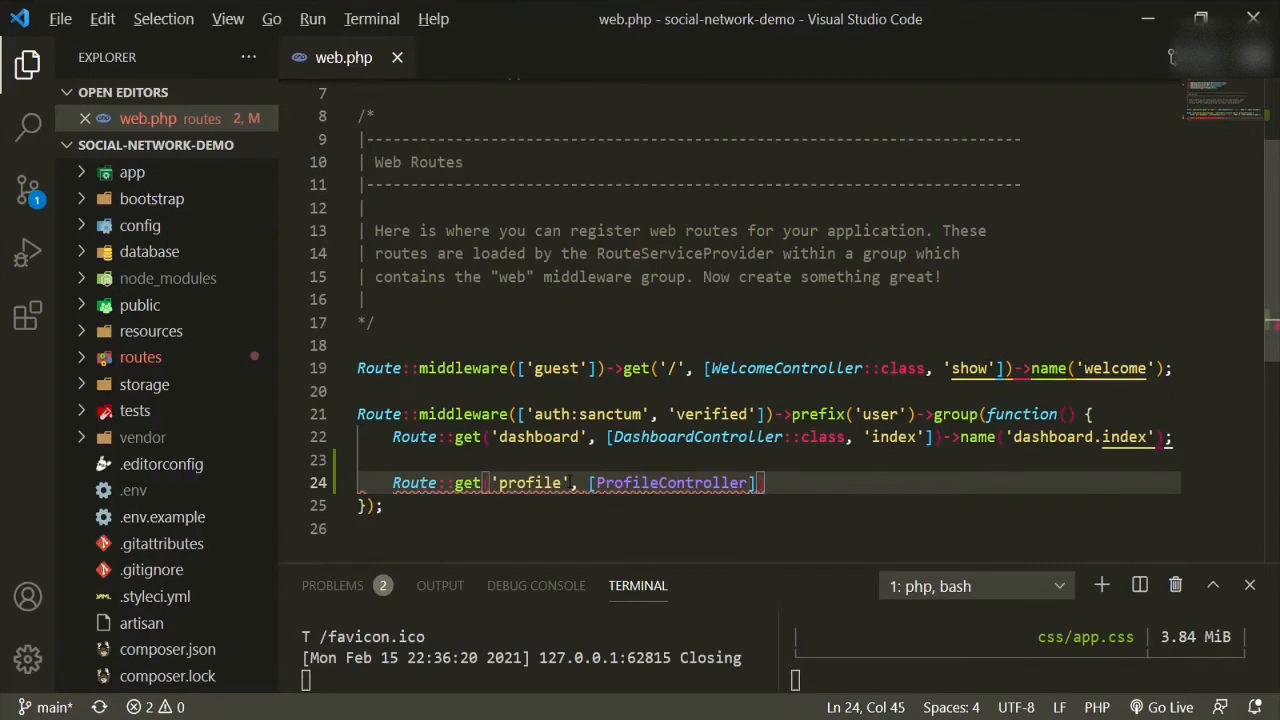
text(::class,)
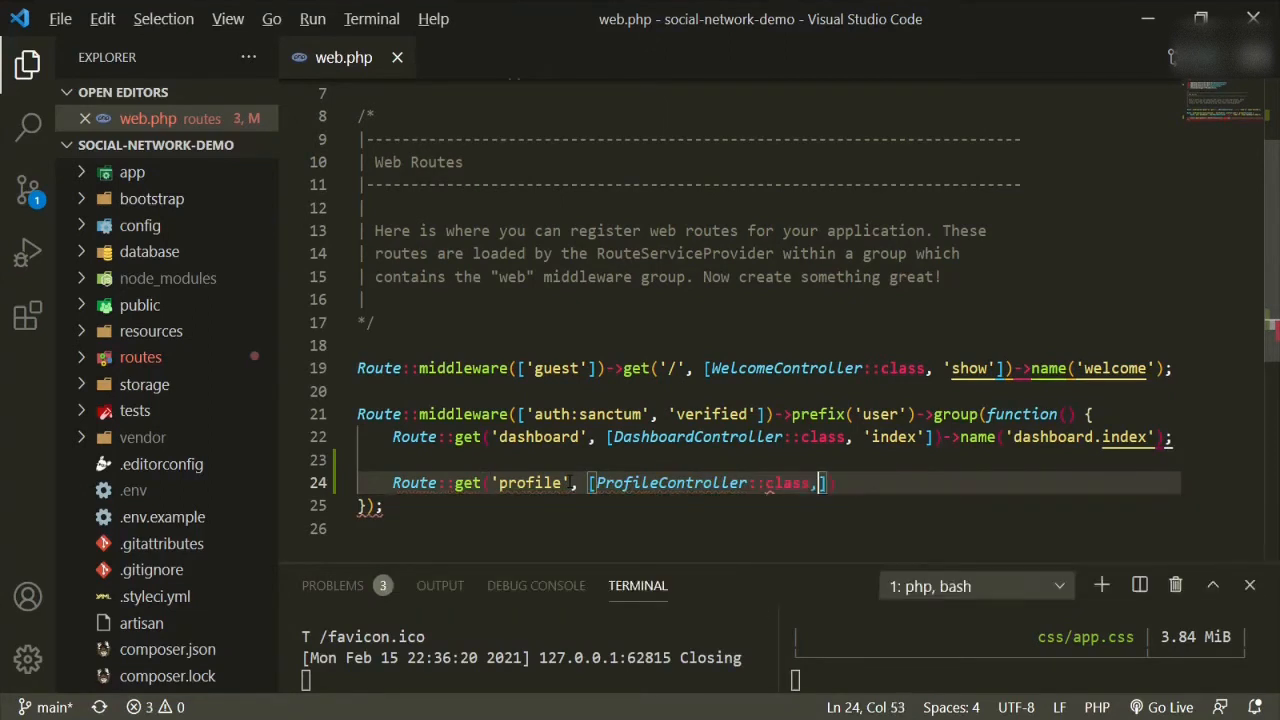
text('show')
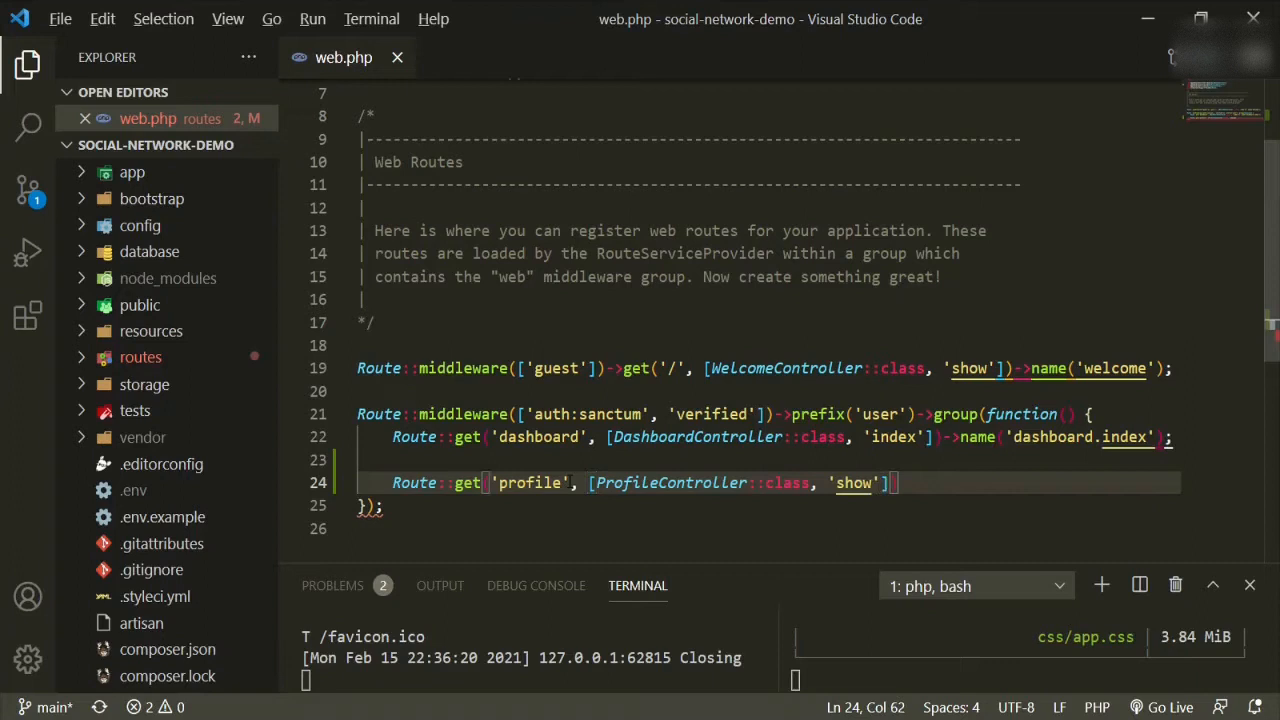
text(->name('profiles.show');)
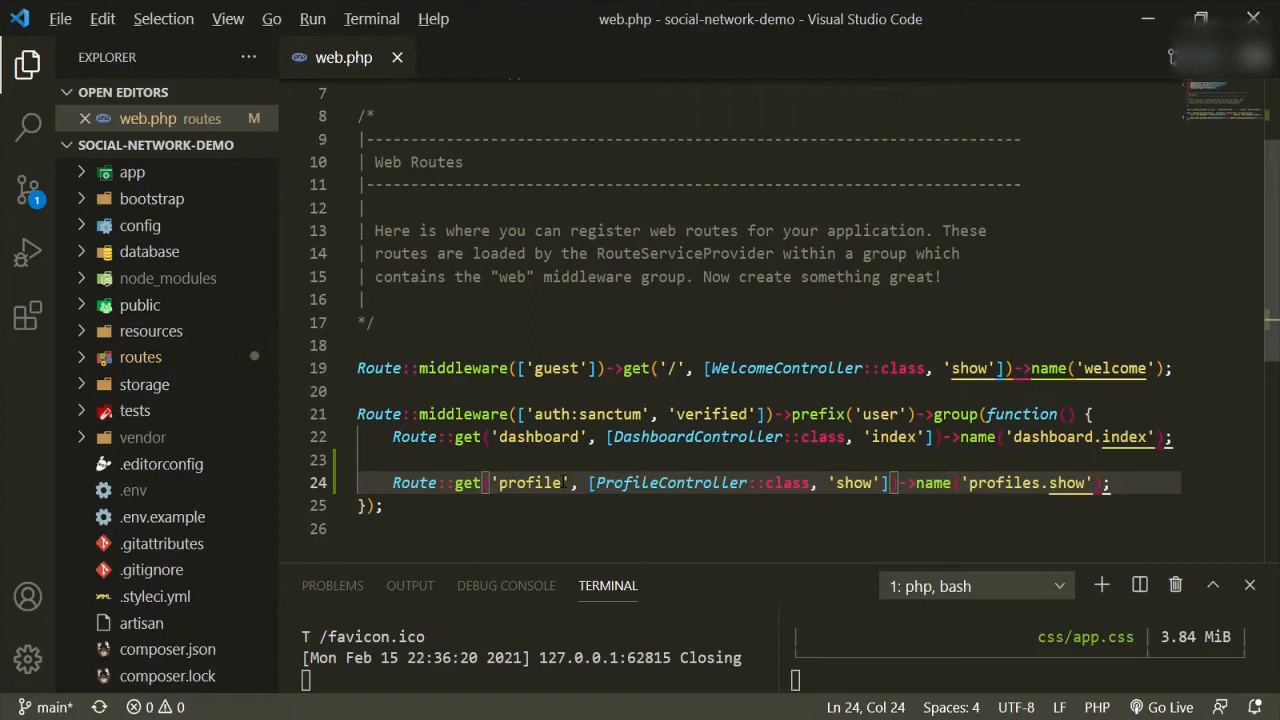
- Extend the route URI to 'profile/{user:username}' so the user binds by username
text(/)
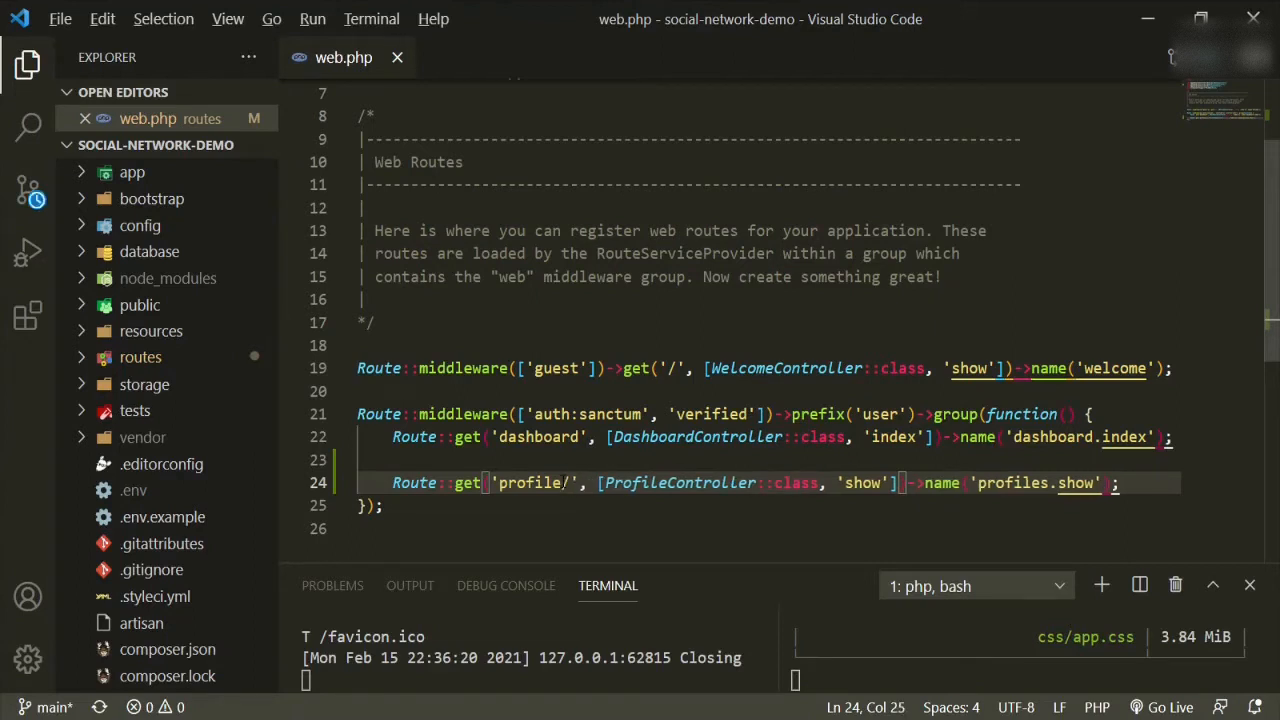
text({})
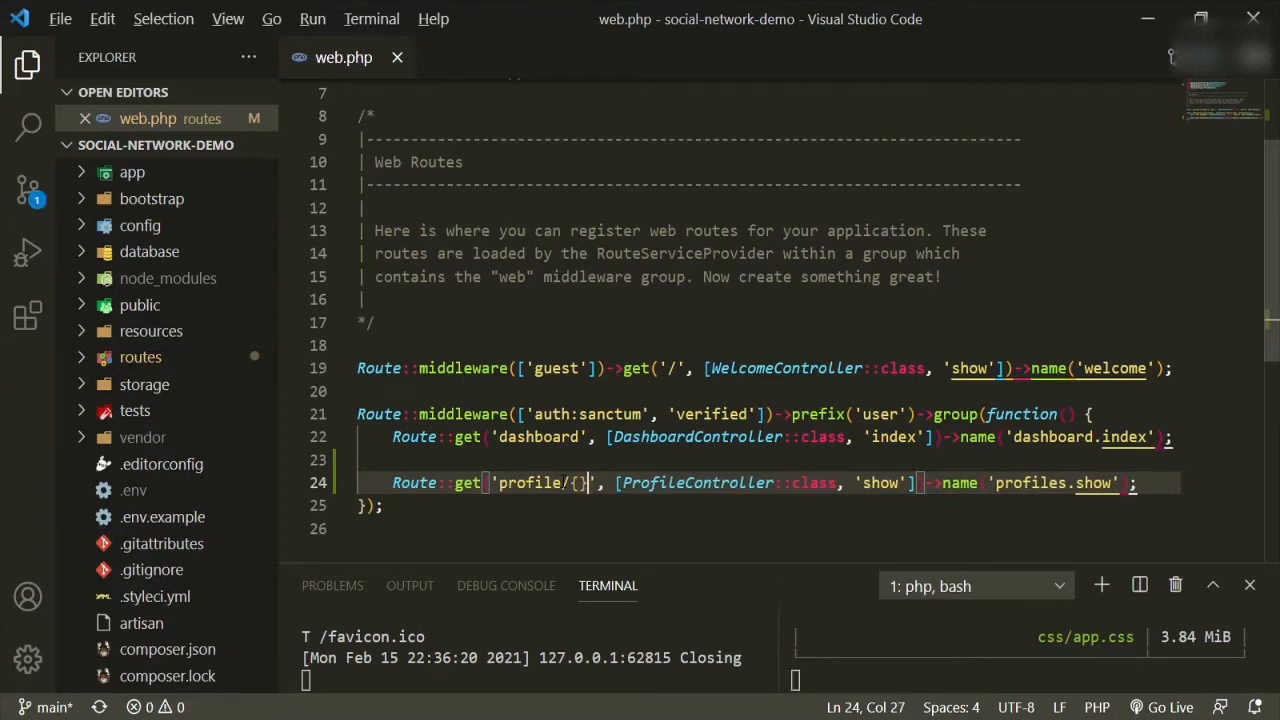
text(u)
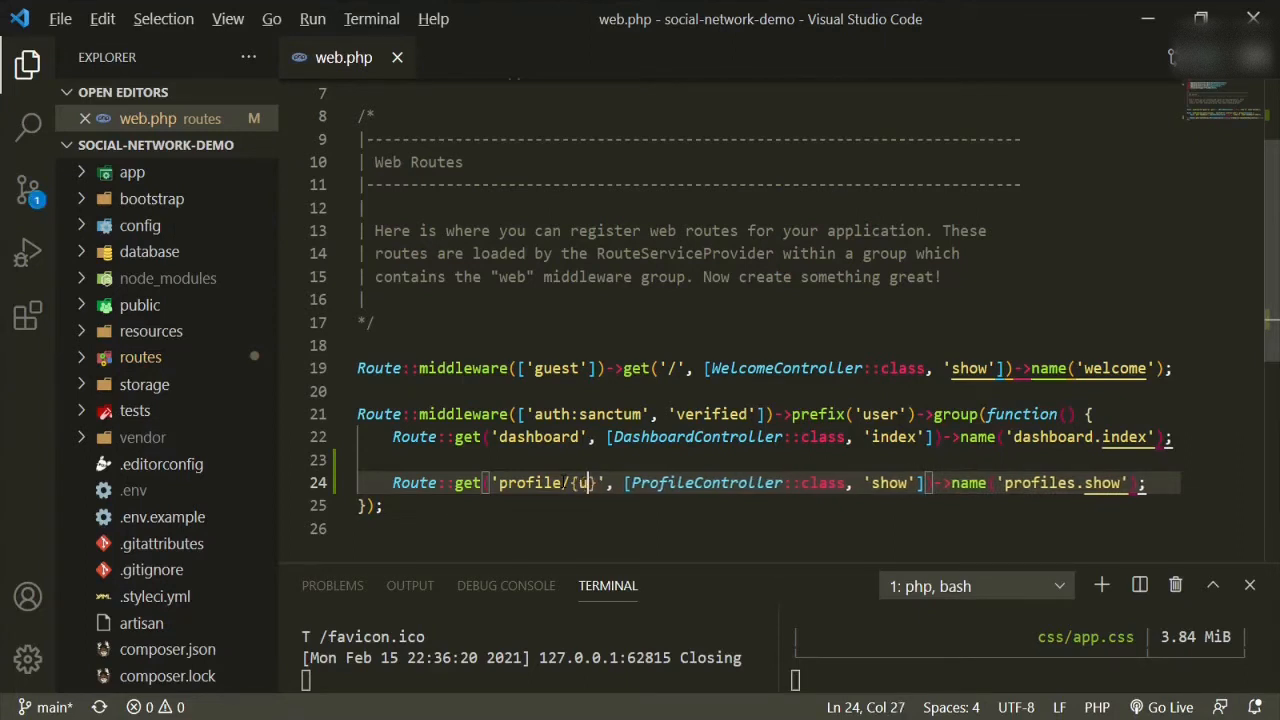
text(ser)
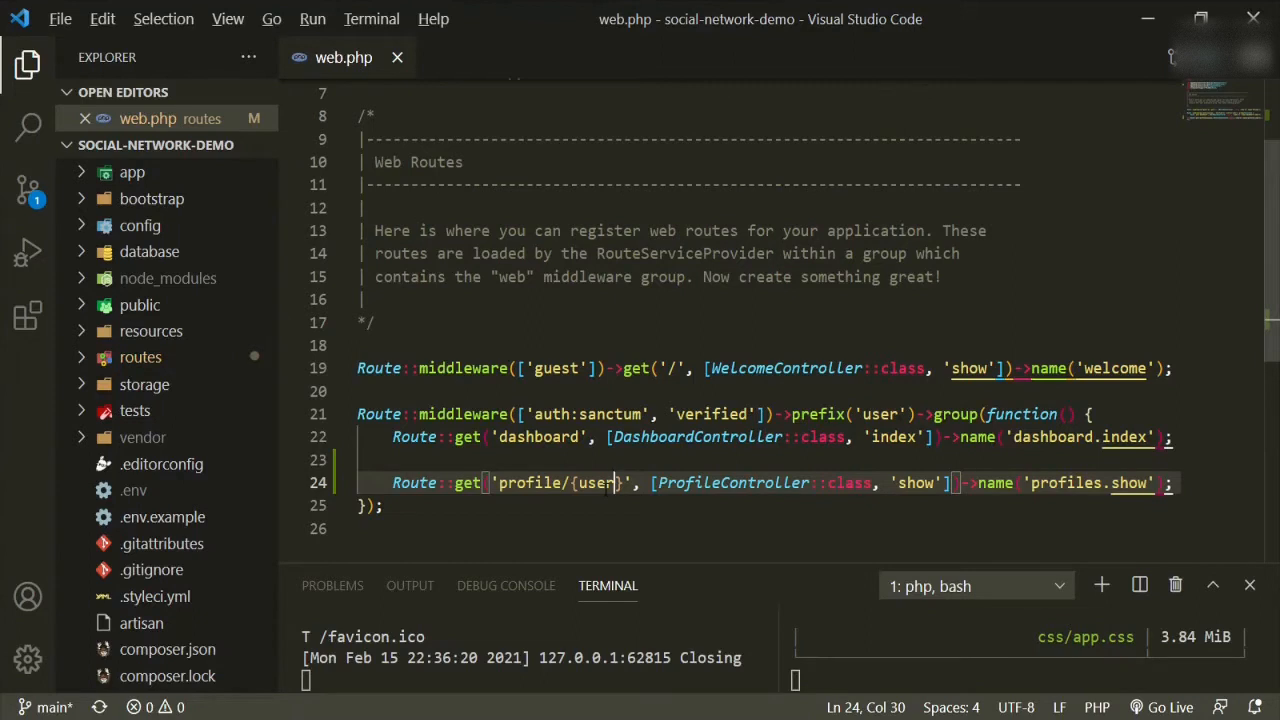
text(:user)
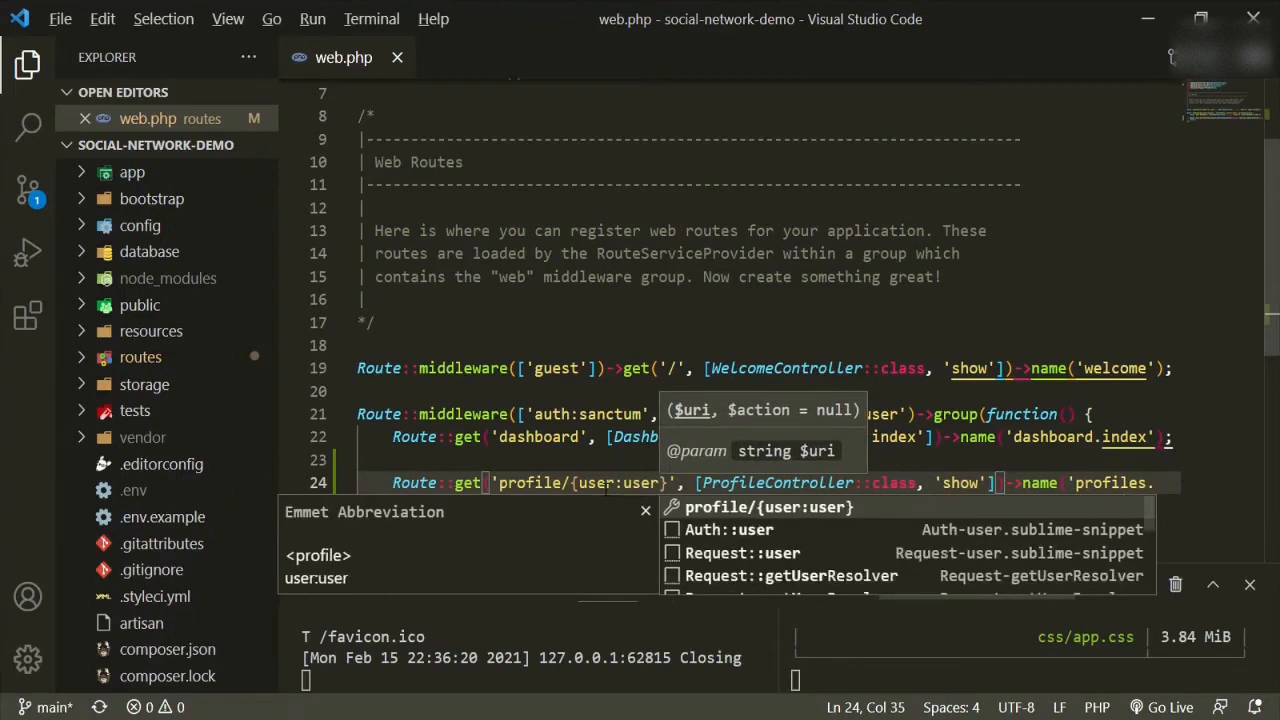
text(name)
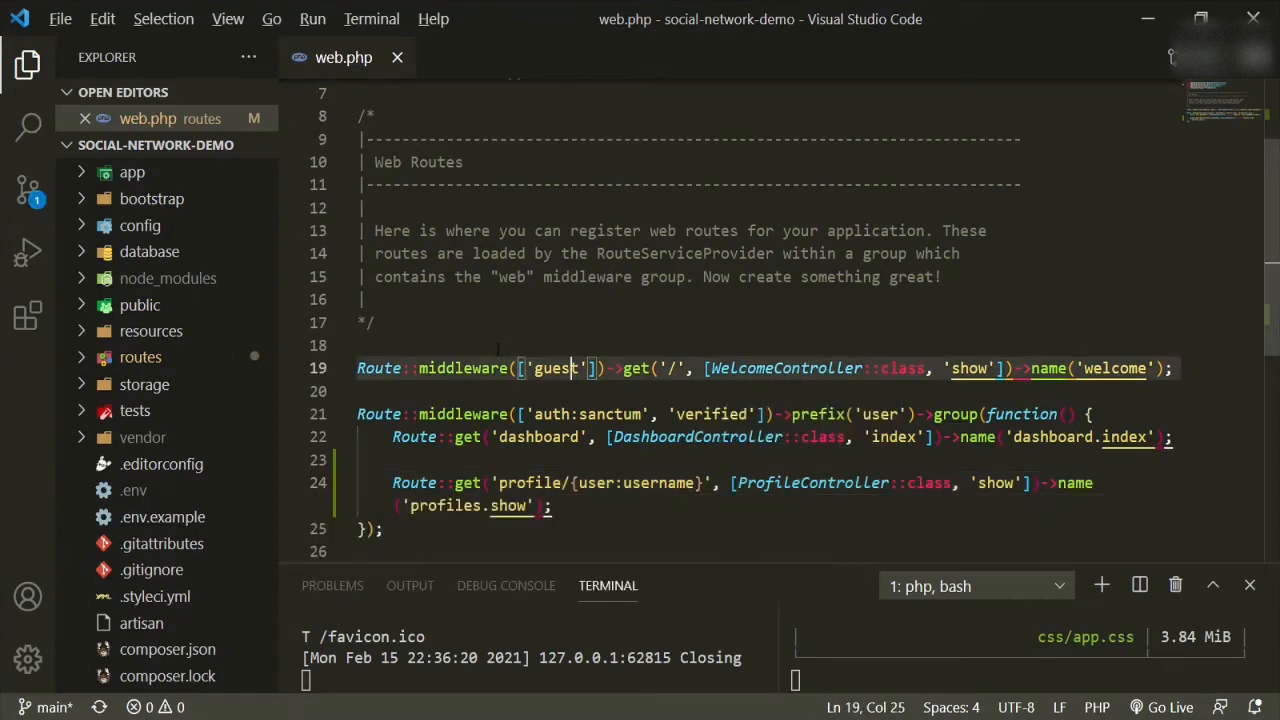
- In ProfileController, replace show's id parameter with User $user, importing the User model
key(ctrl+p)
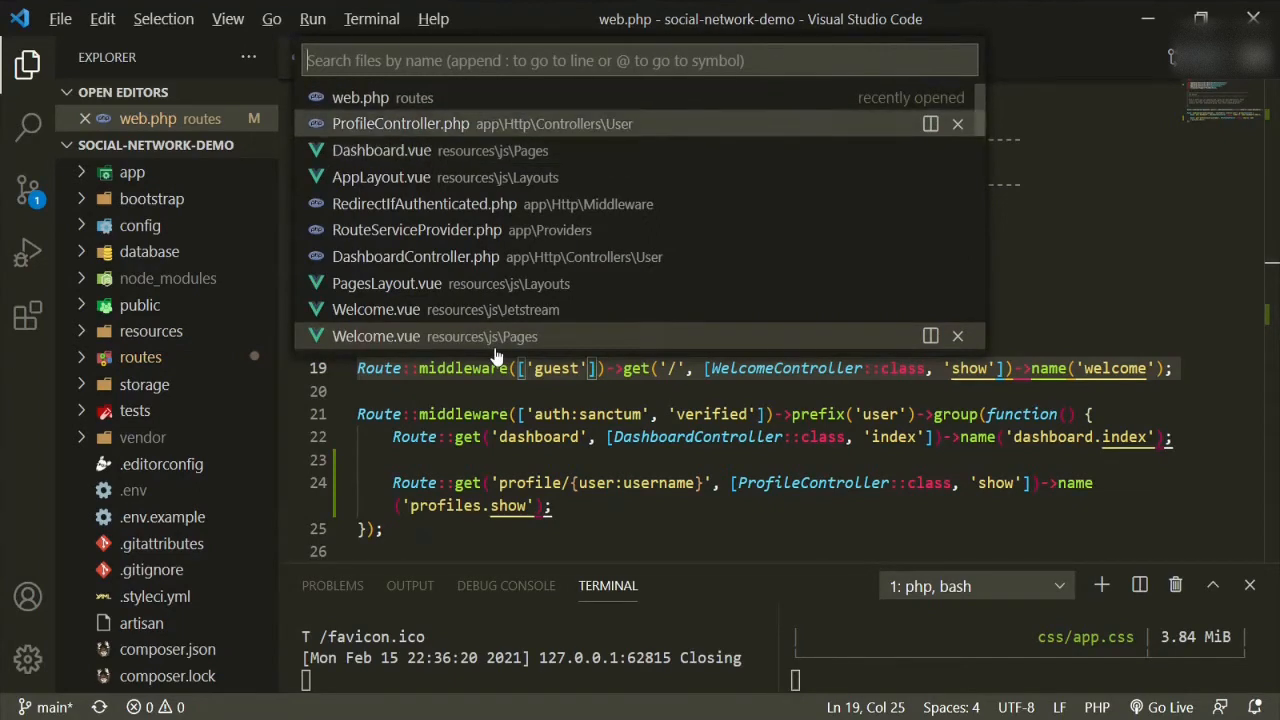
click(400, 124)
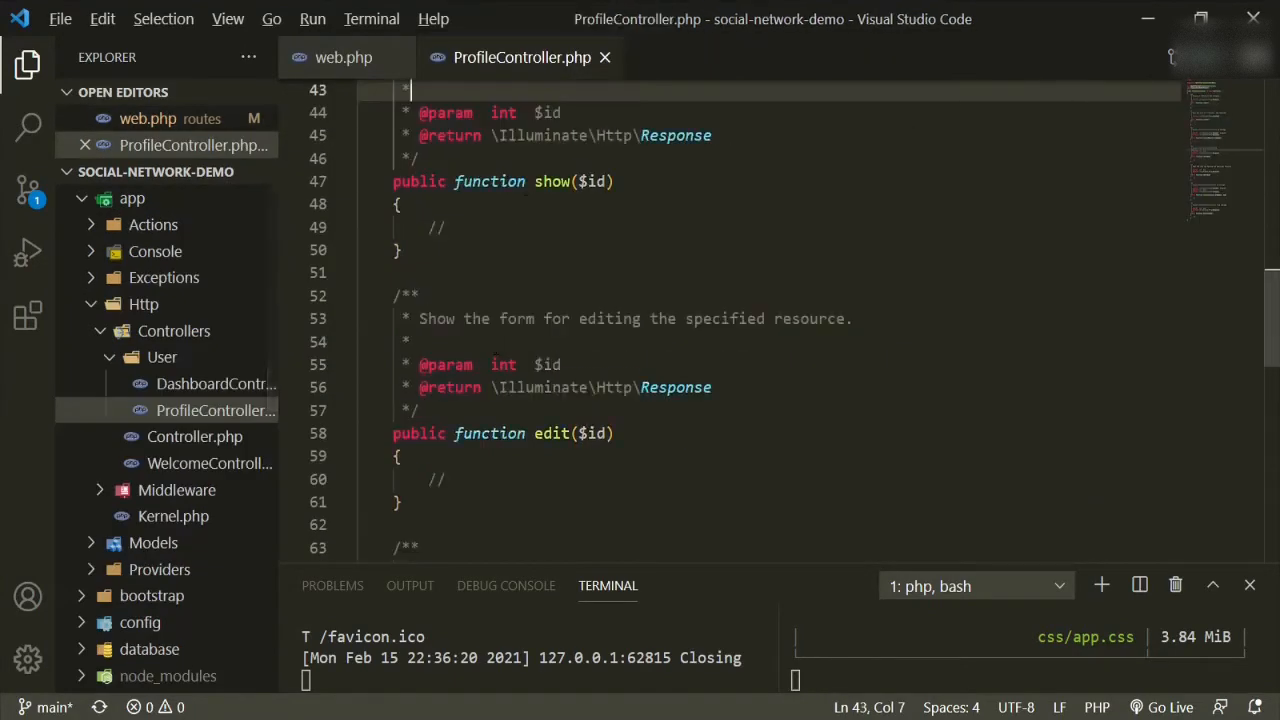
scroll(up, 3)
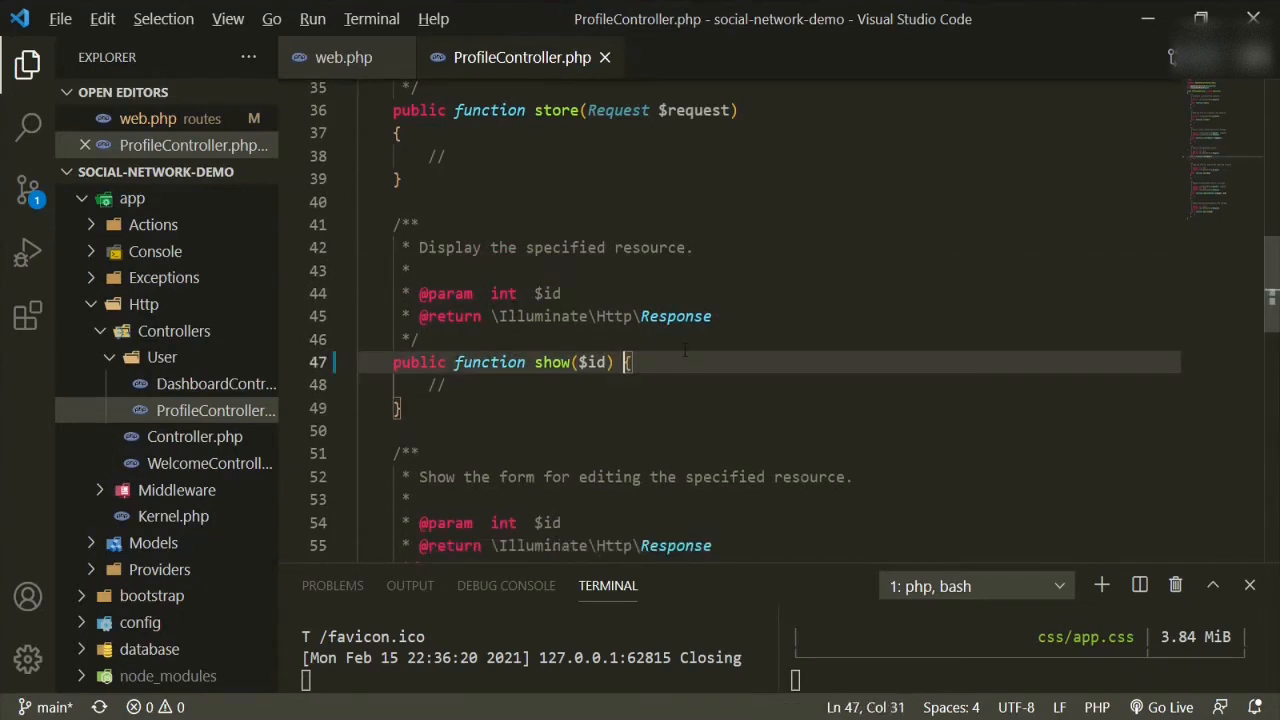
double_click(592, 362)
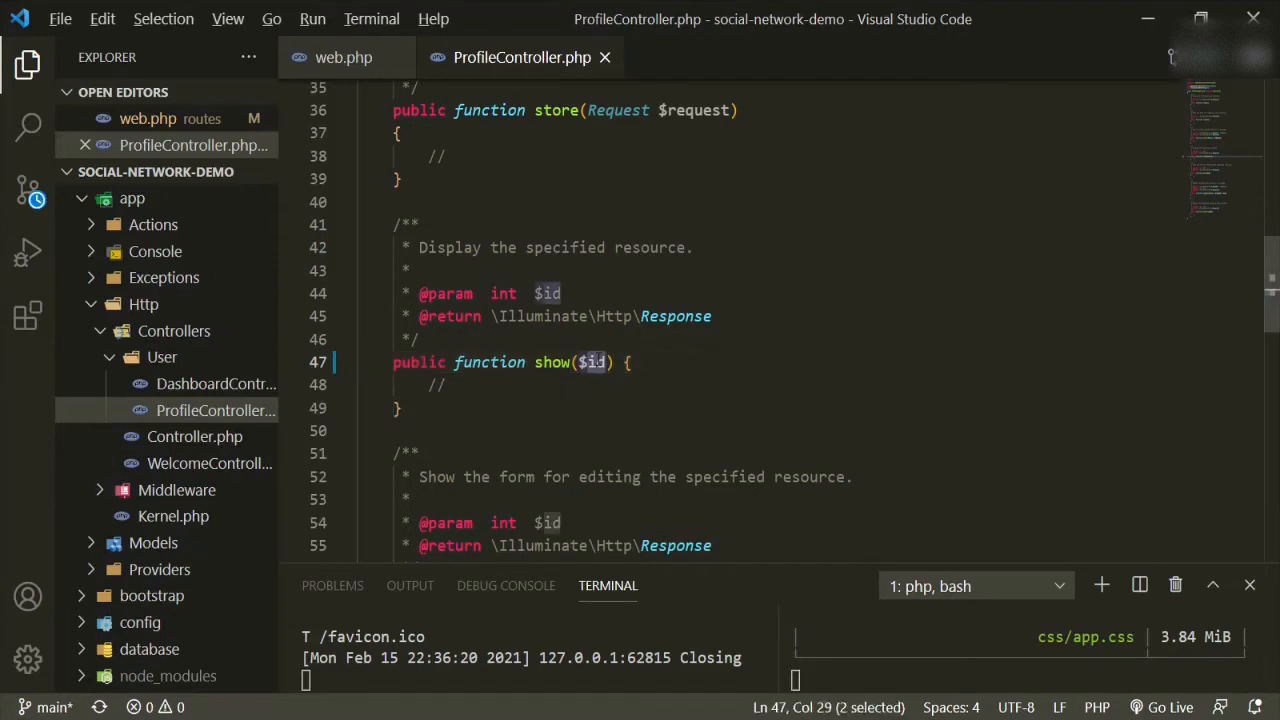
text(User)
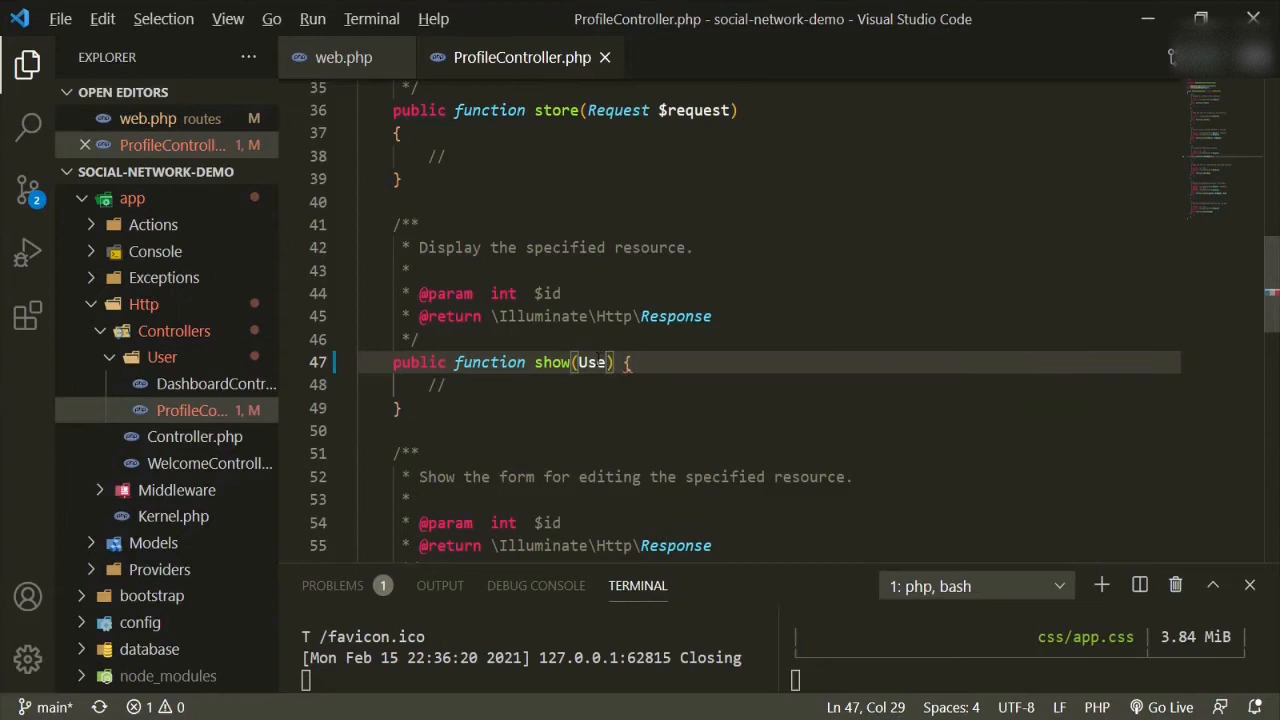
key(Enter)
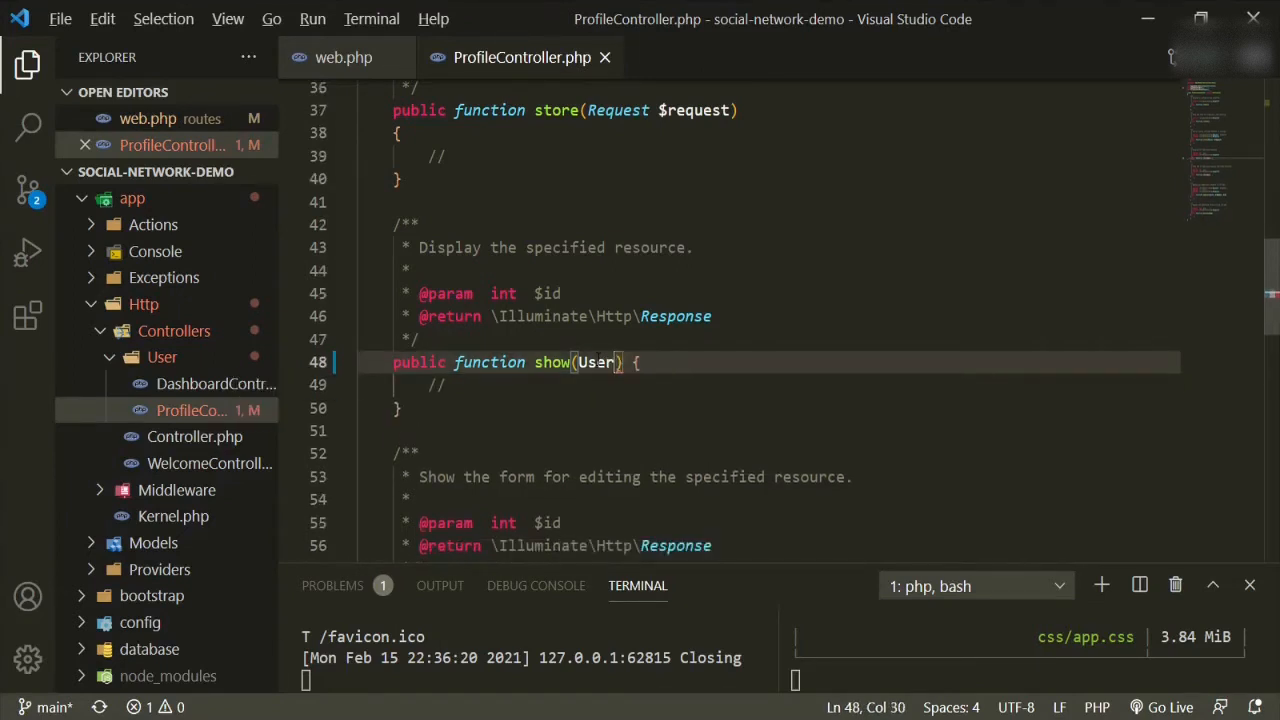
text($)
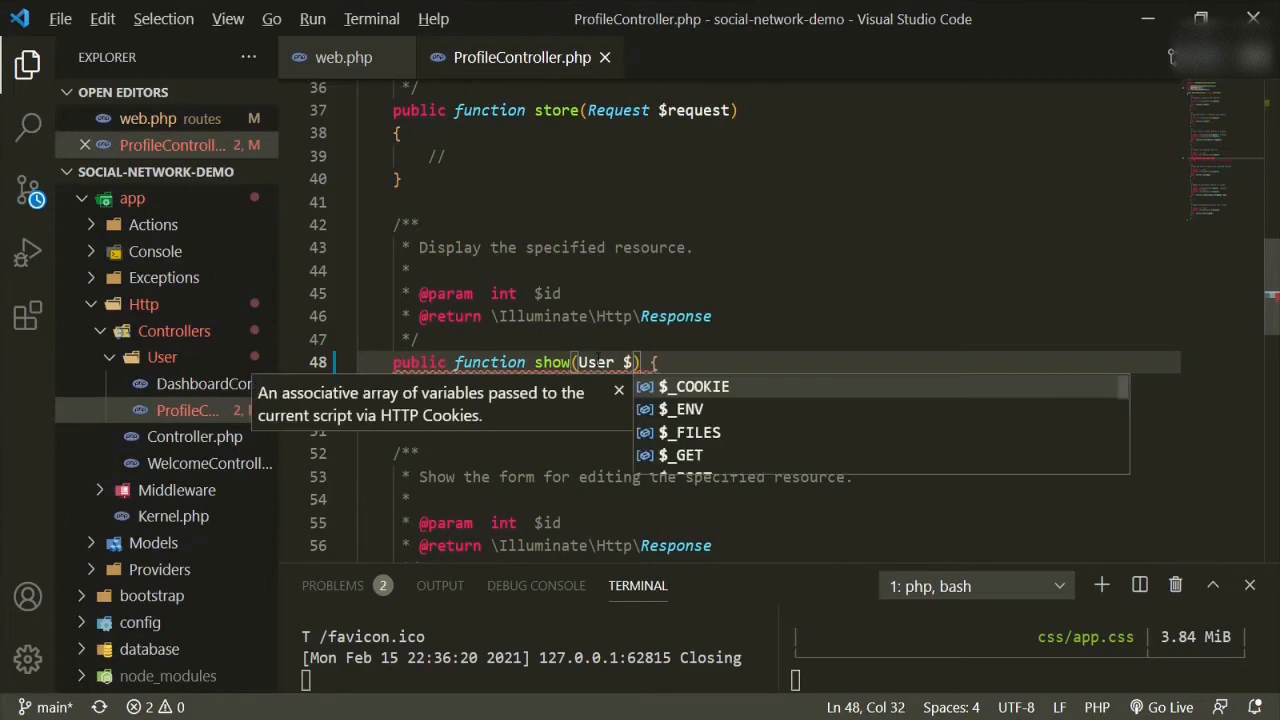
text(user)
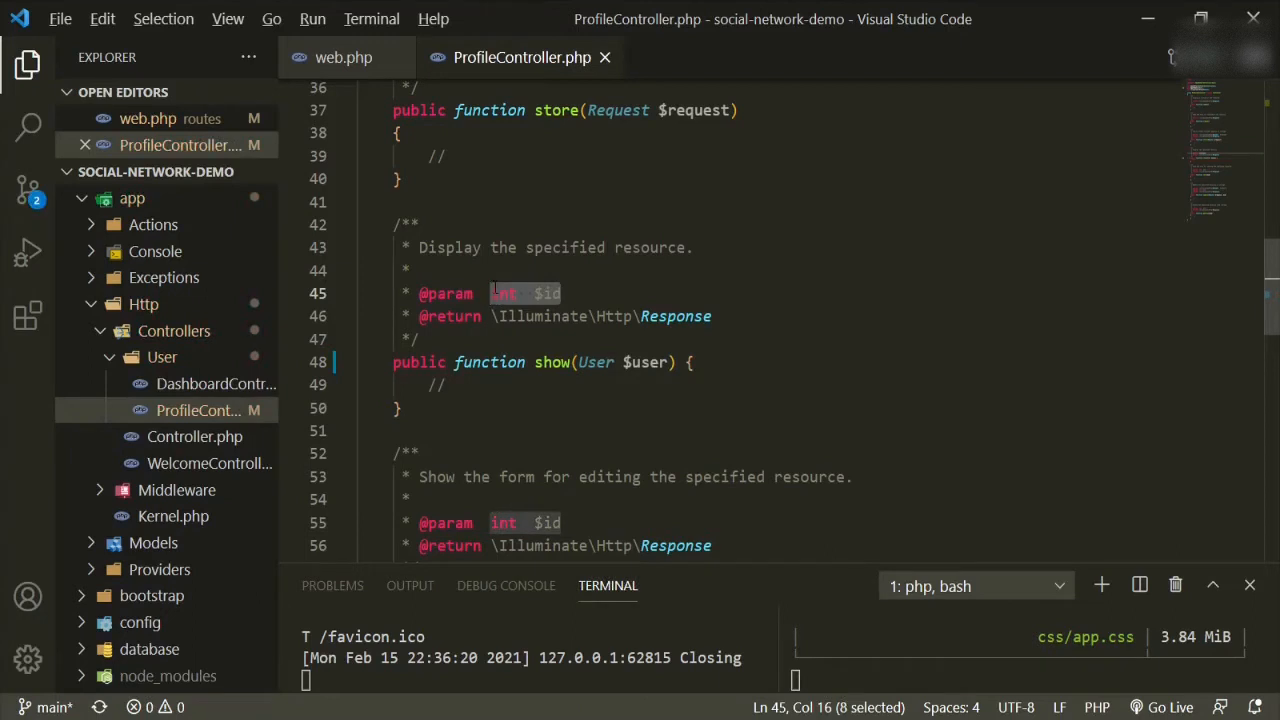
text(\App)
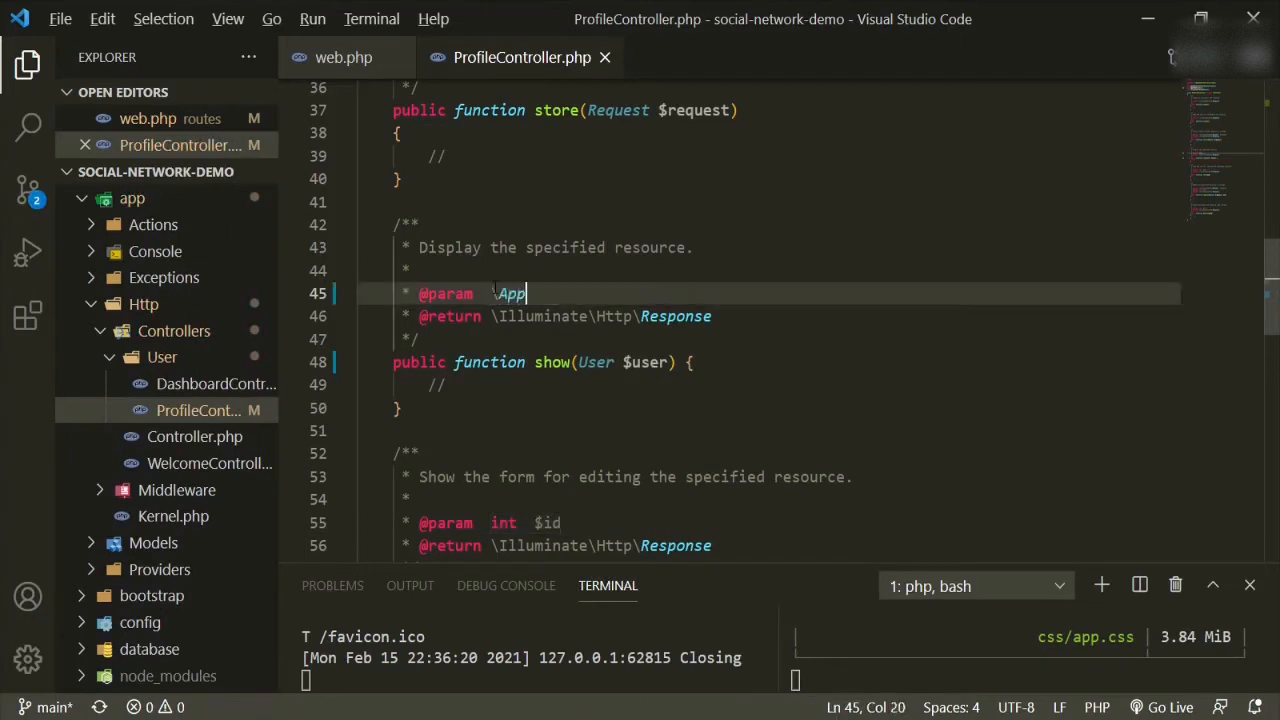
text(\)
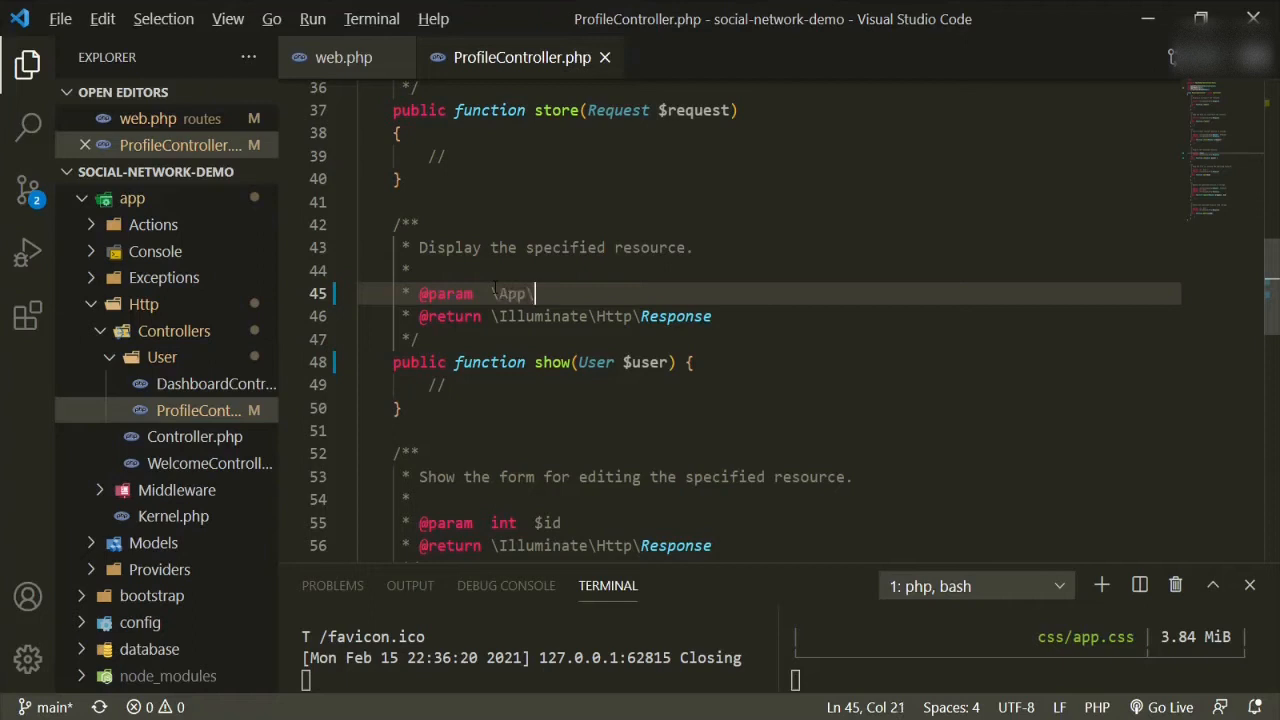
text(Models\User)
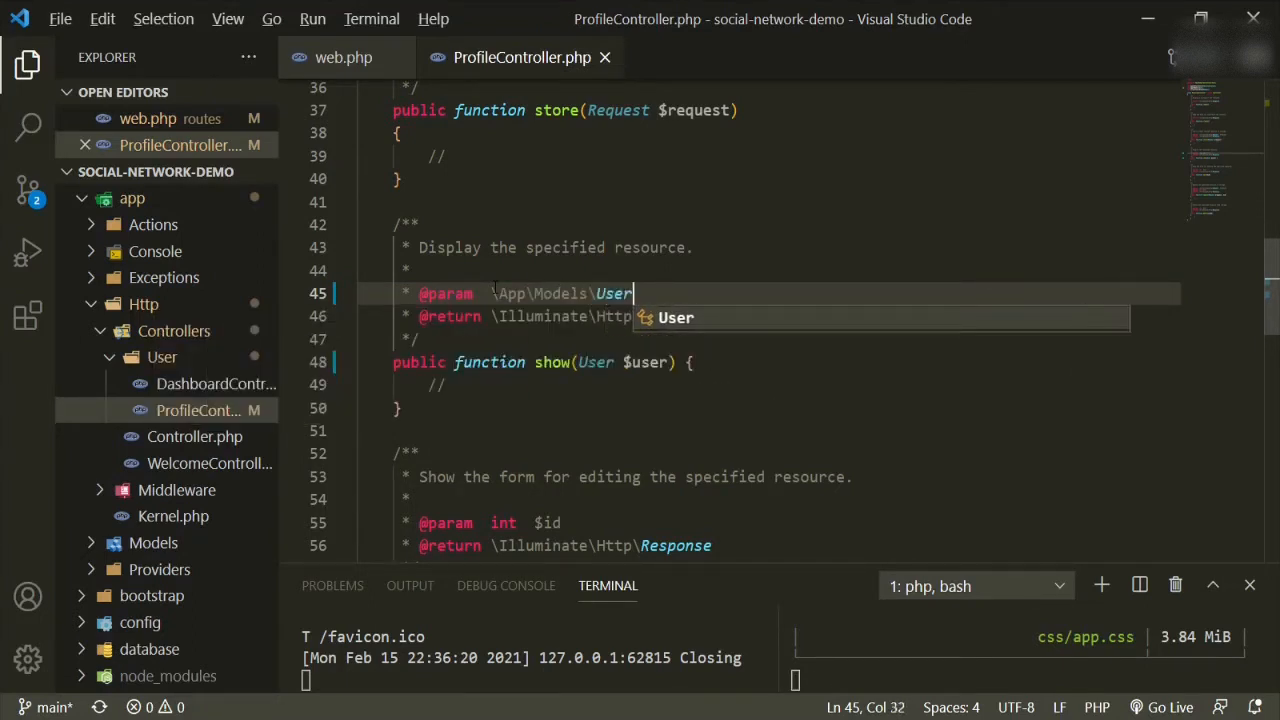
text($user)
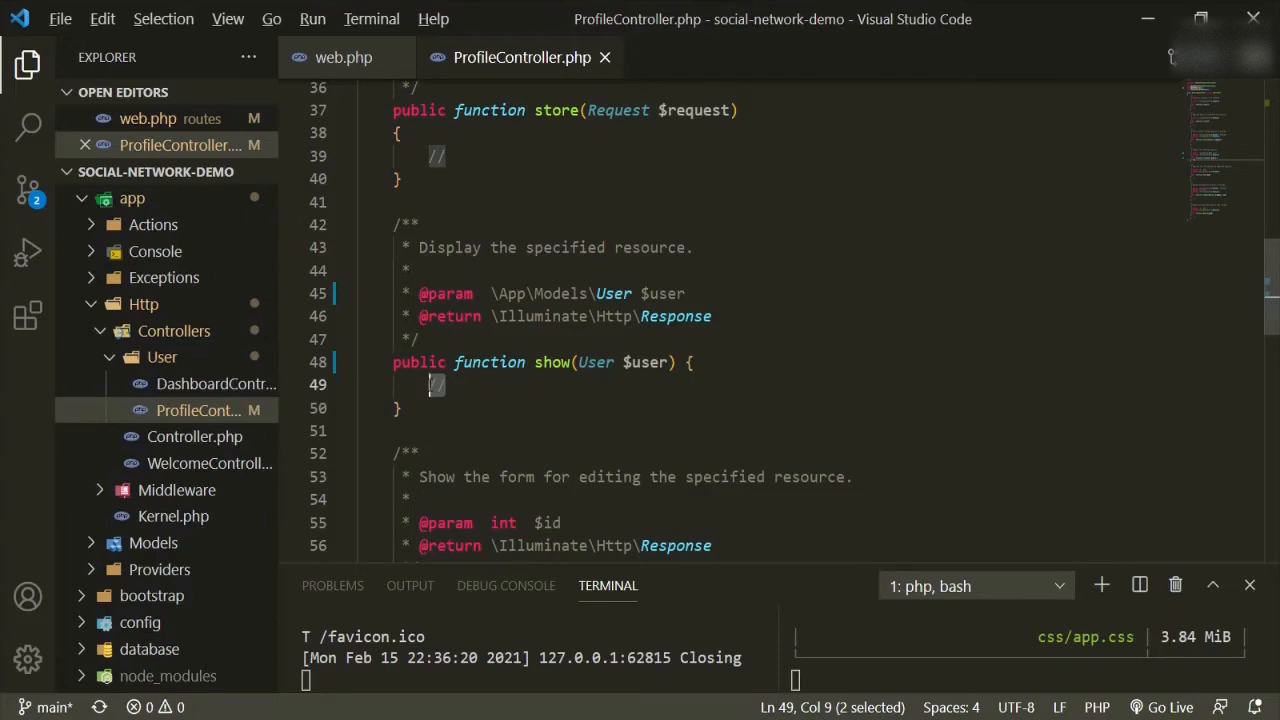
- Make show return Inertia::render('User/Profile/Show', ...) with a props array
text(retru)
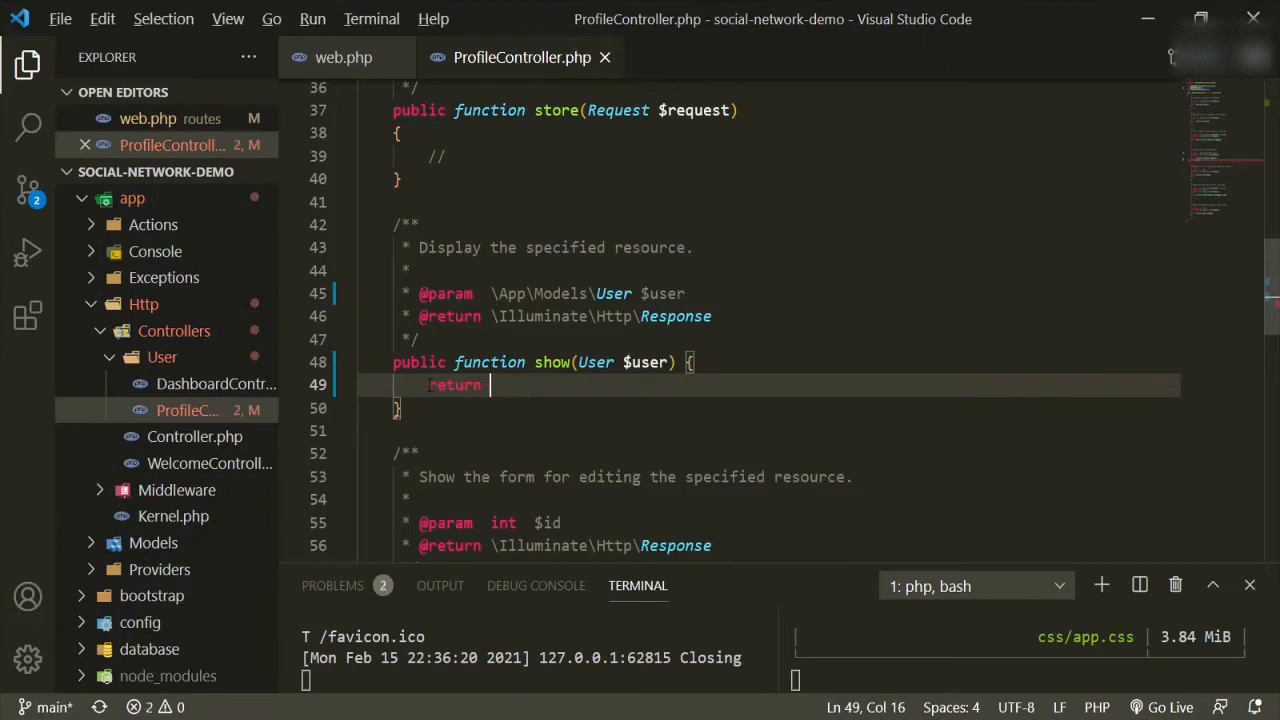
text(Inertia::render(')
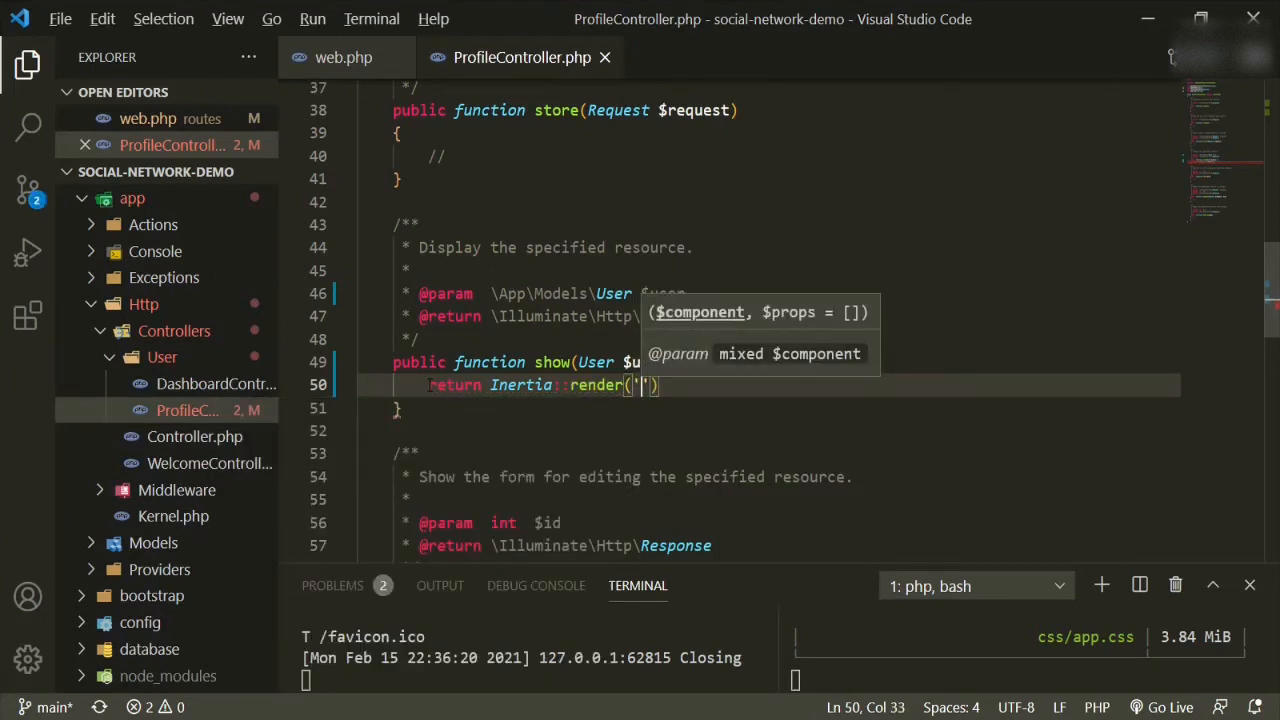
text(User)
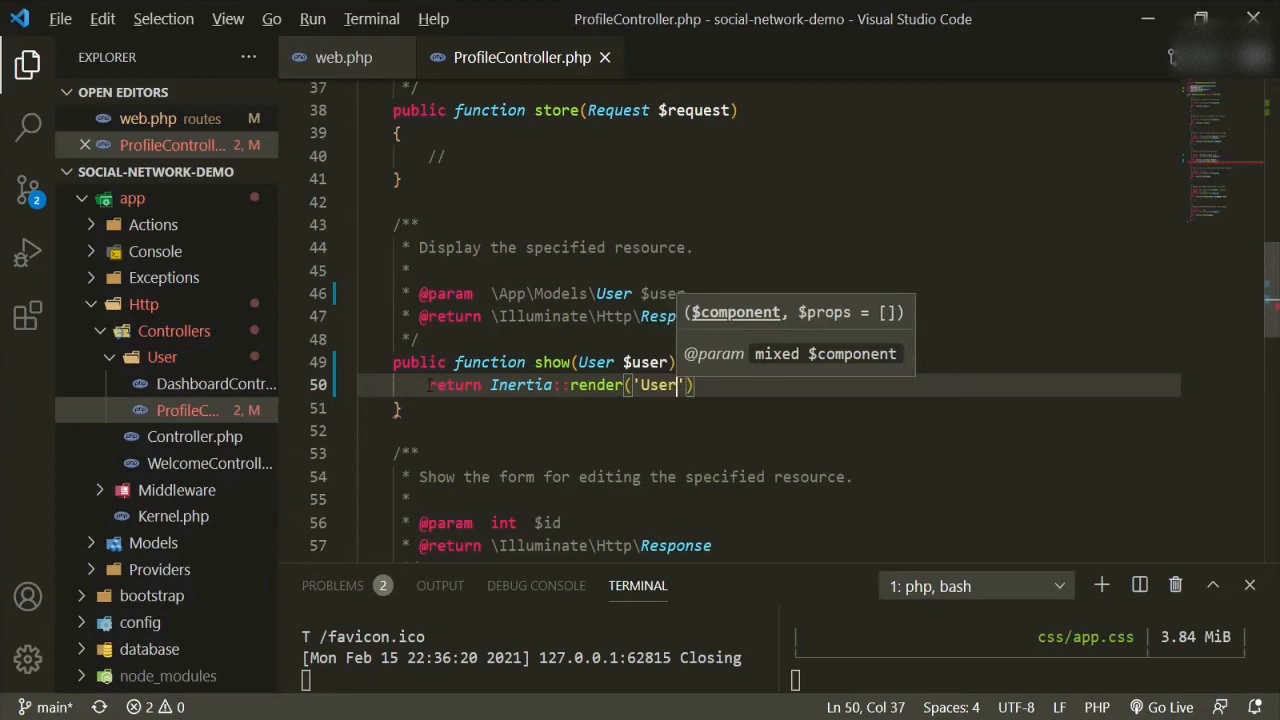
text(/)
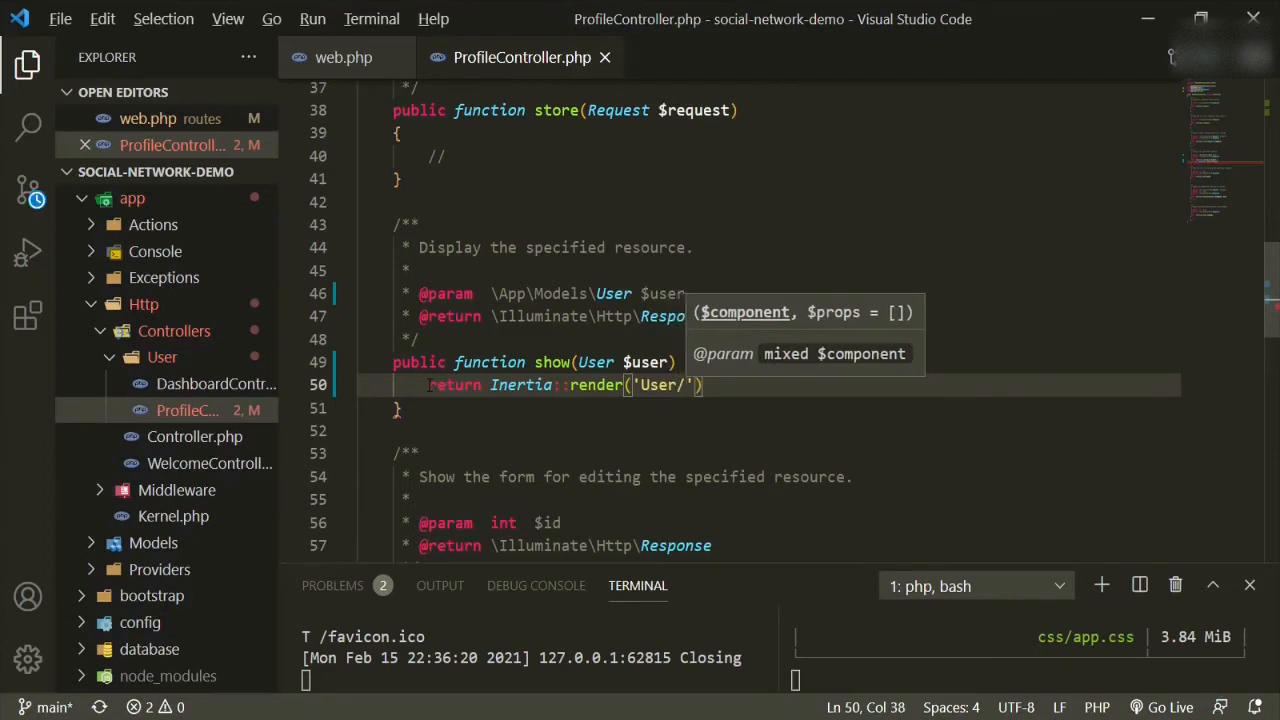
text(Profil)
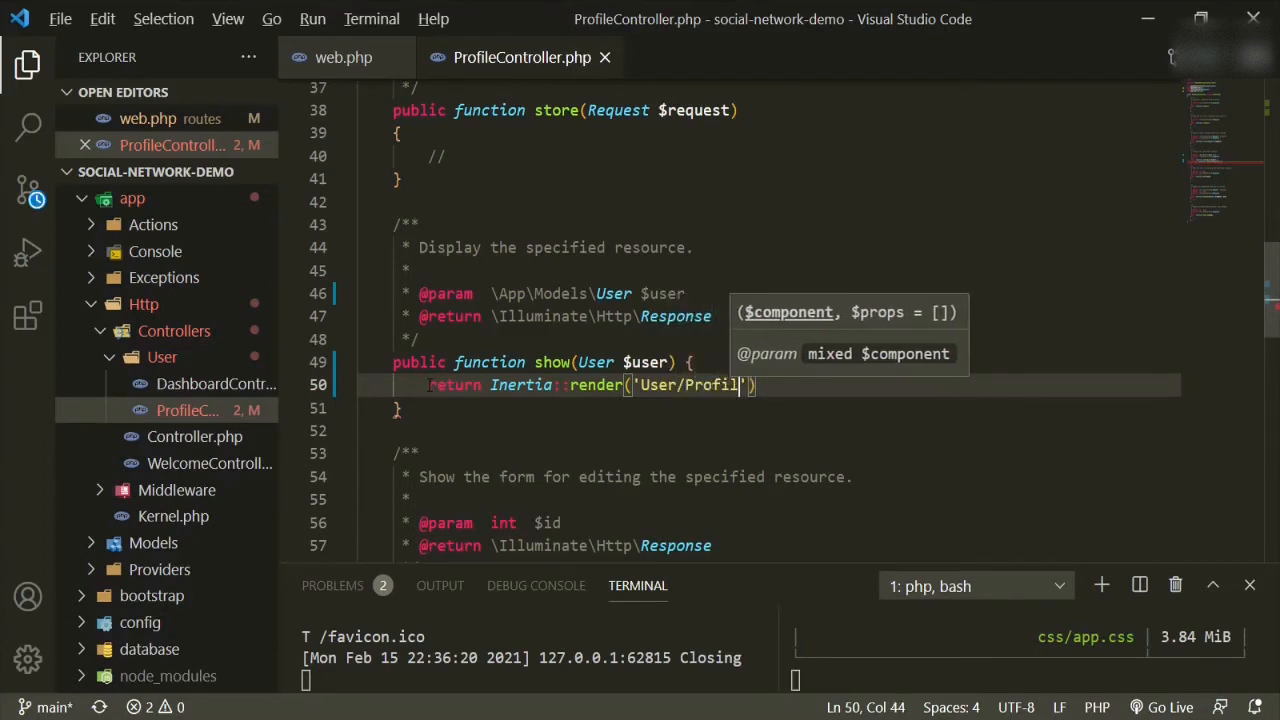
text(/)
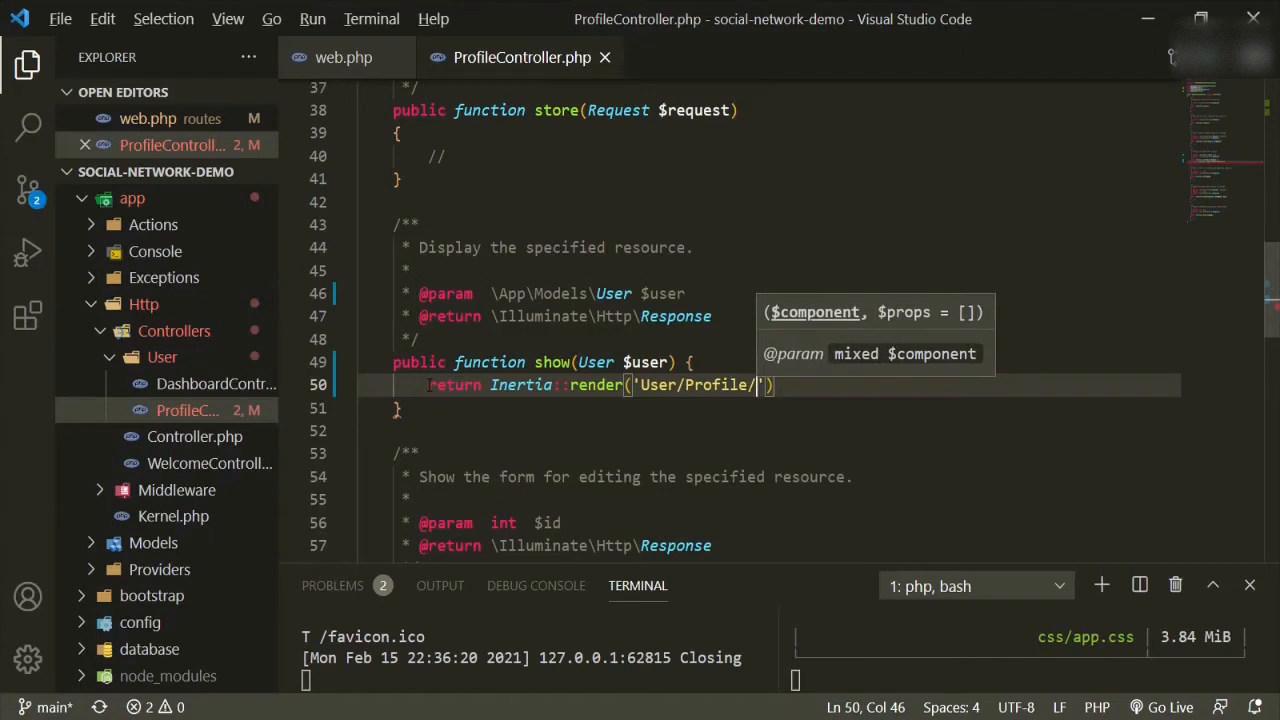
text(Show)
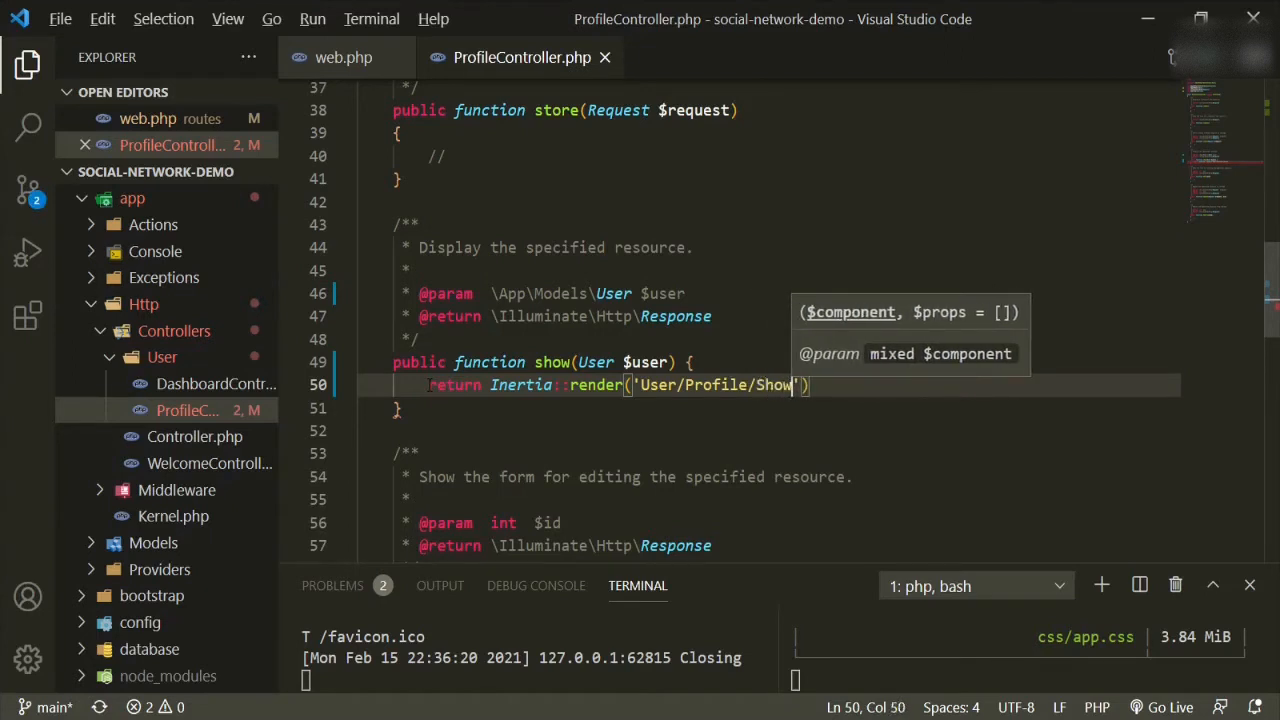
text(,)
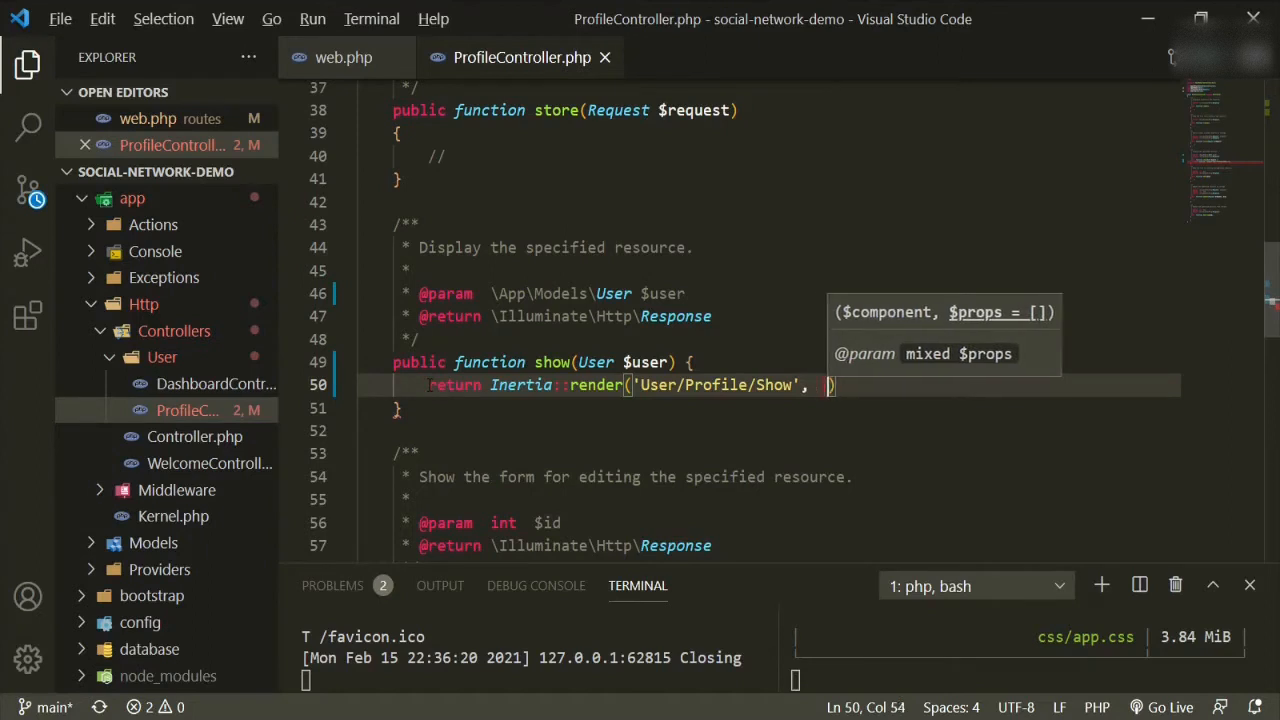
- Pass the user to the page as 'profile' => $user in the props array
text([)
key(Enter)
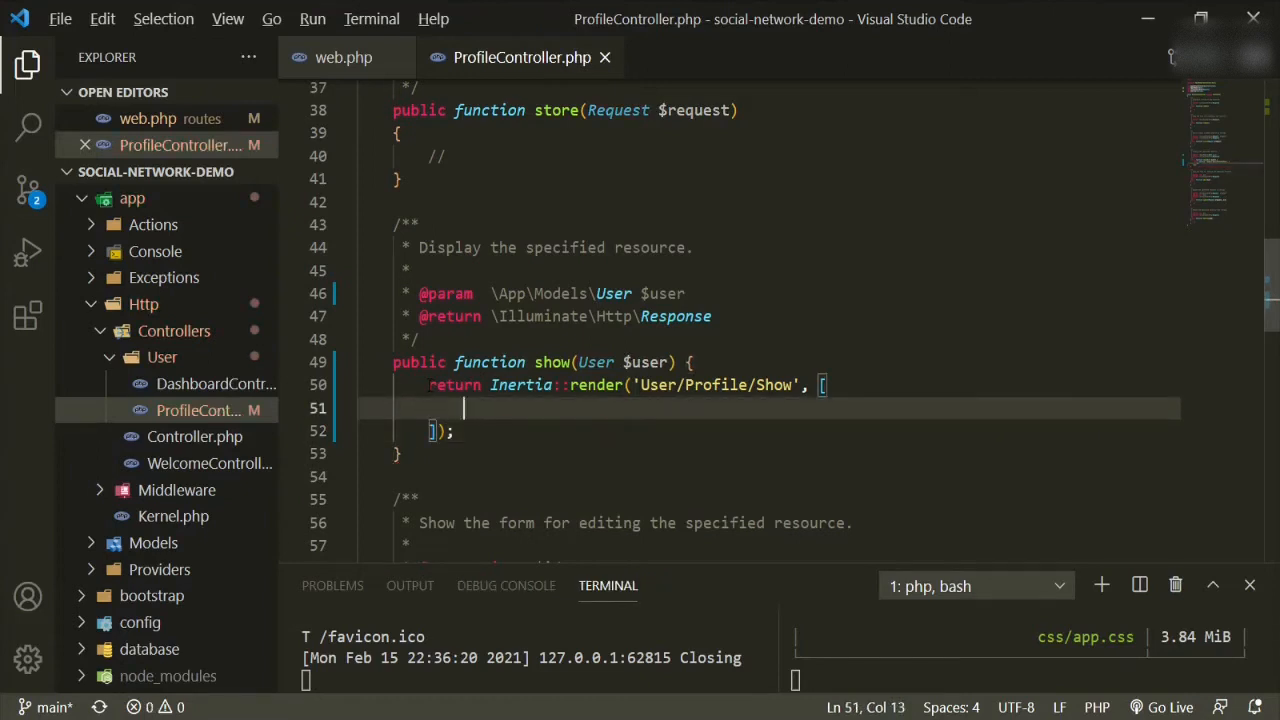
text('')
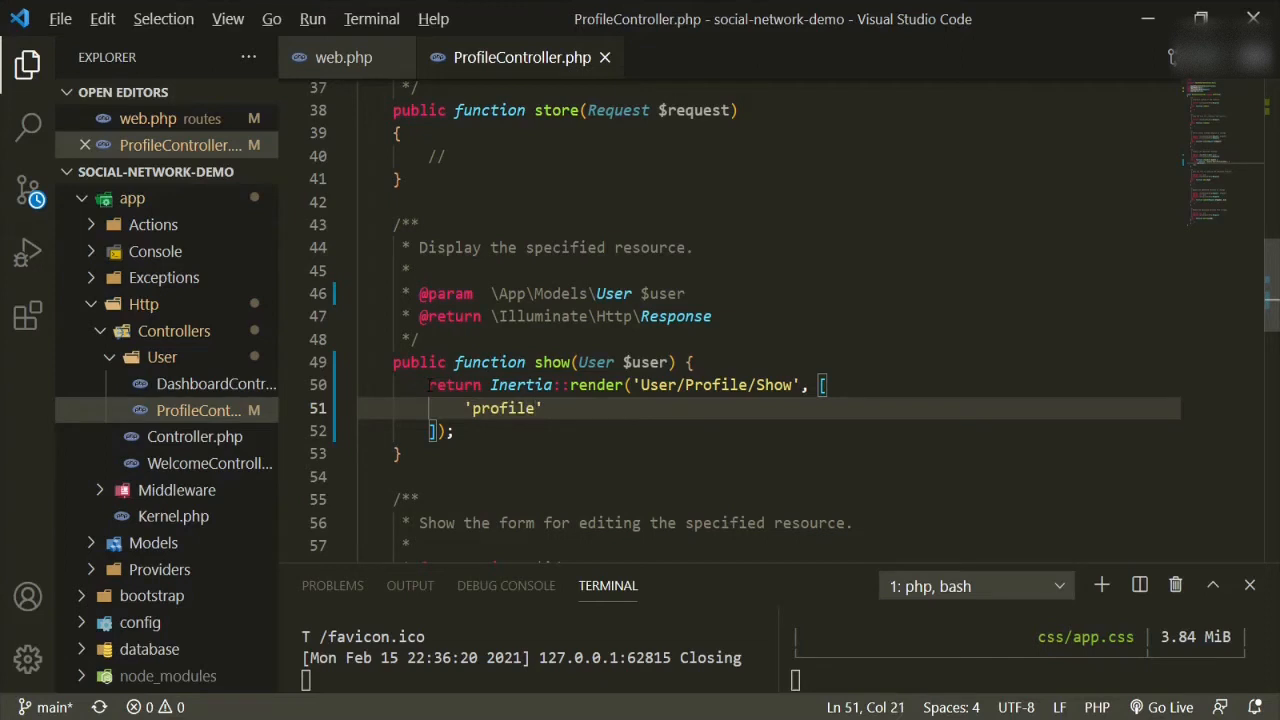
text(=>)
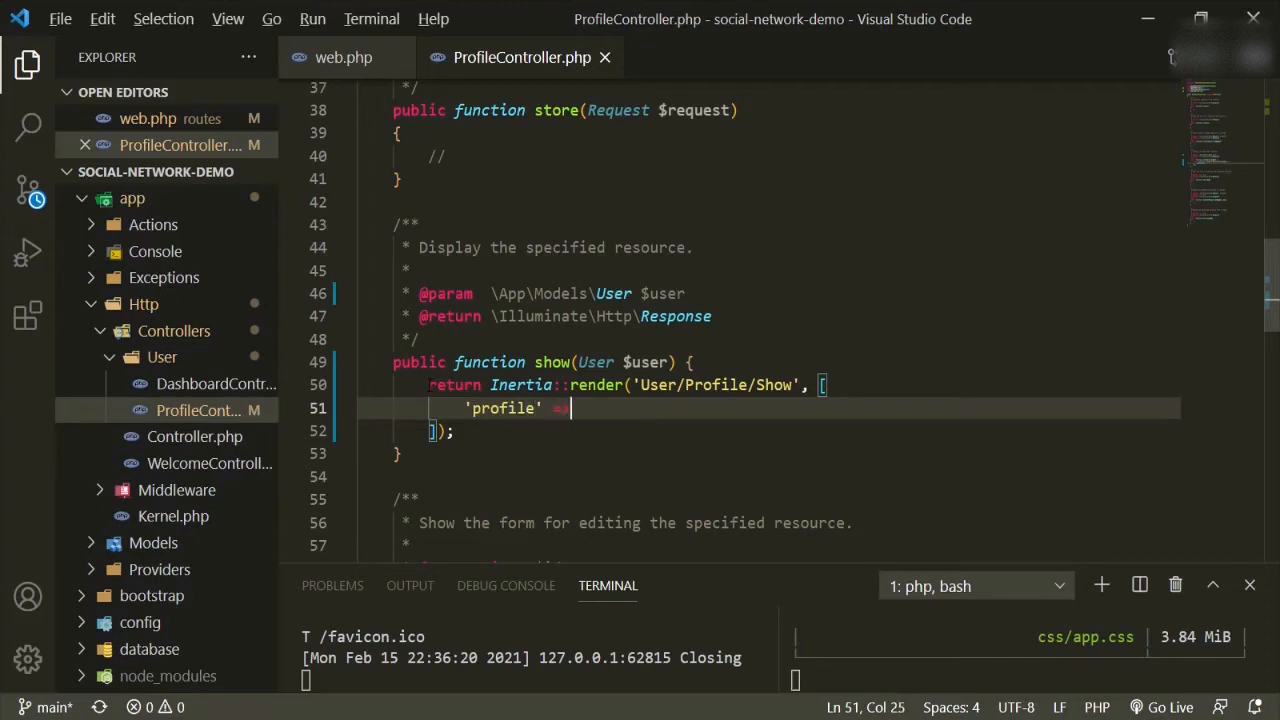
text(=> $user)
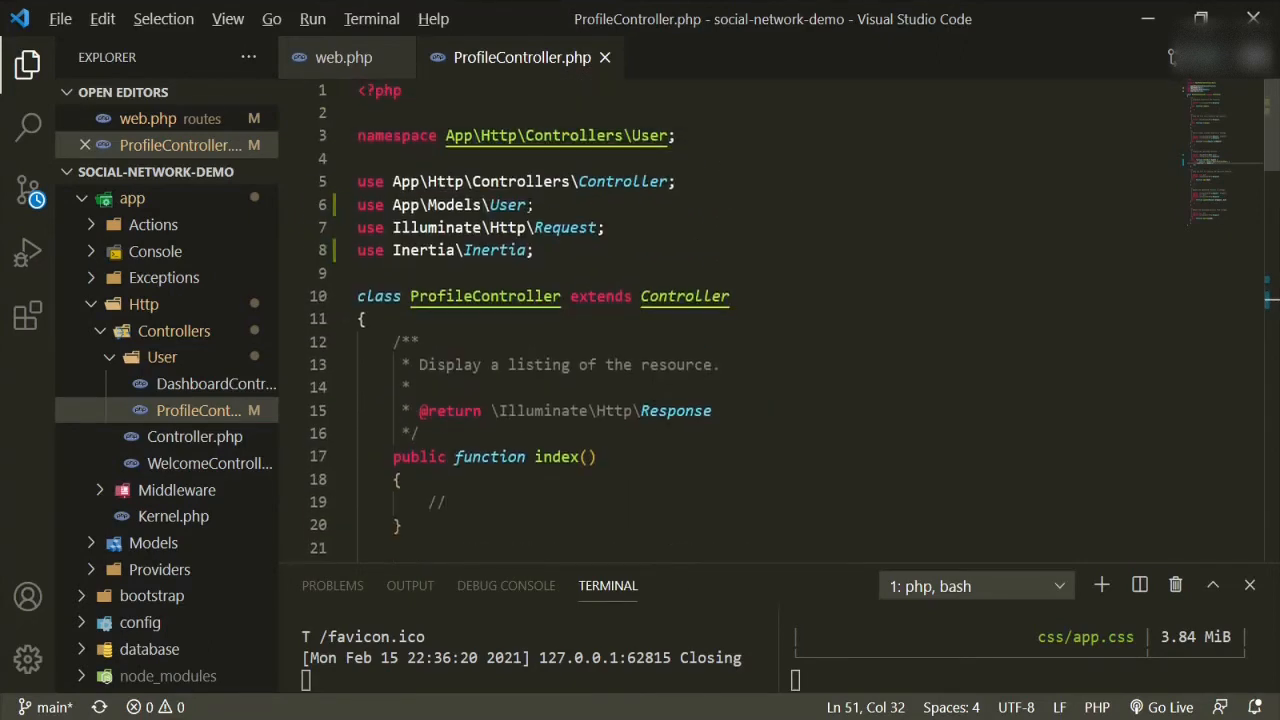
- Scroll through the controller and expand the resources folder in the Explorer
scroll(down, 3)
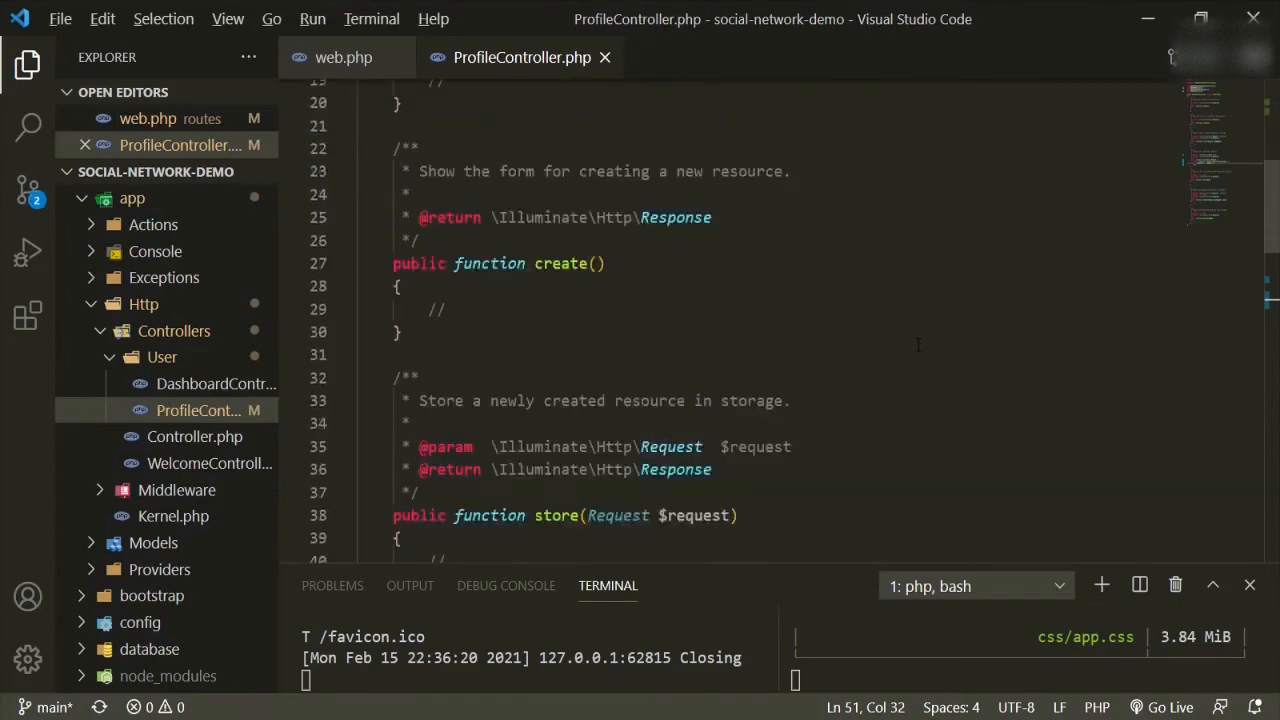
scroll(down, 3)
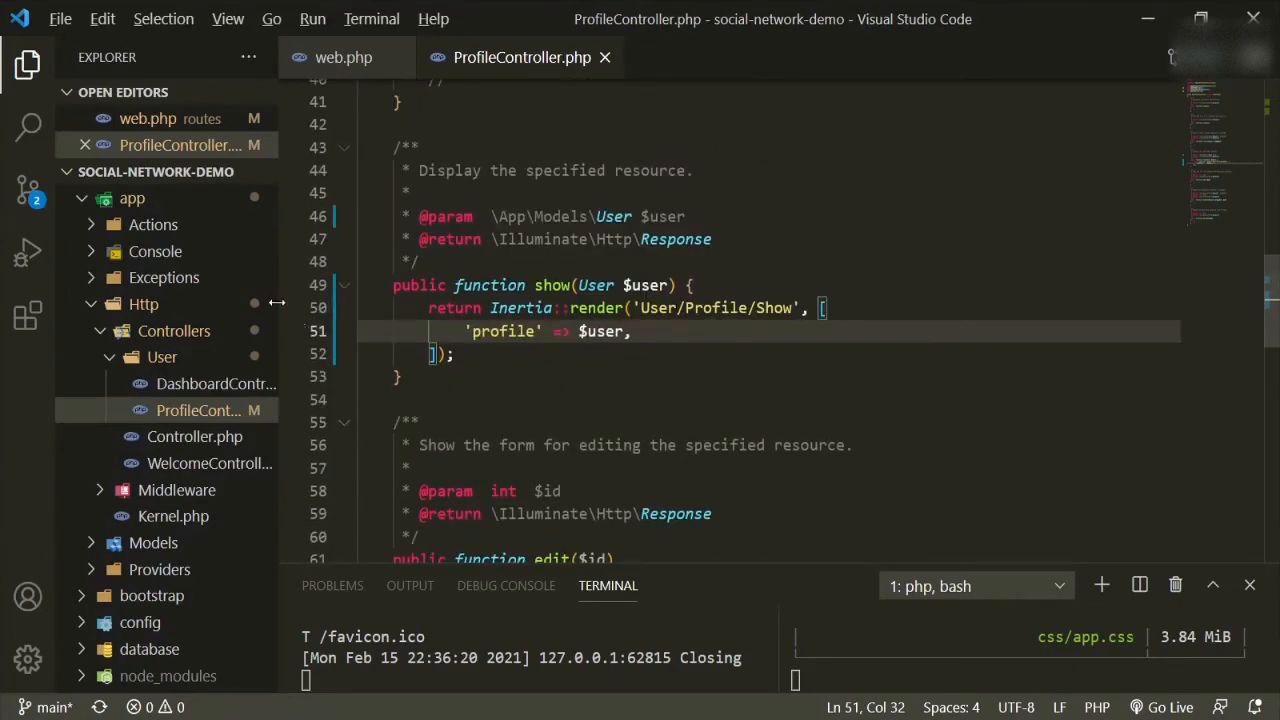
scroll(down, 3)
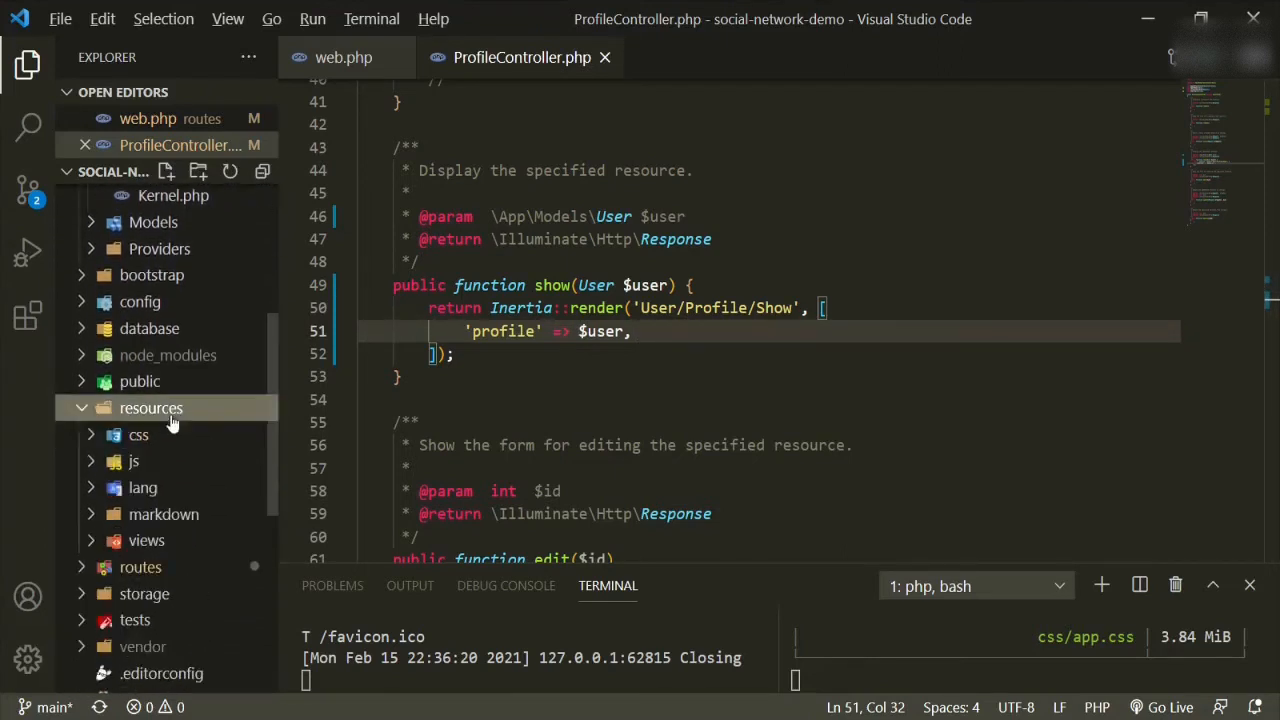
- Expand resources/js/Pages, peek into Profile, and begin a new file inside Pages
click(134, 460)
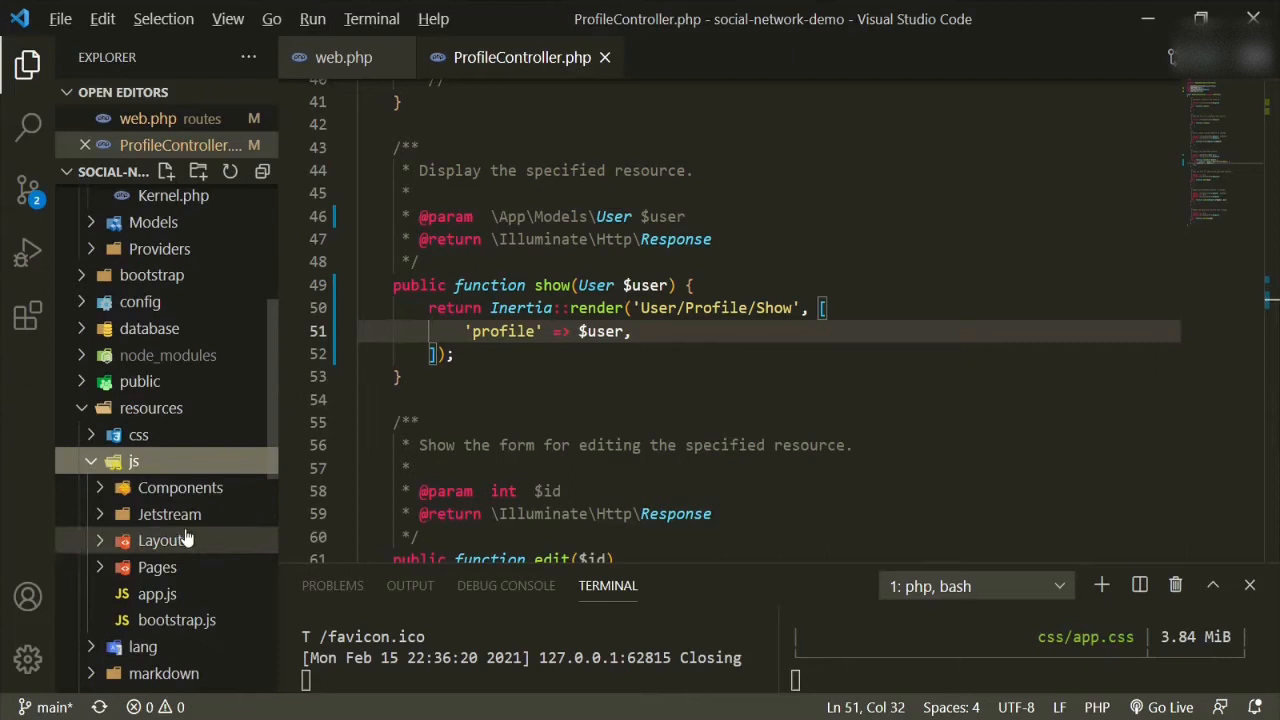
click(156, 568)
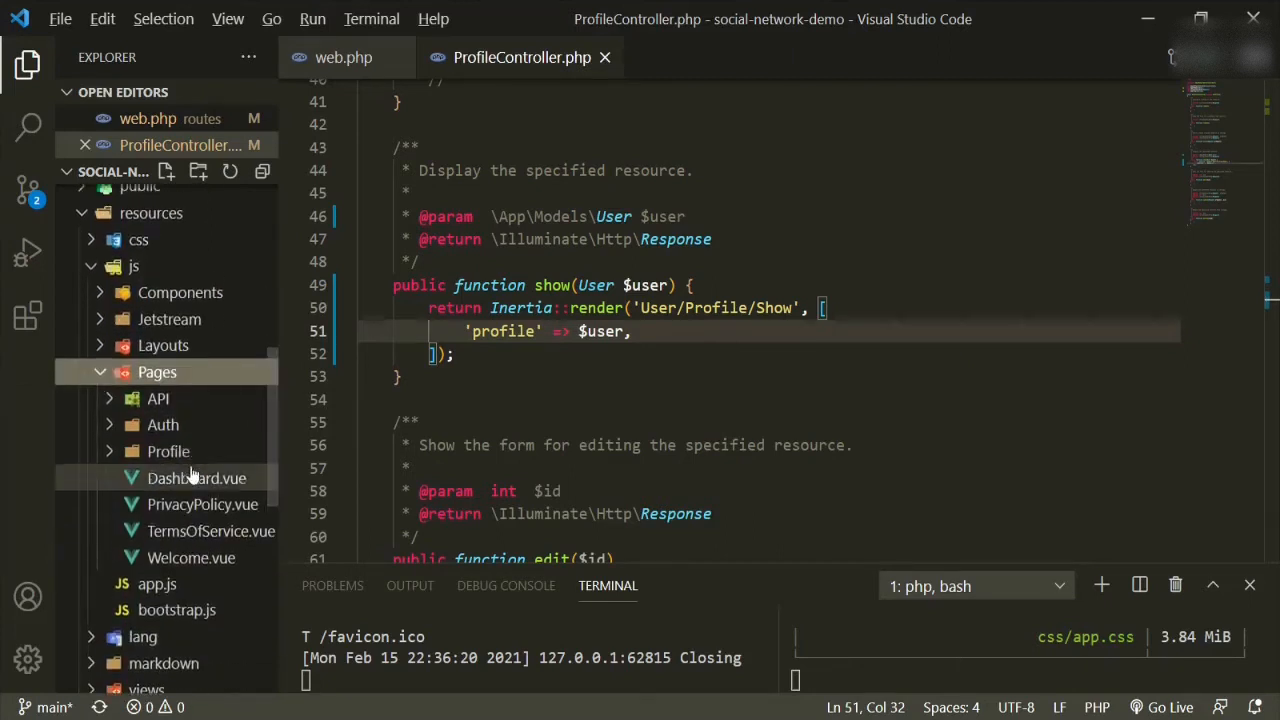
click(168, 452)
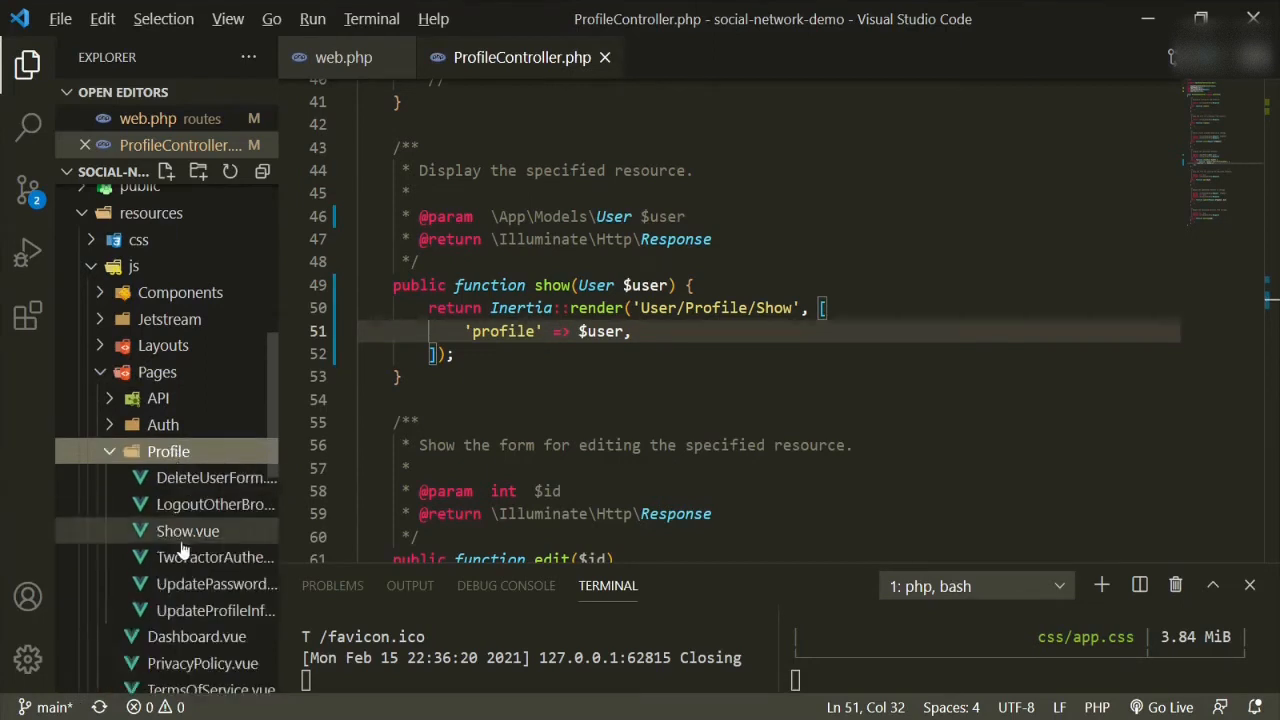
mouse_move(168, 452)
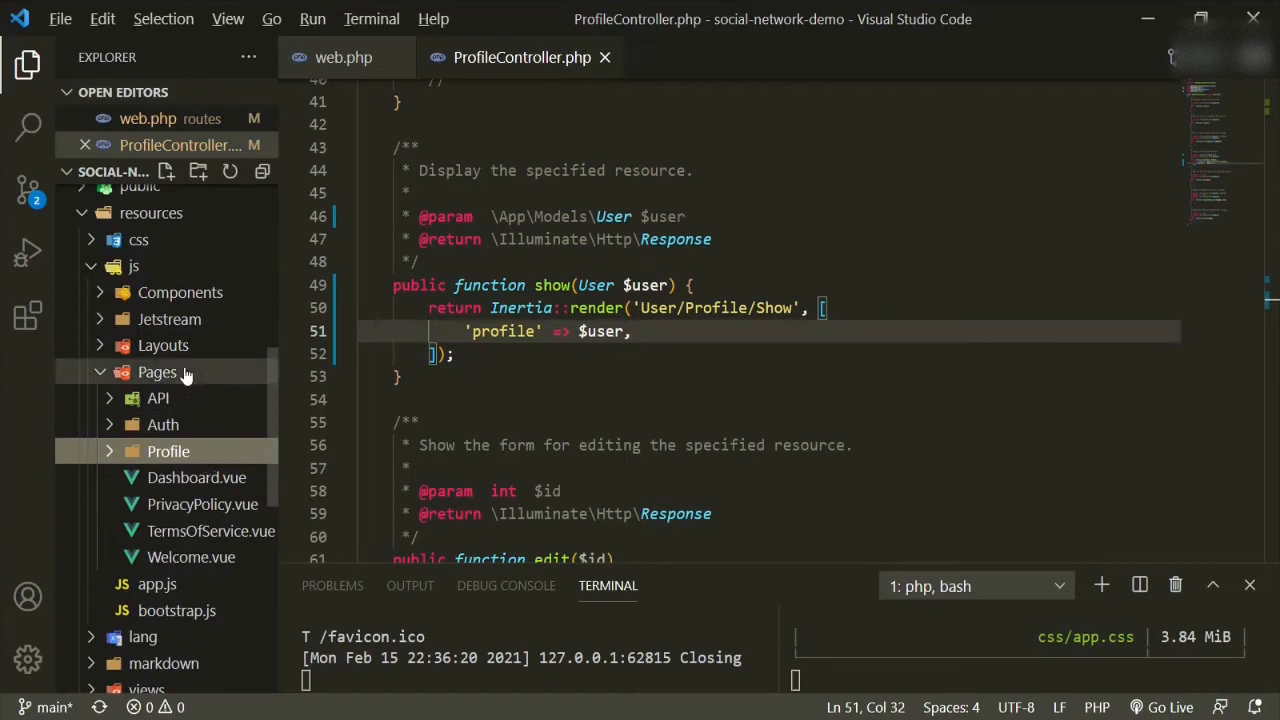
click(156, 372)
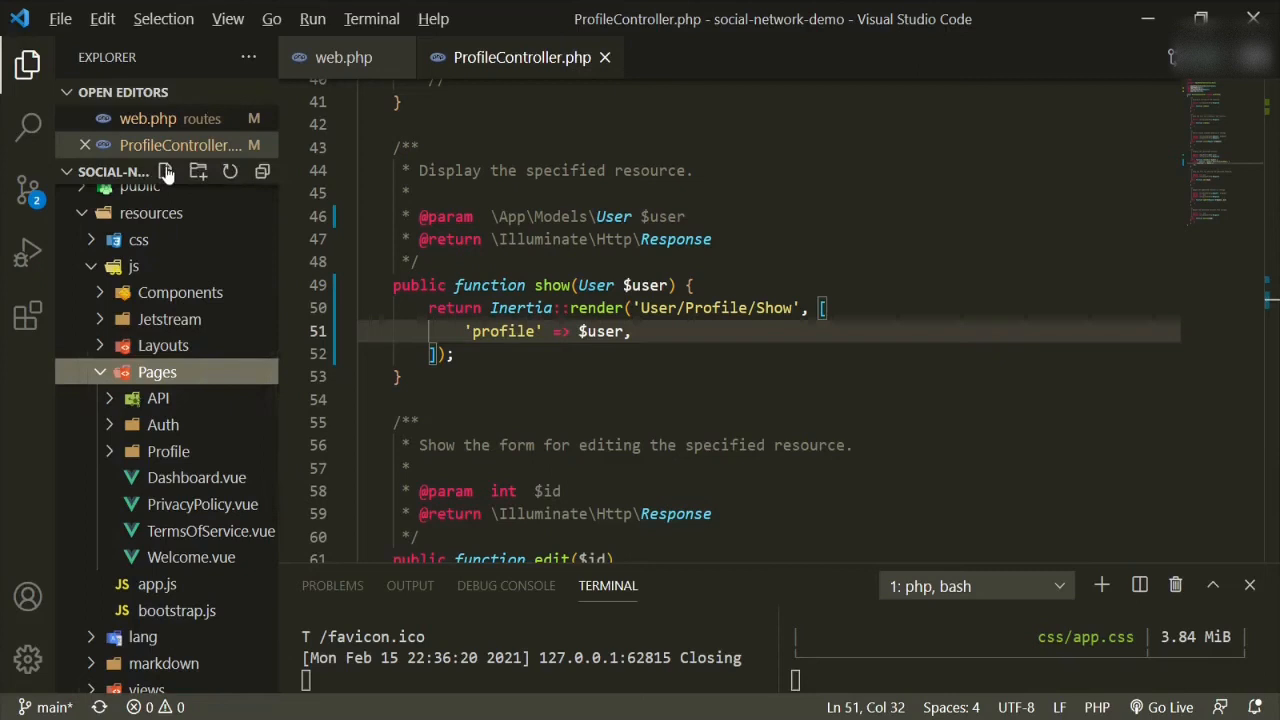
click(168, 172)
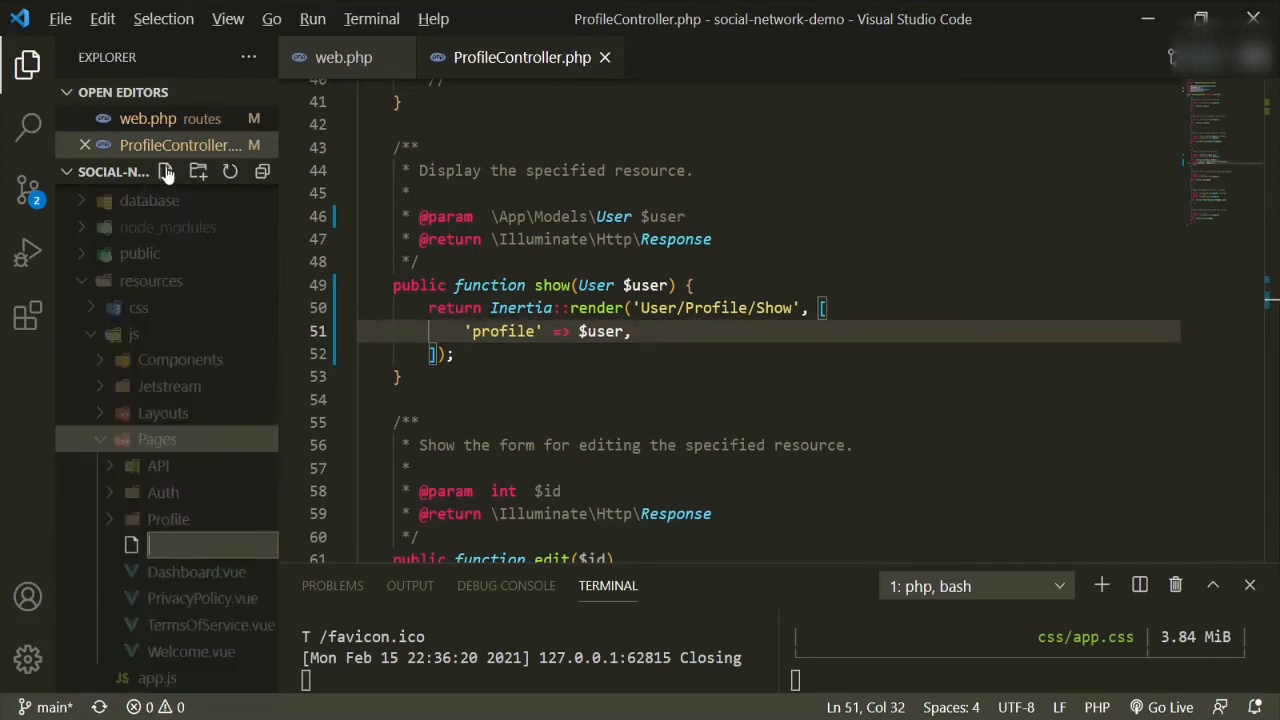
- Name the new file User\Profile\Show.vue, creating the folders and opening it
text(User)
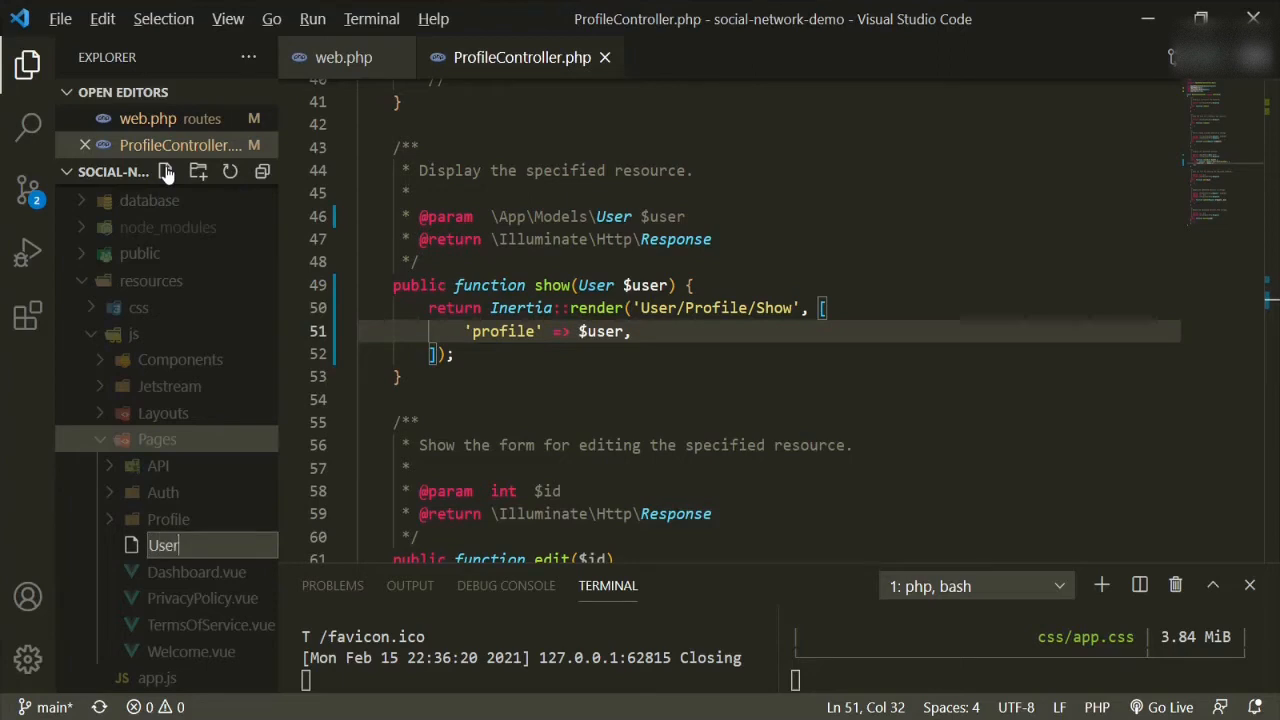
text(\)
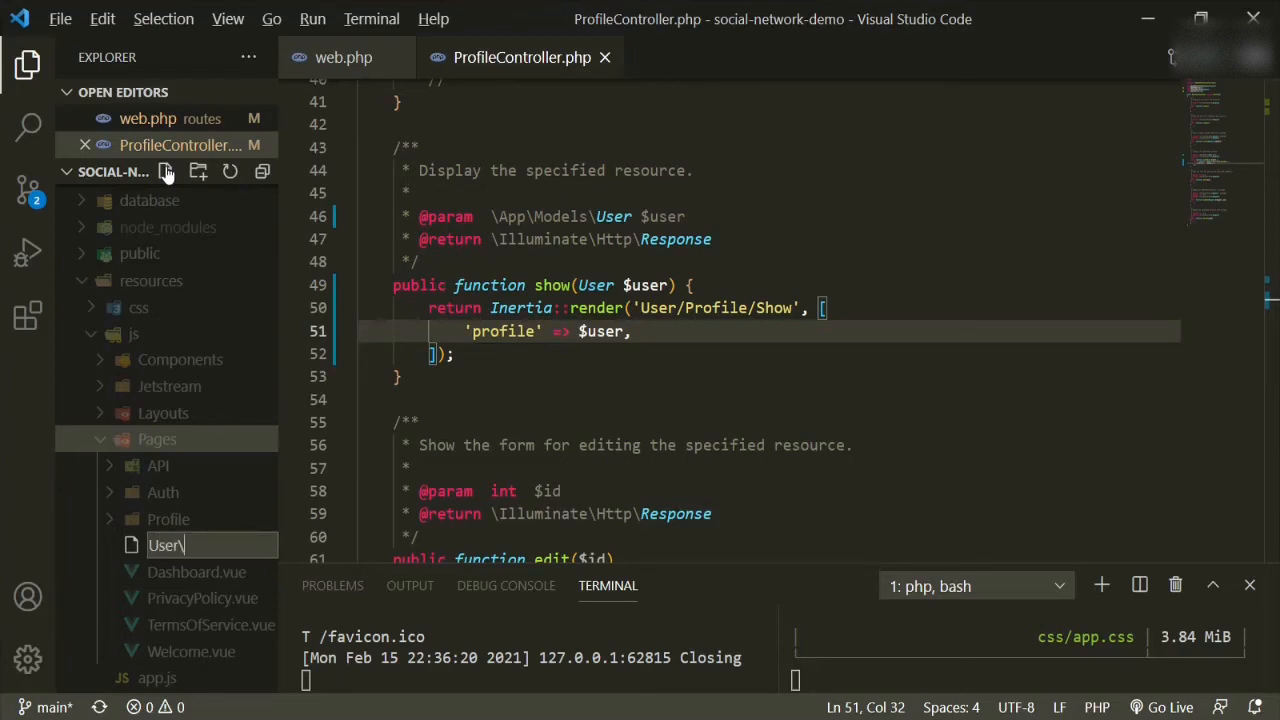
text(Profil)
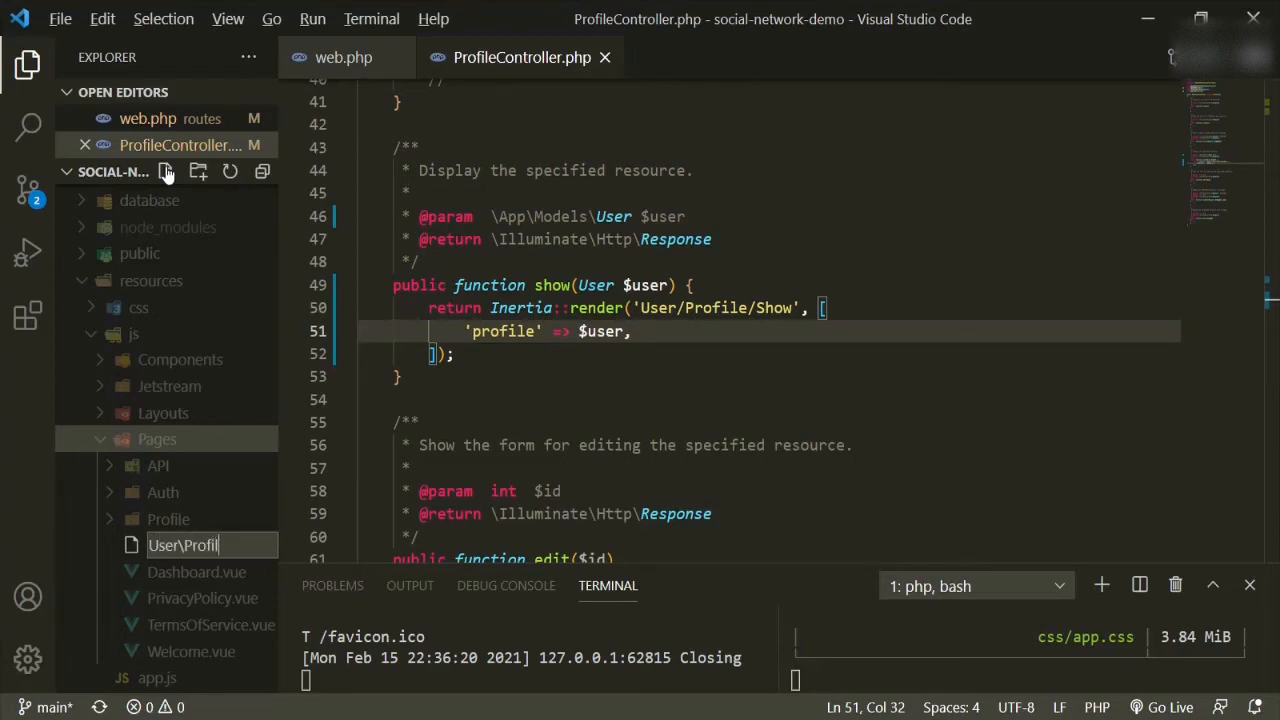
text(e\)
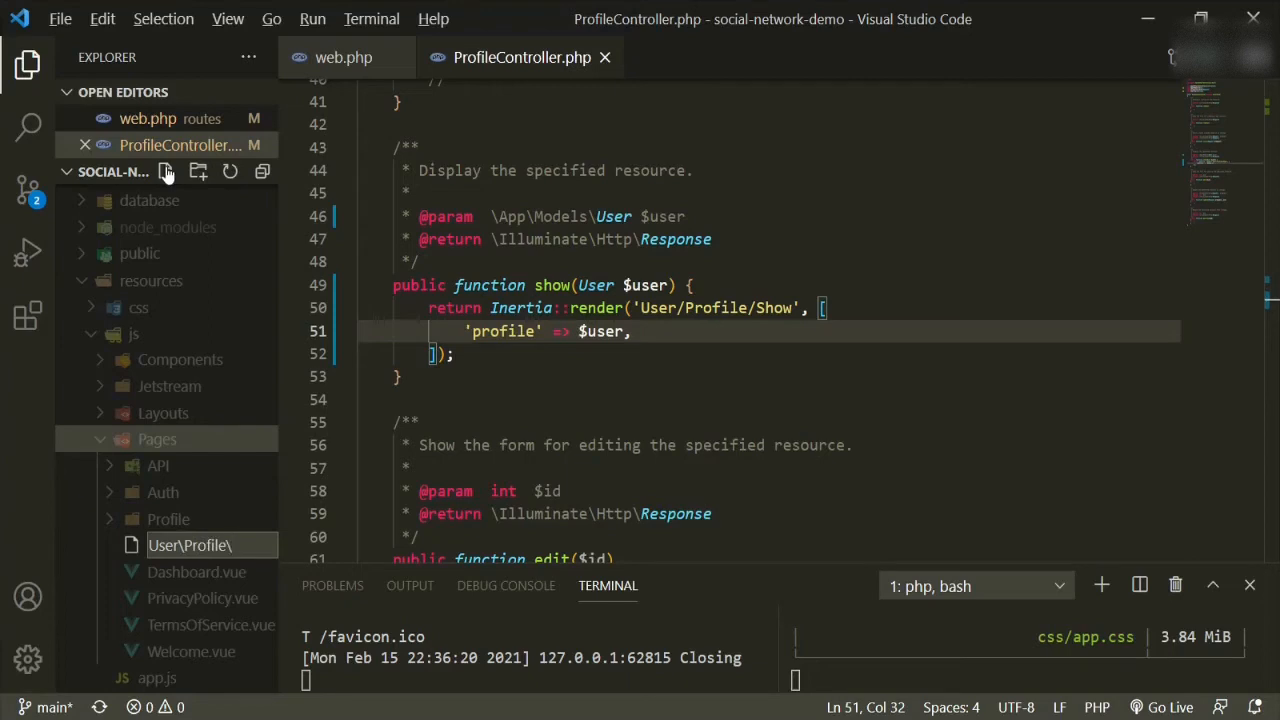
text(Show.)
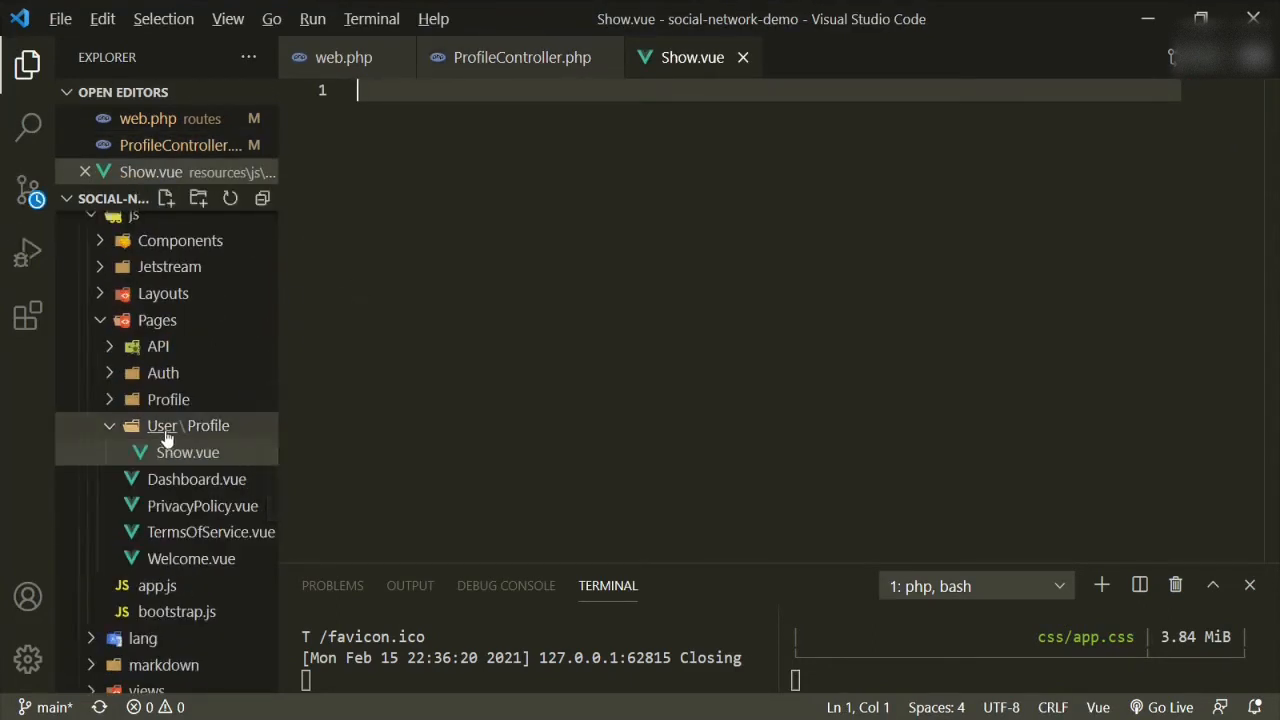
mouse_move(188, 452)
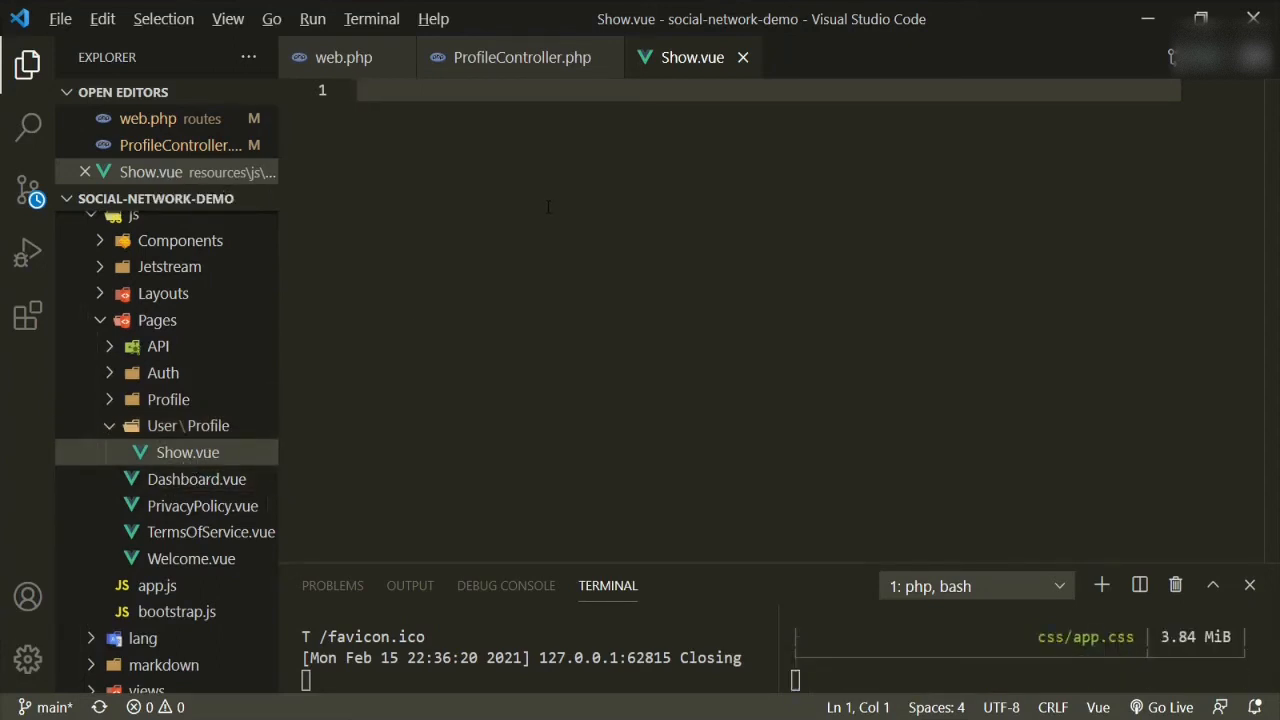
- Give Show.vue a template containing a div that reads 'profile'
text(t)
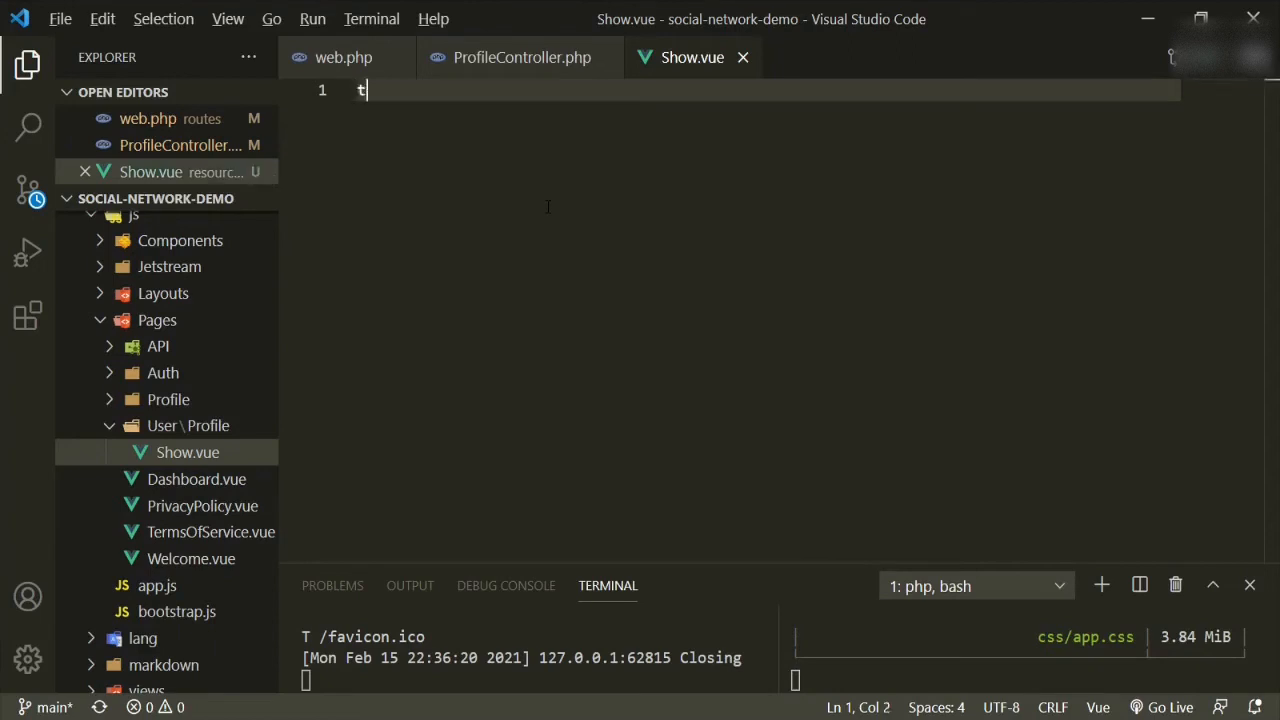
text(em3)
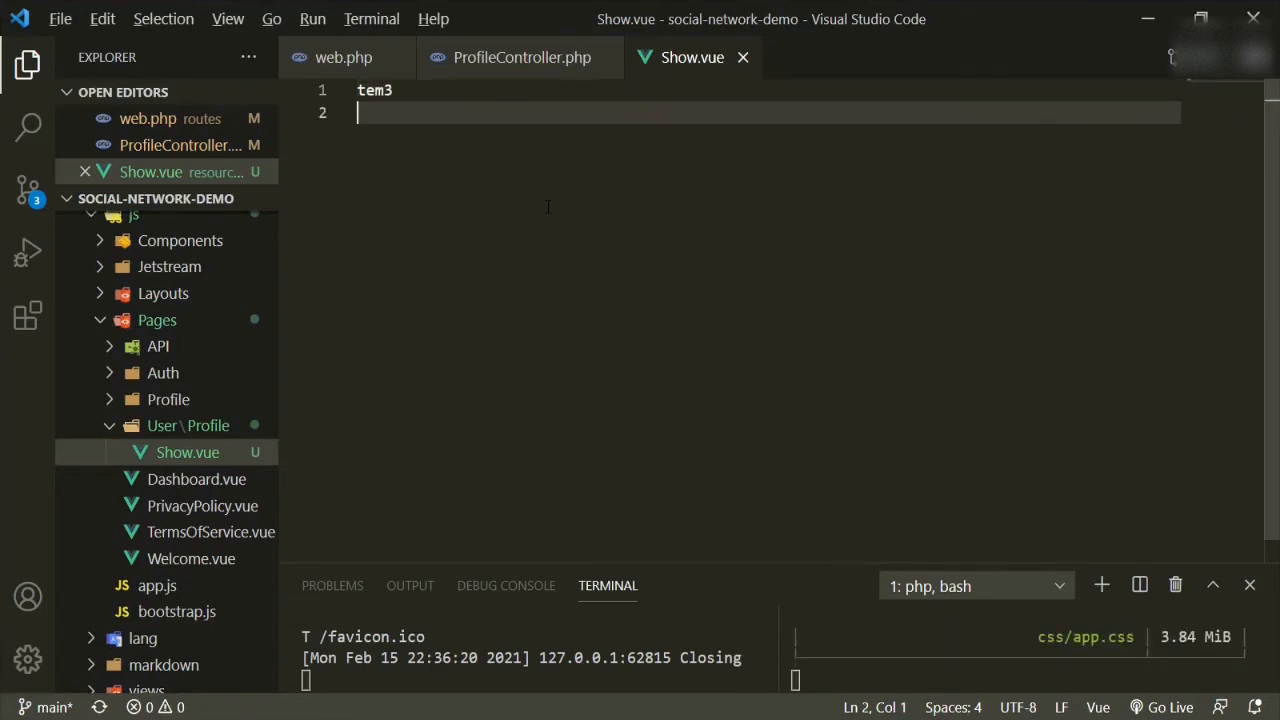
key(Backspace)
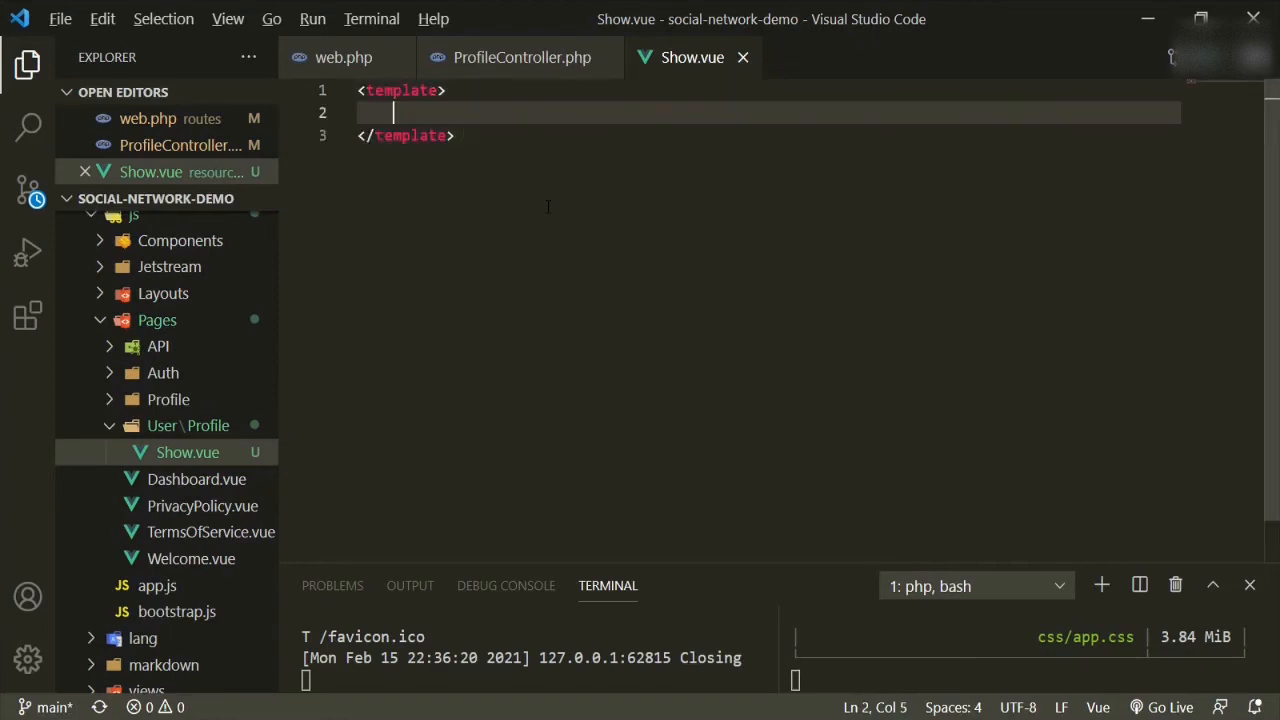
text(div)
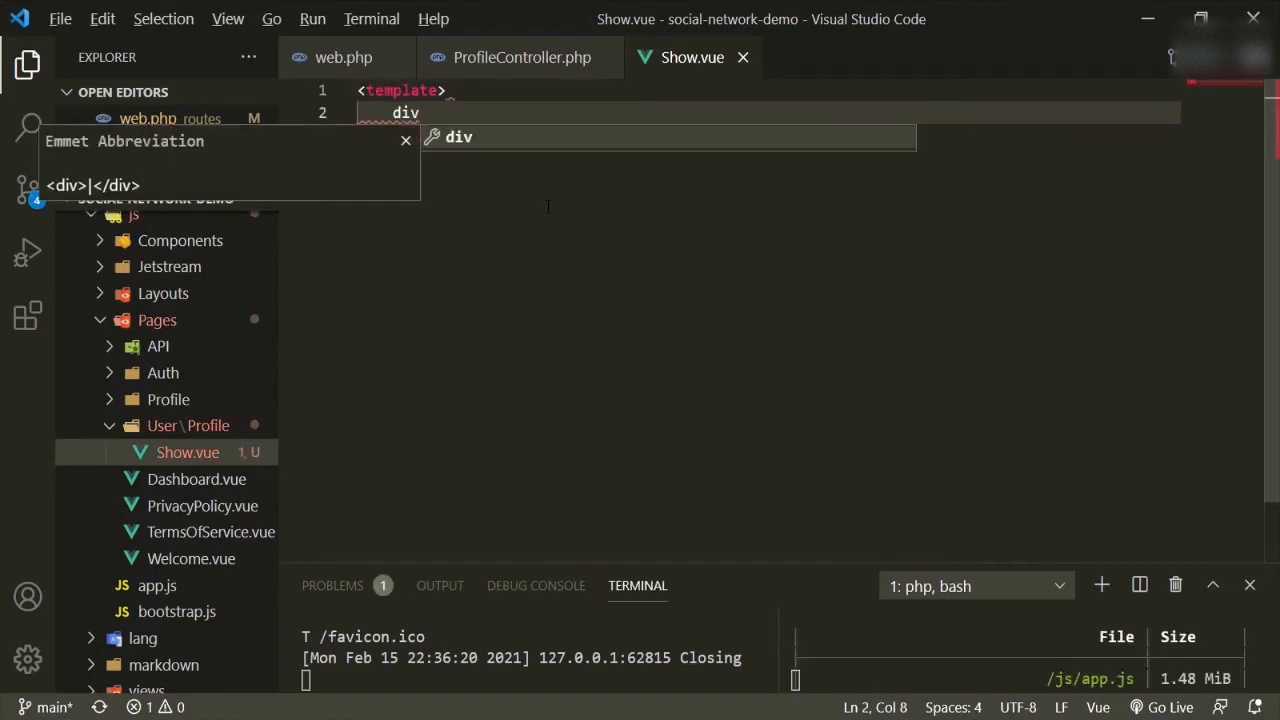
key(Tab)
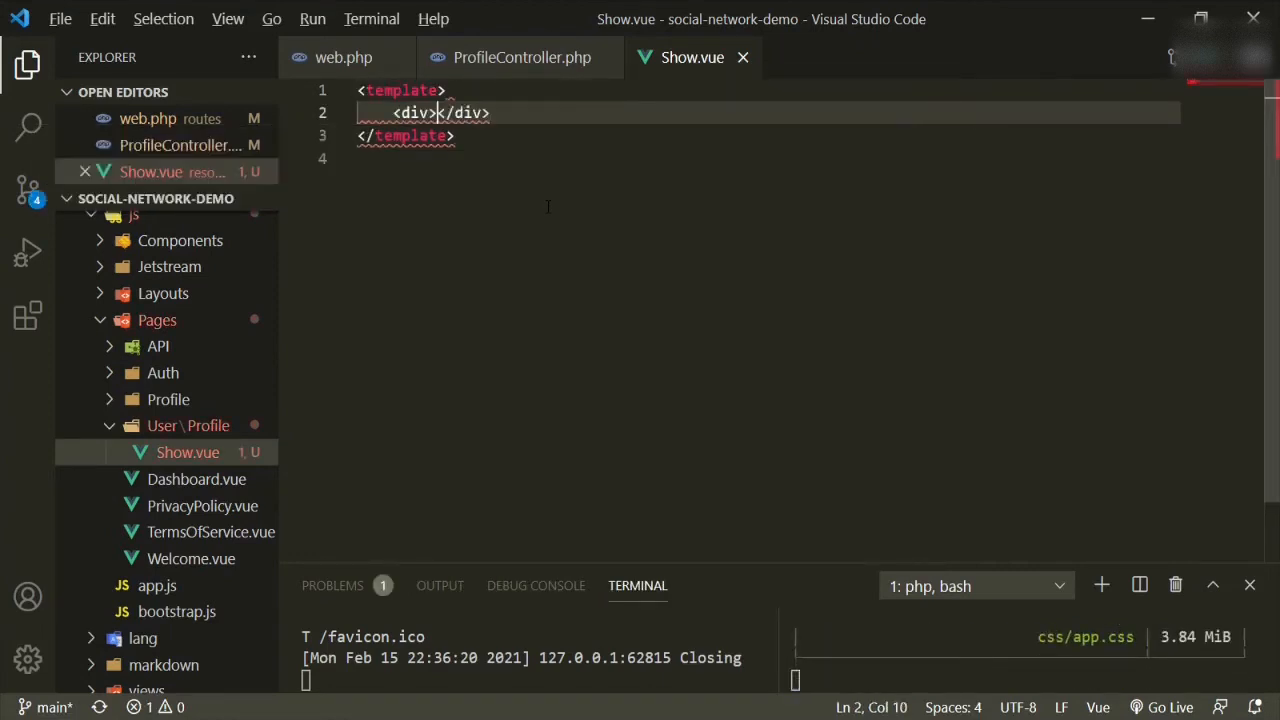
text(prof)
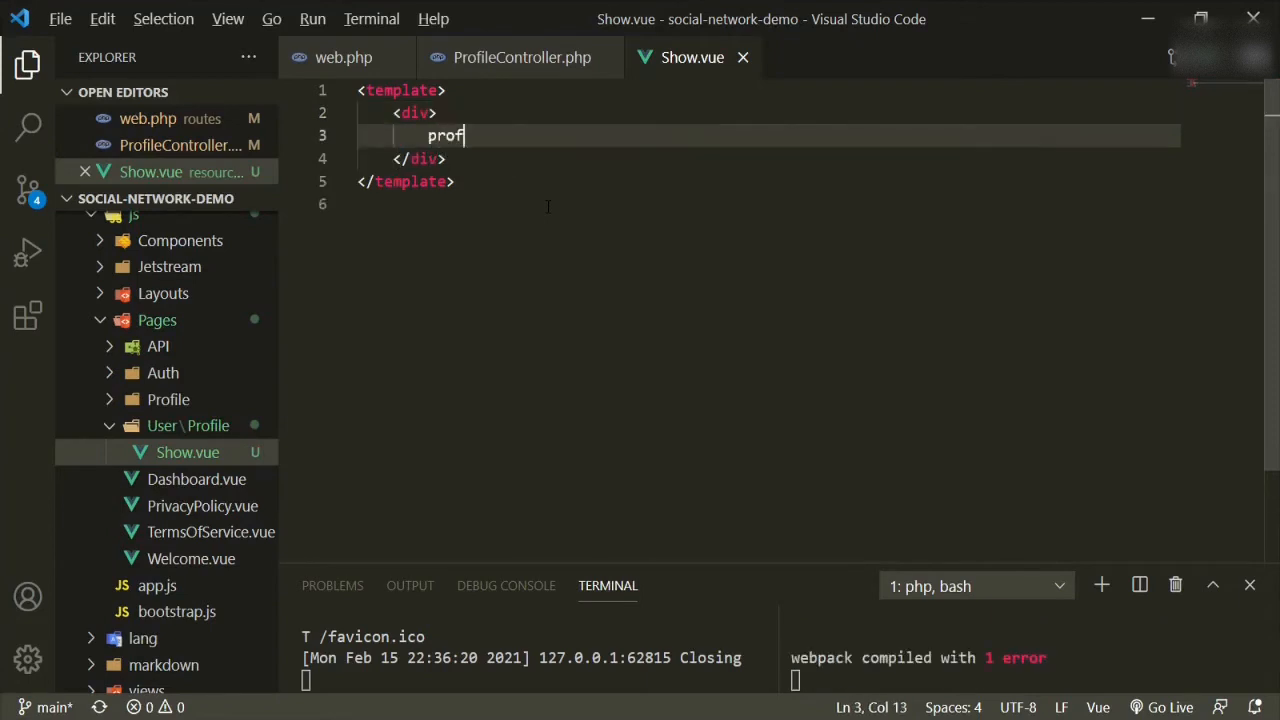
text(ile)
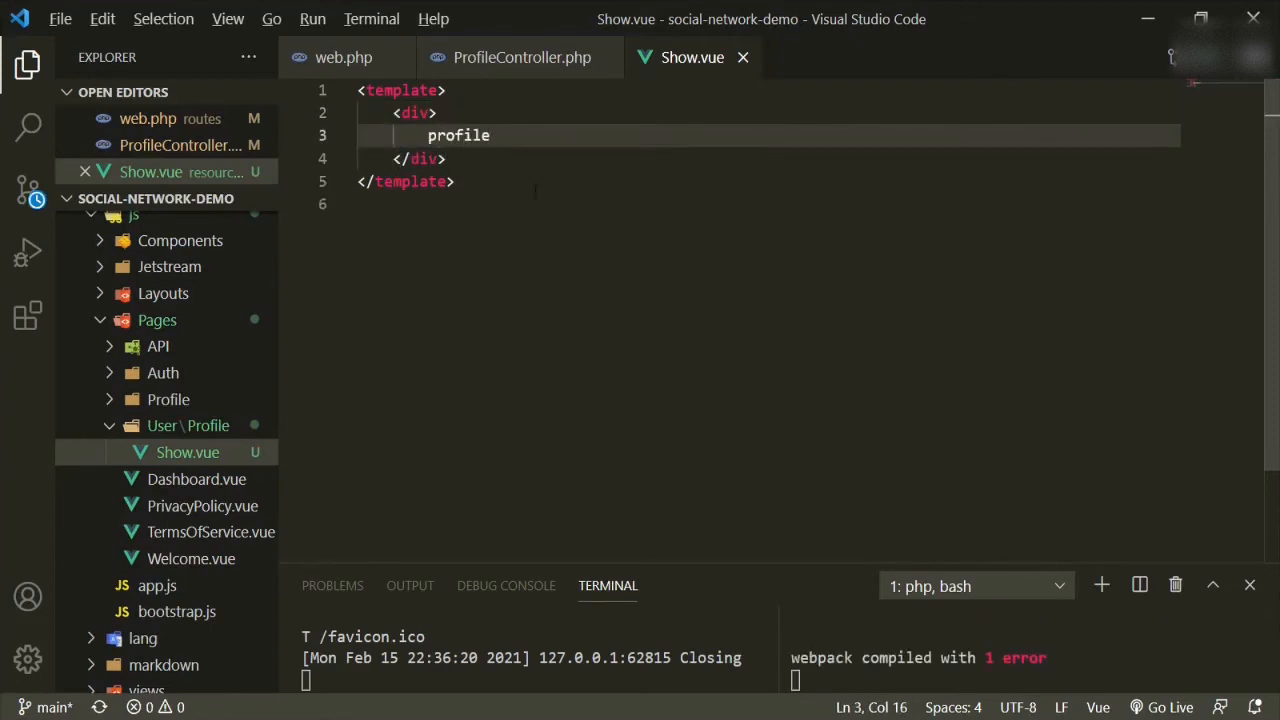
text(j)
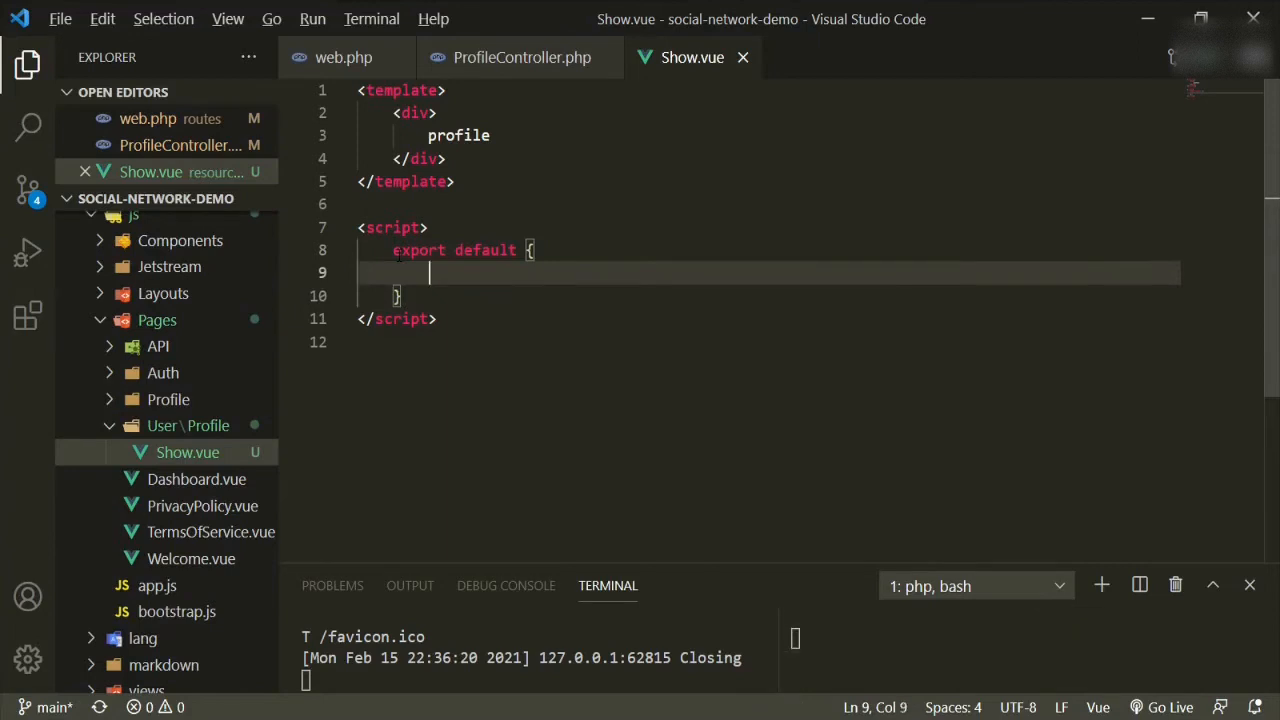
- Declare props: ['profile'], inside Show.vue's export default script block
text(prof)
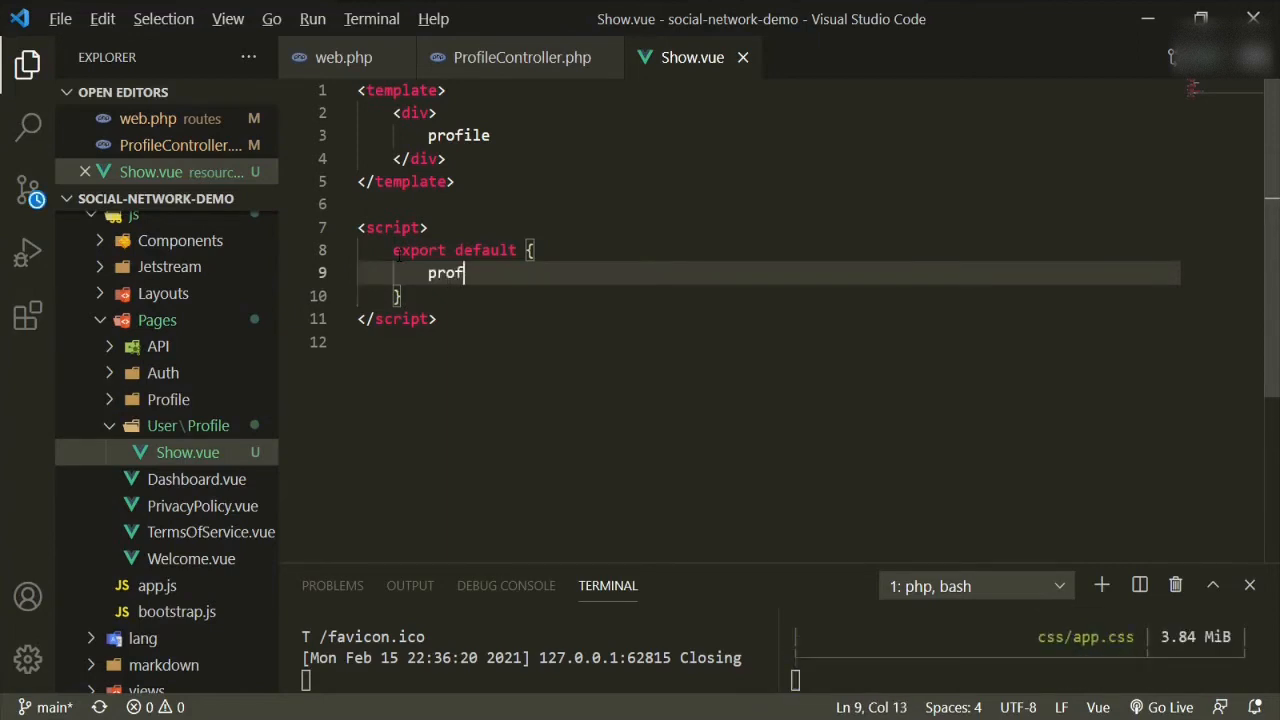
text(props:)
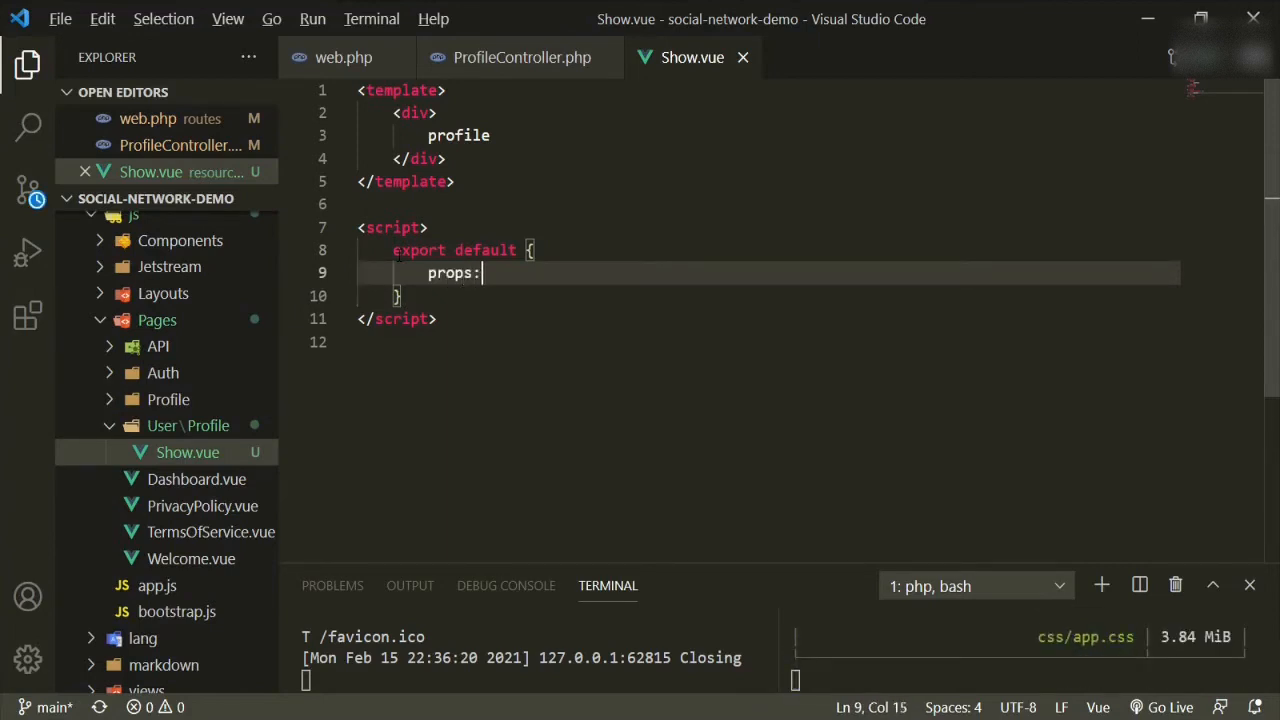
text([])
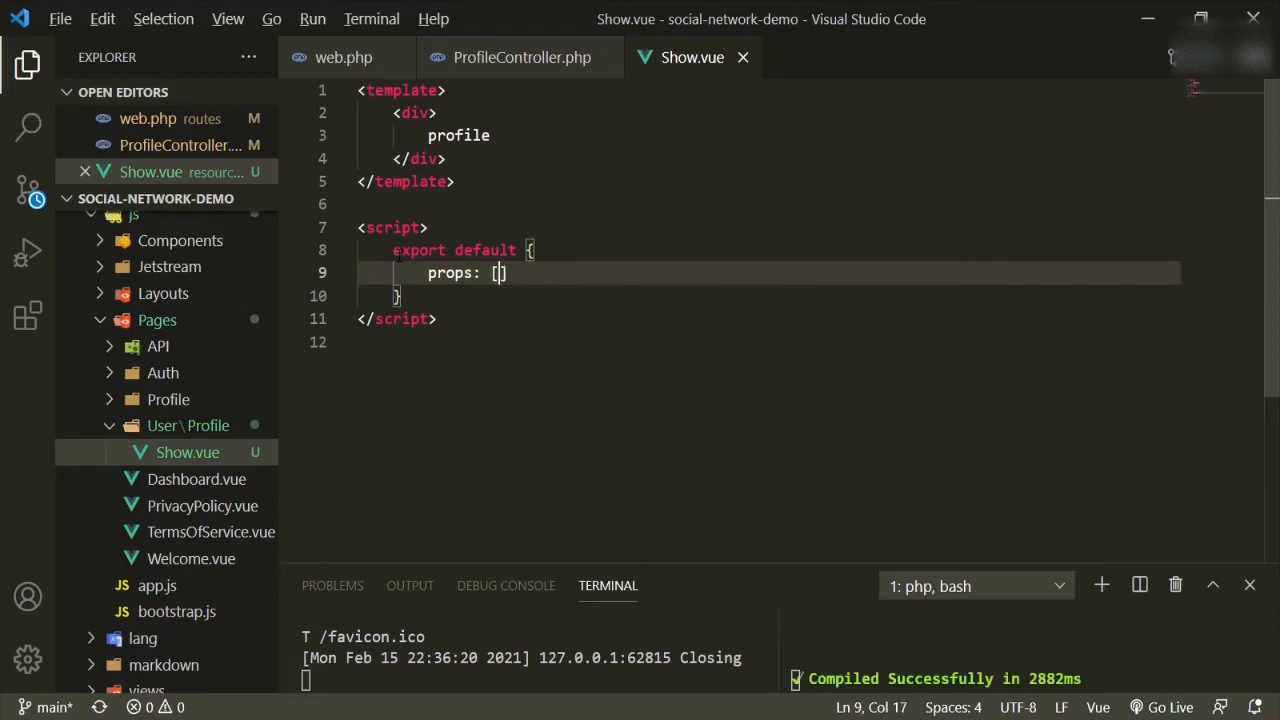
text(')
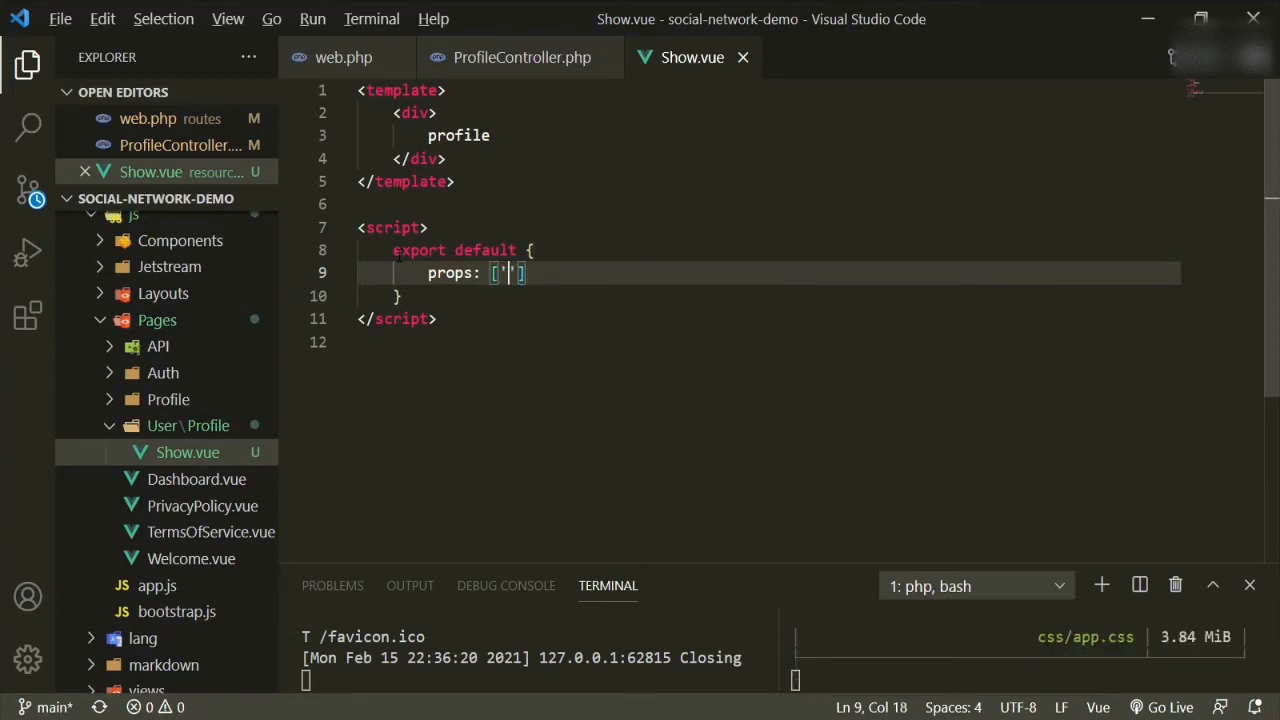
text(prof)
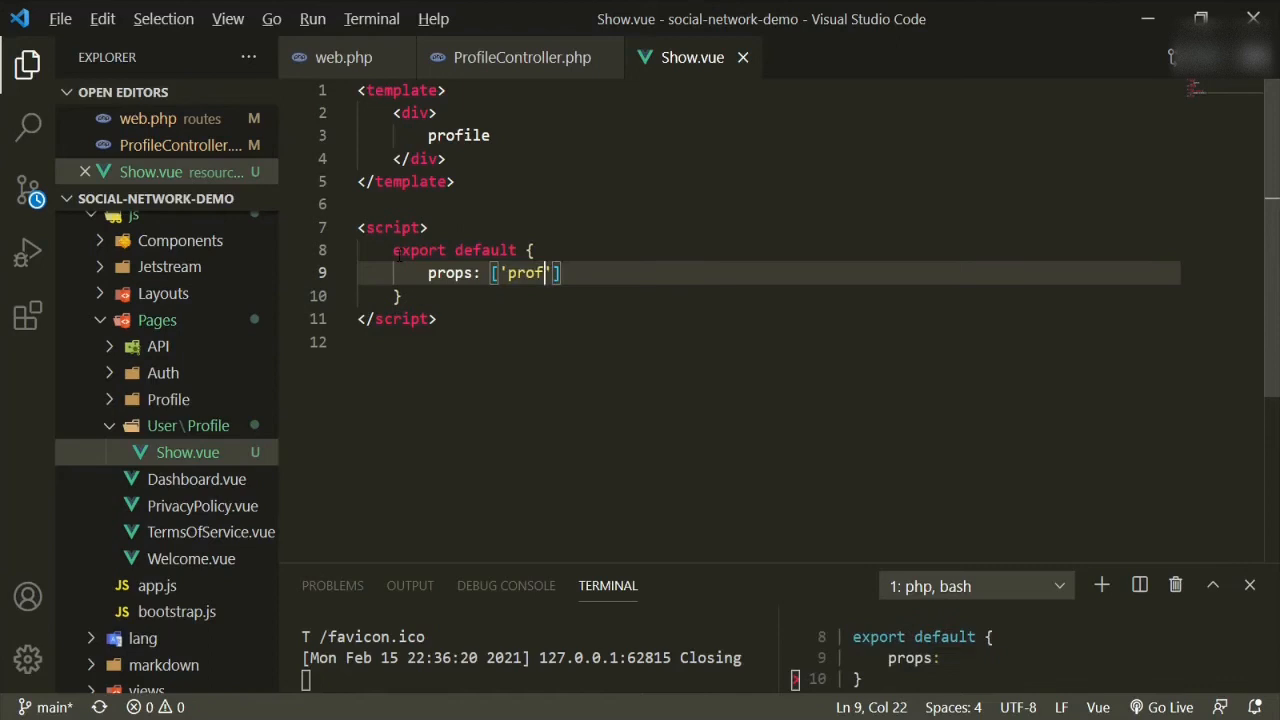
text(ile)
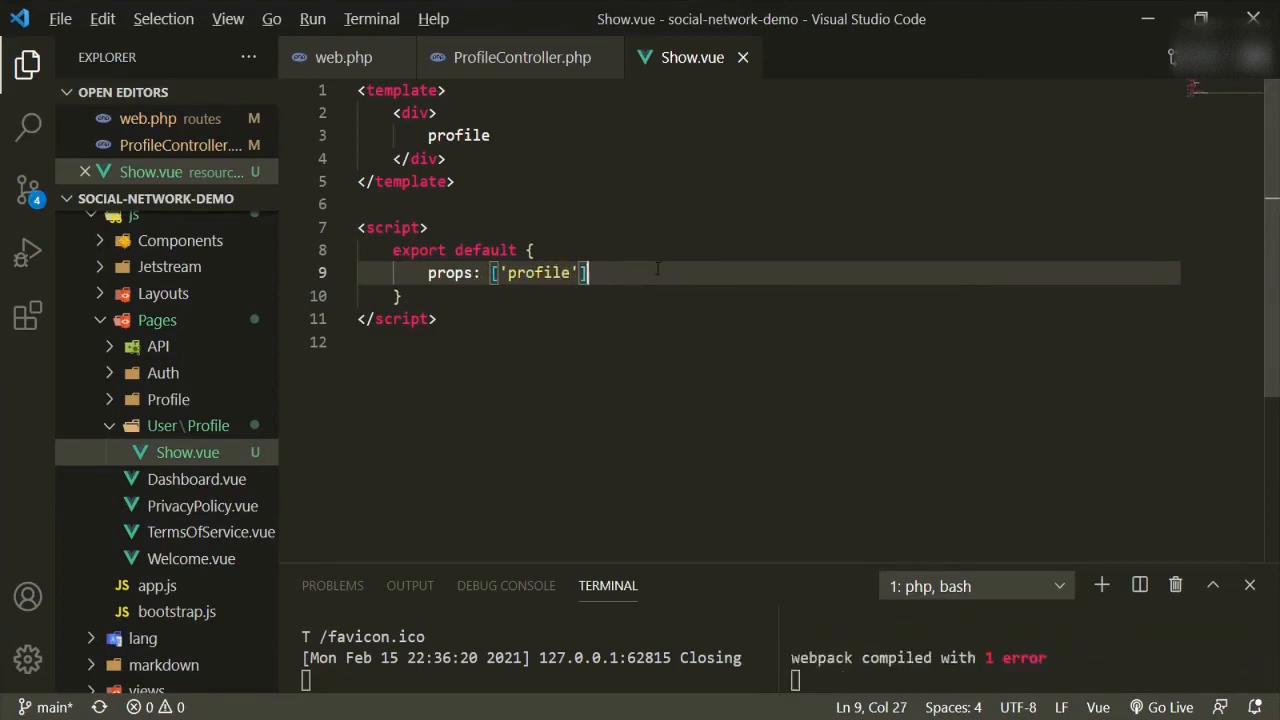
text(,)
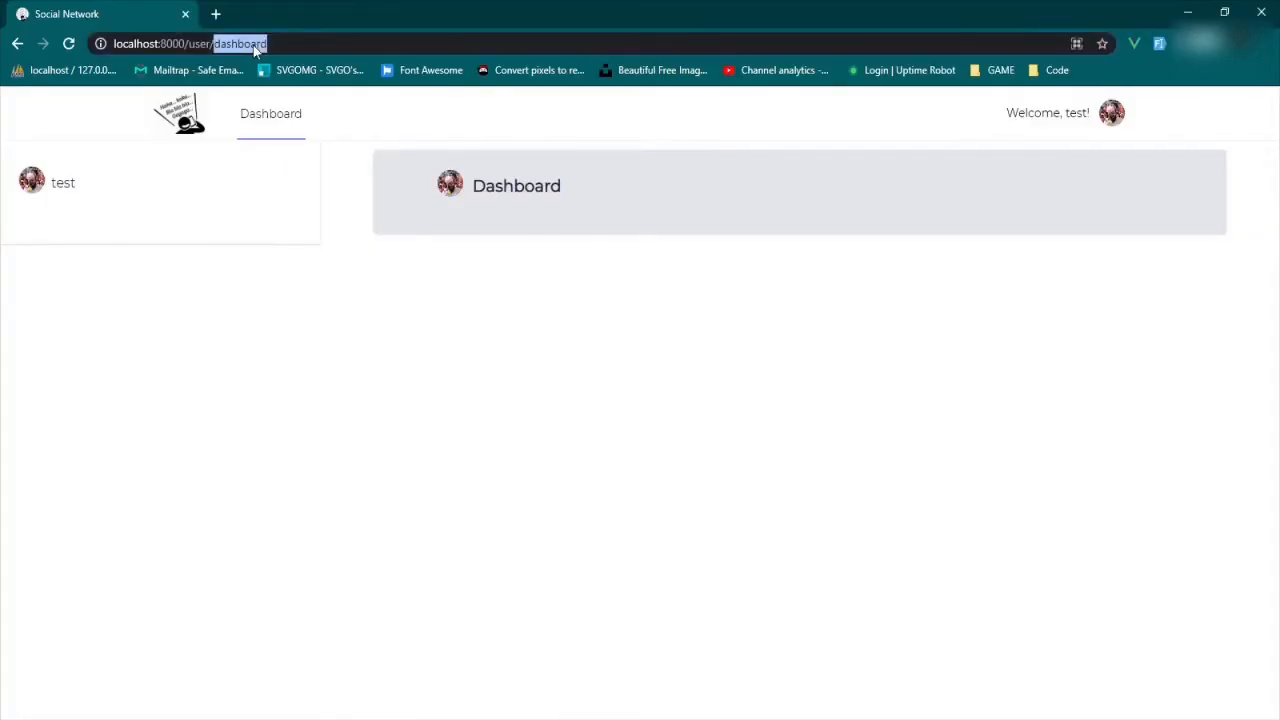
- Navigate to localhost:8000/user/profile/test, which renders the Show.vue text 'profile'
text(profi)
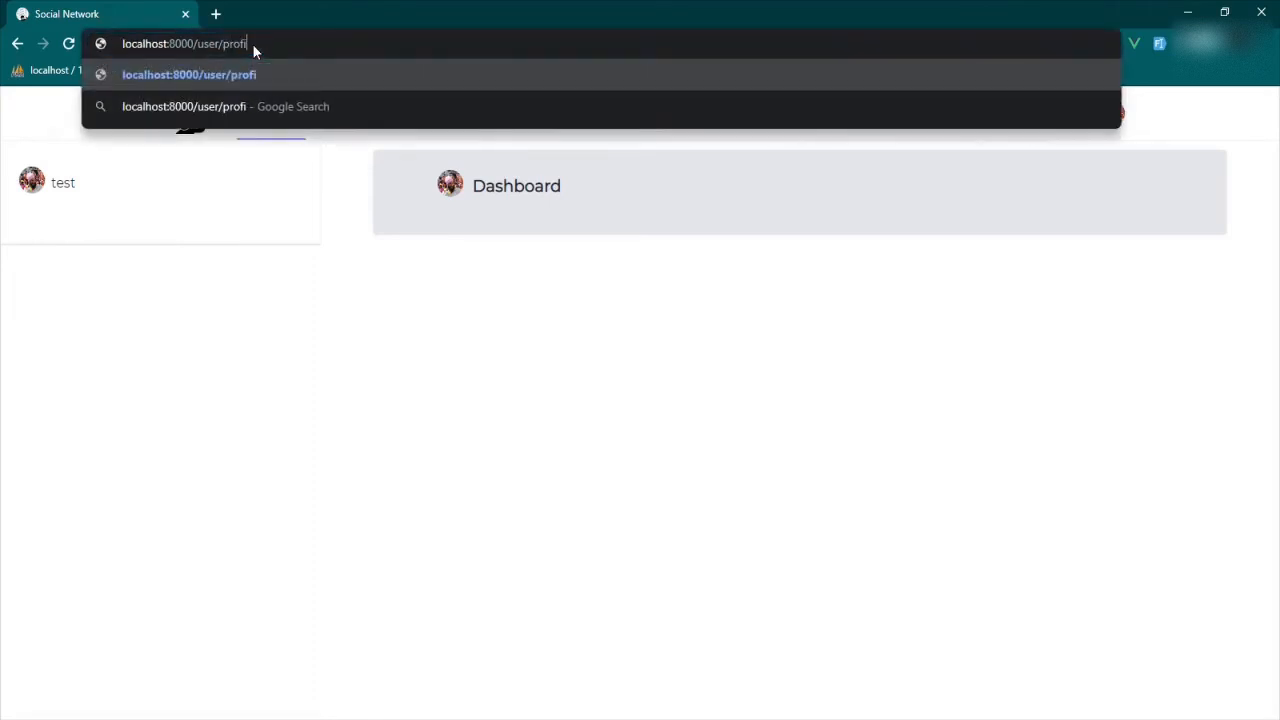
text(le)
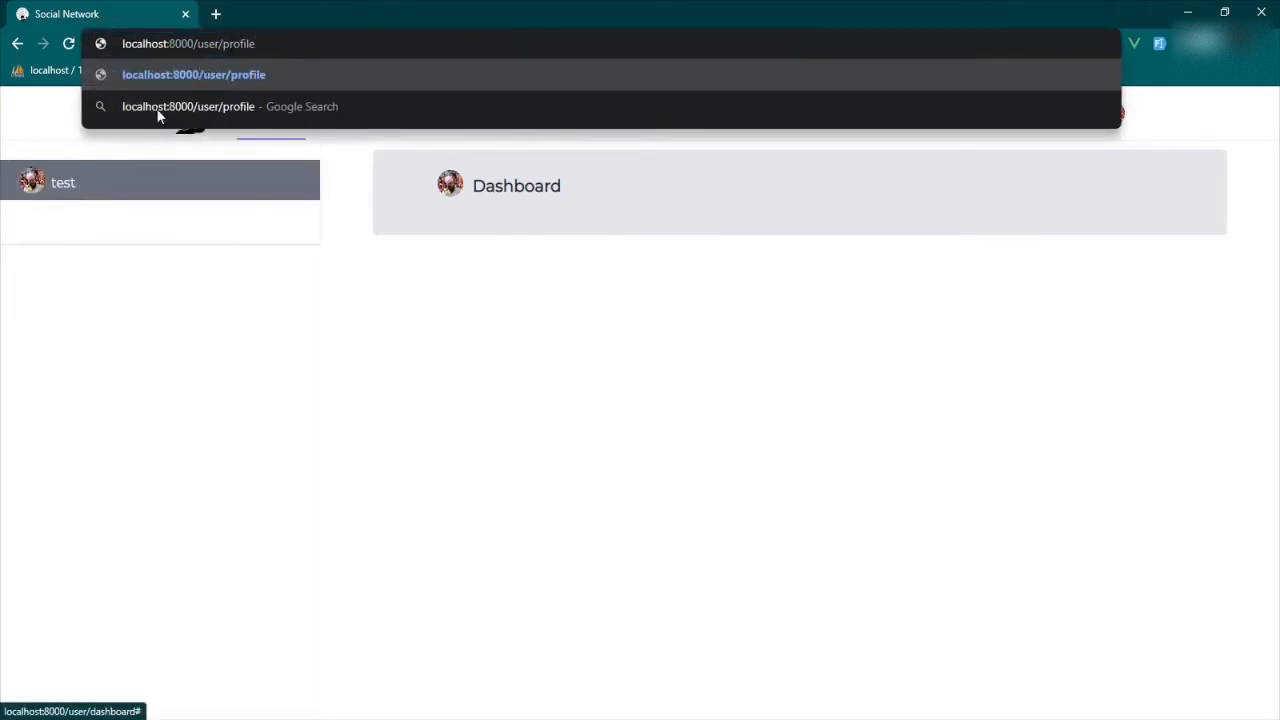
text(/t)
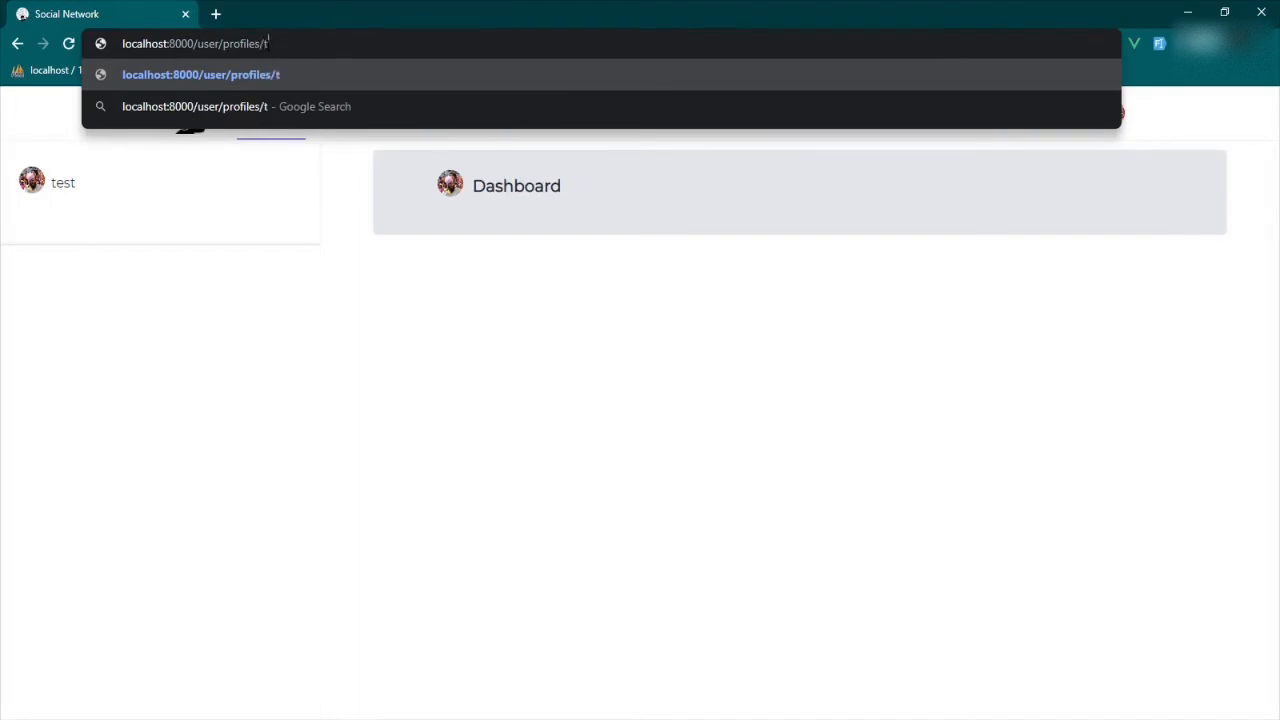
text(est)
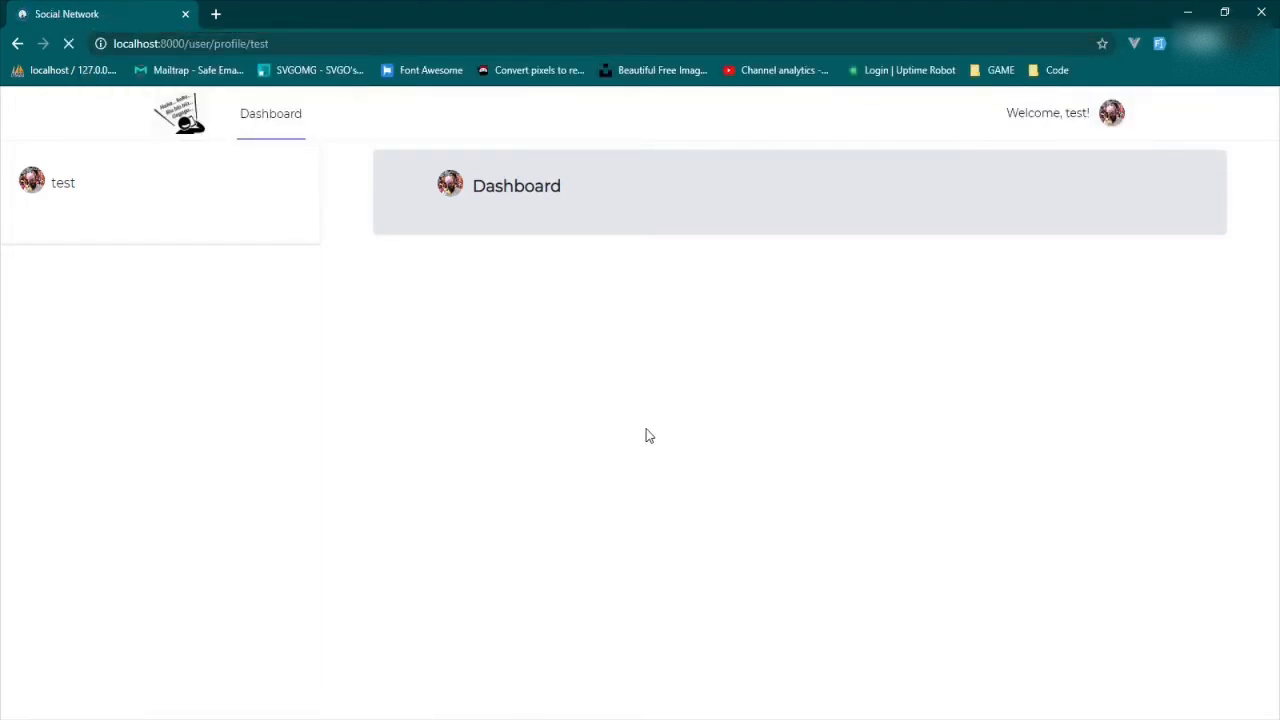
right_click(648, 436)
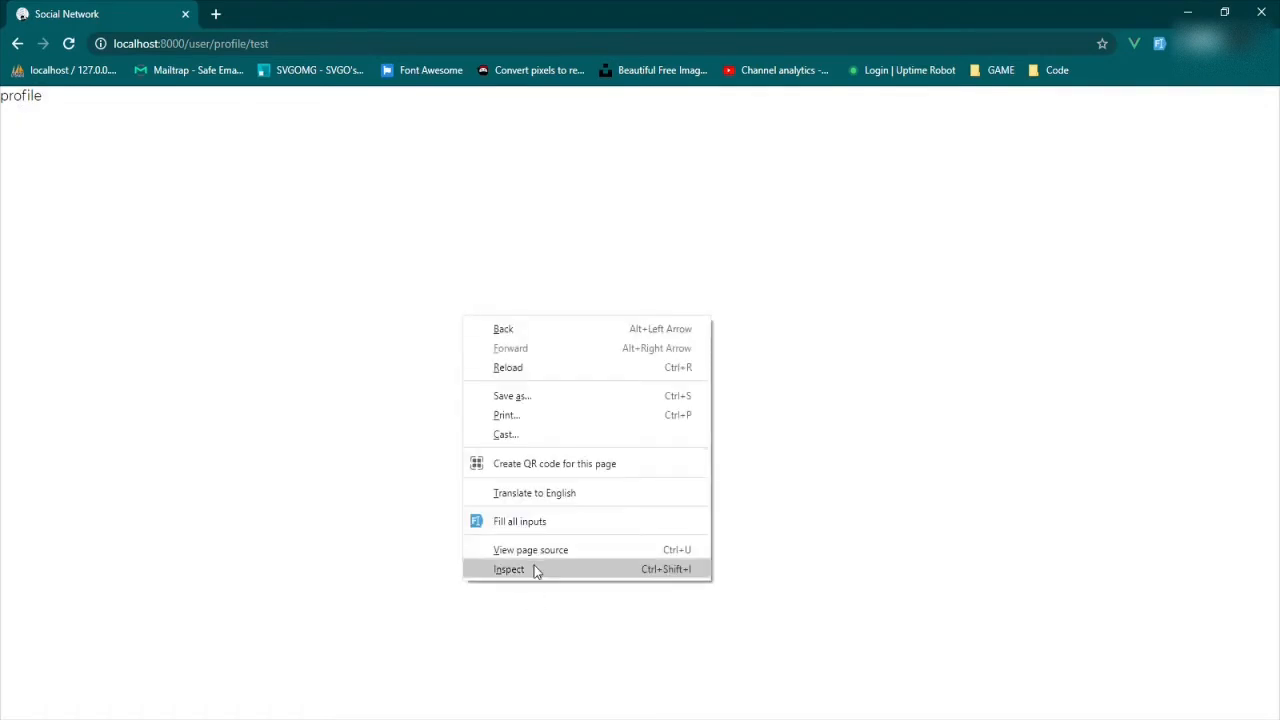
- In Vue DevTools, select Inertia > Show and expand its profile prop holding user test's fields
click(508, 568)
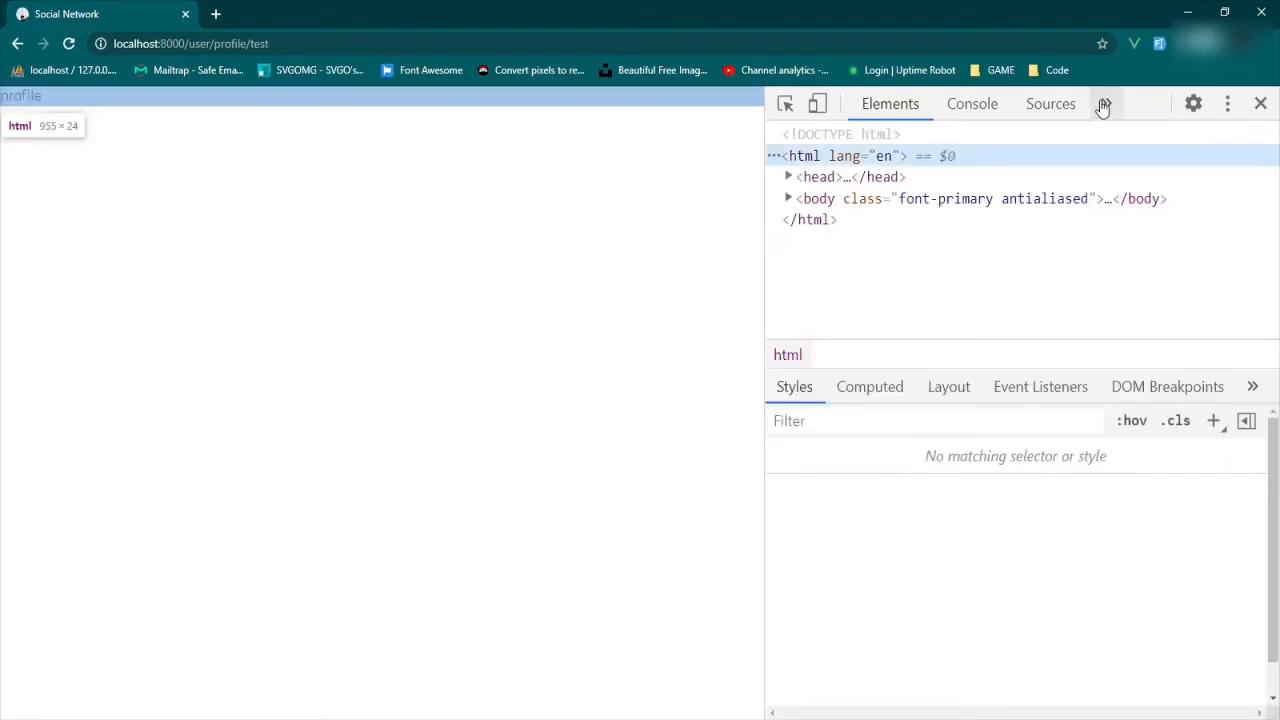
click(1104, 104)
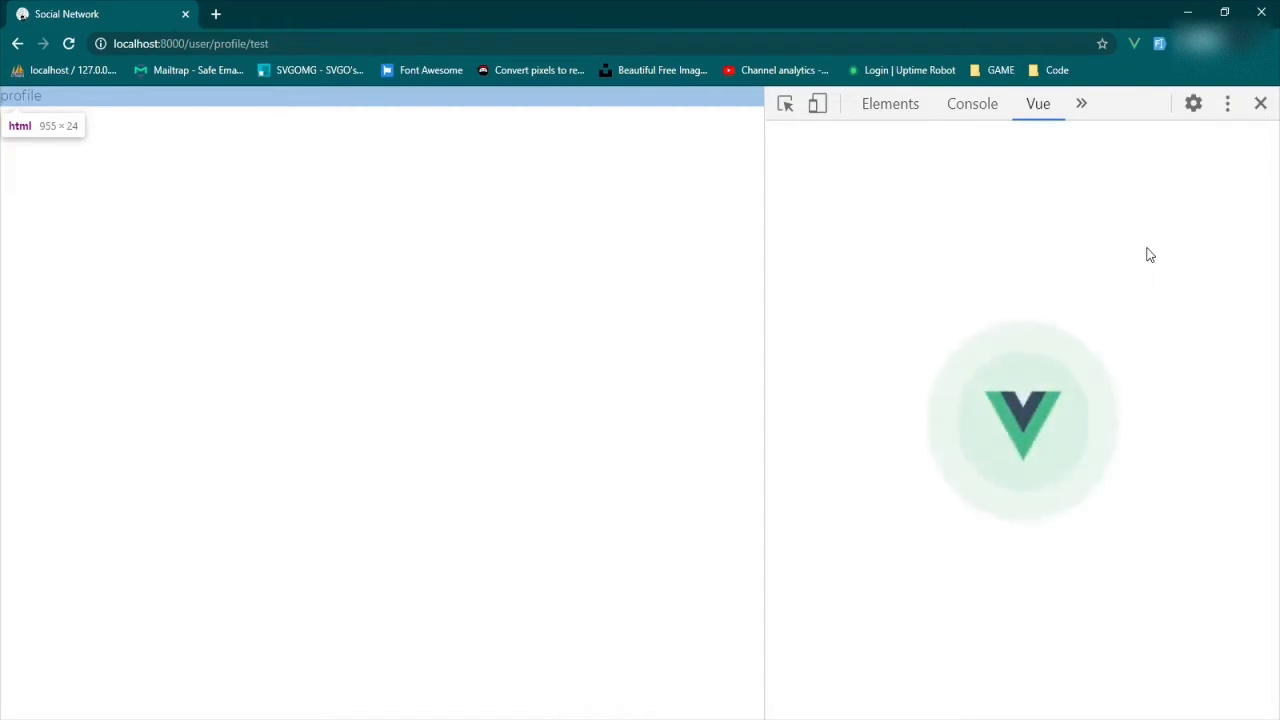
click(1038, 104)
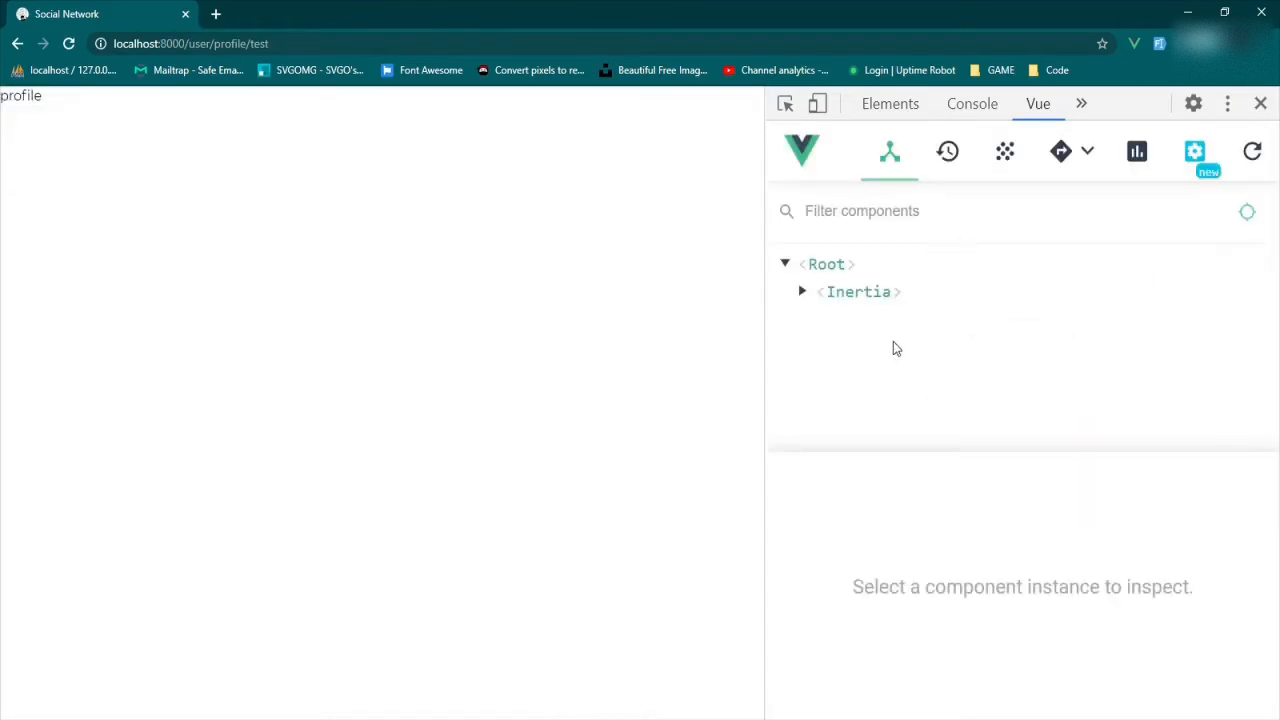
click(802, 292)
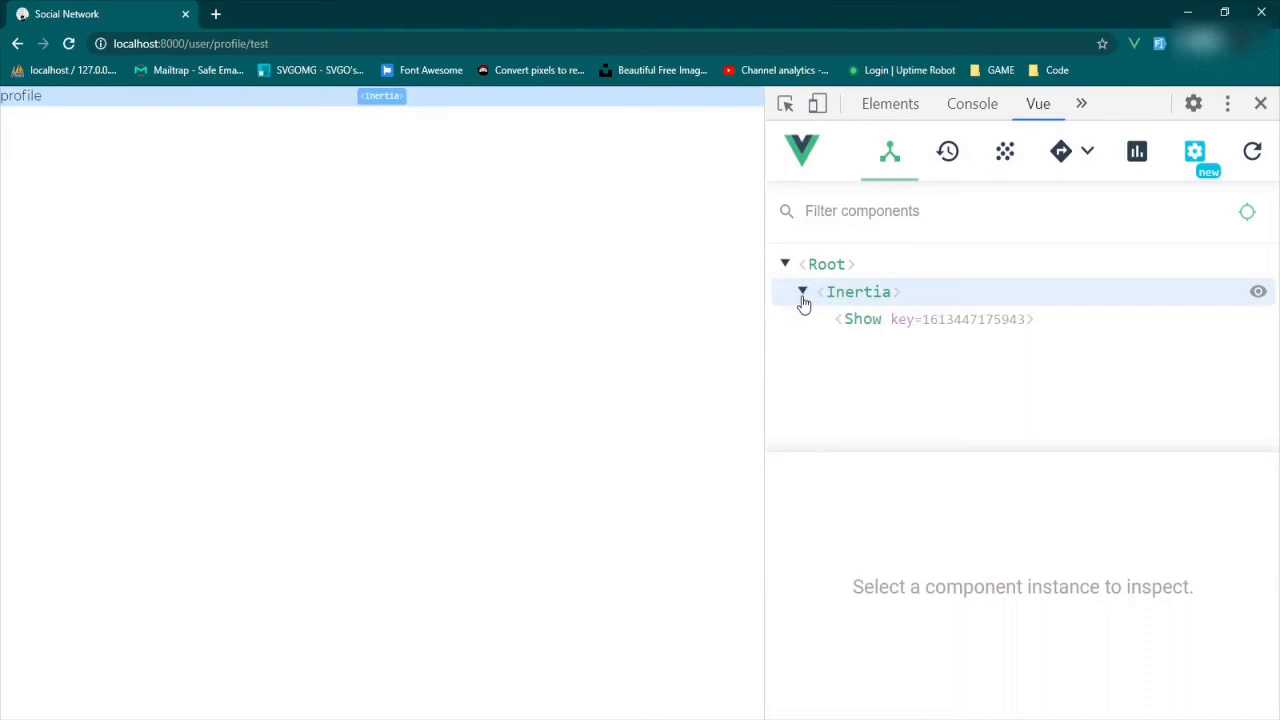
click(862, 320)
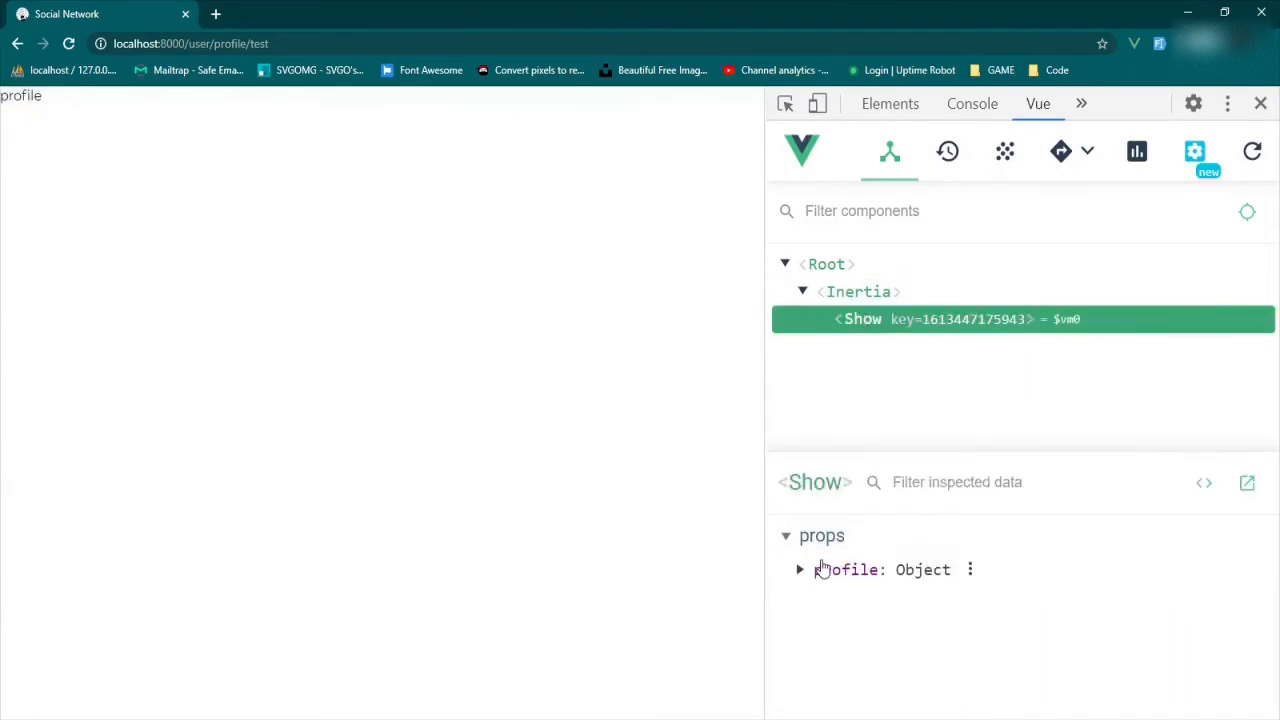
click(800, 568)
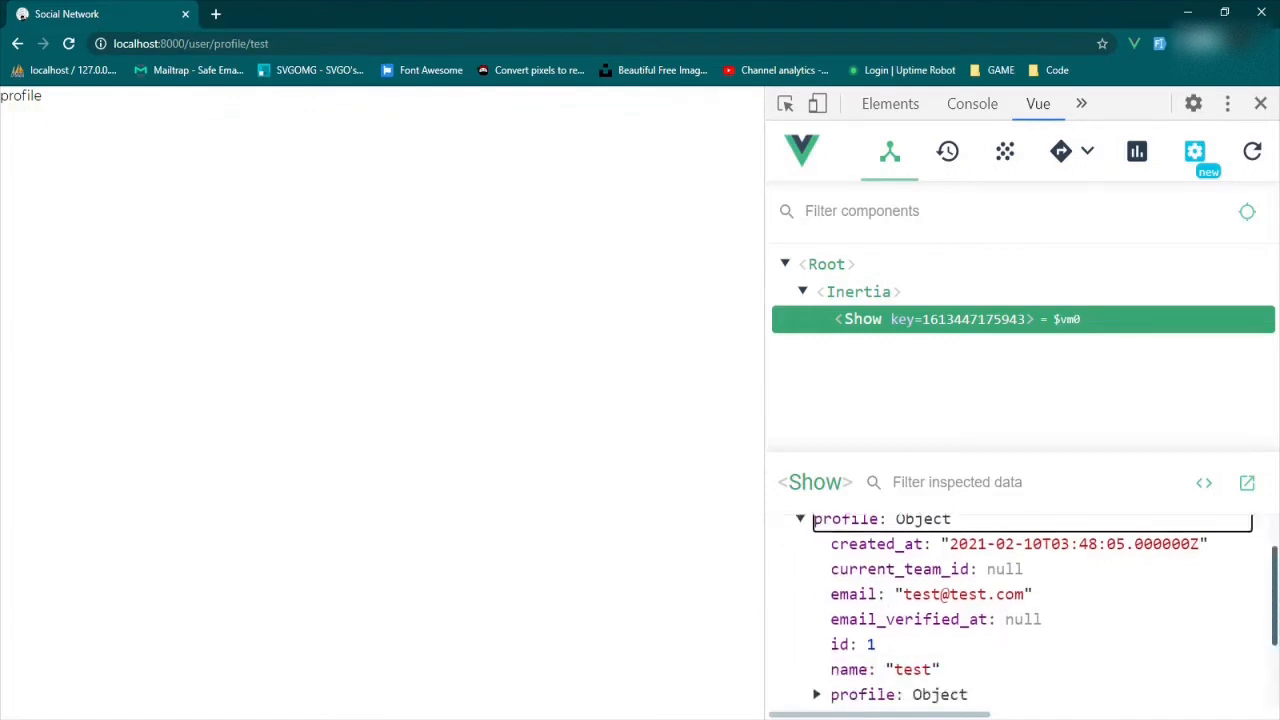
scroll(down, 3)
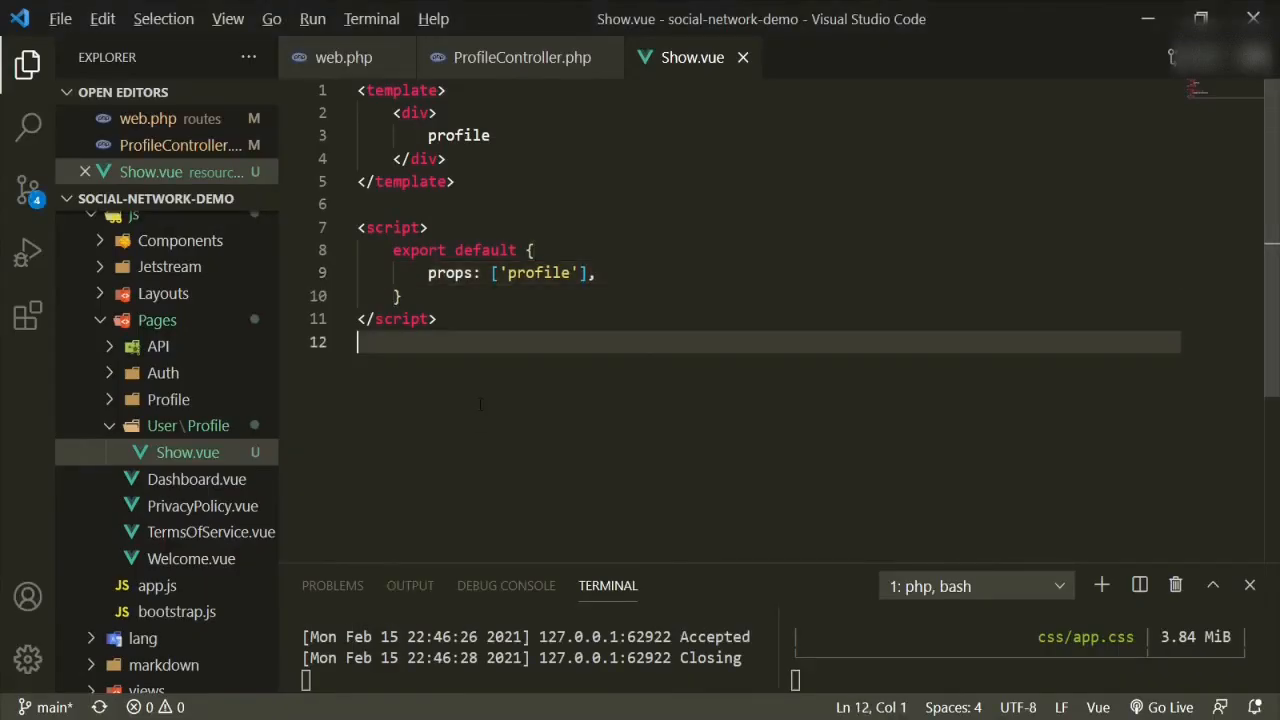
- Copy Dashboard.vue's template markup and bring it into Show.vue, still headed Dashboard
click(196, 480)
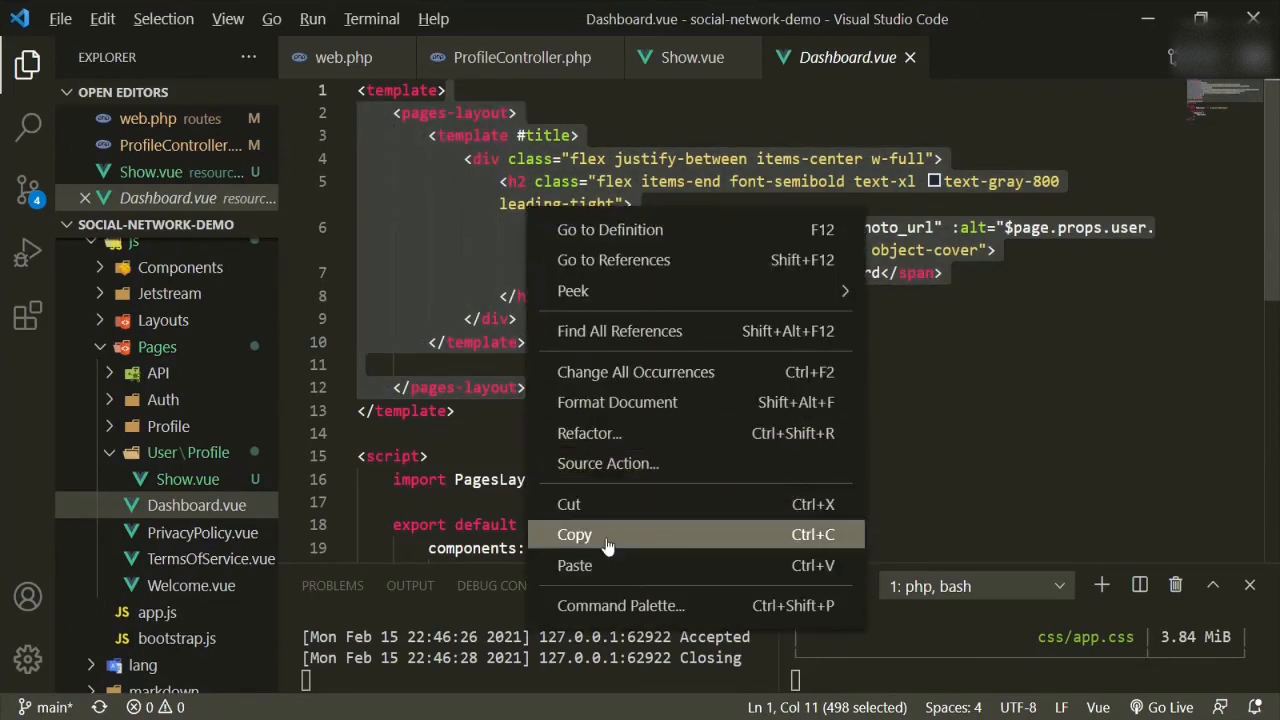
click(574, 534)
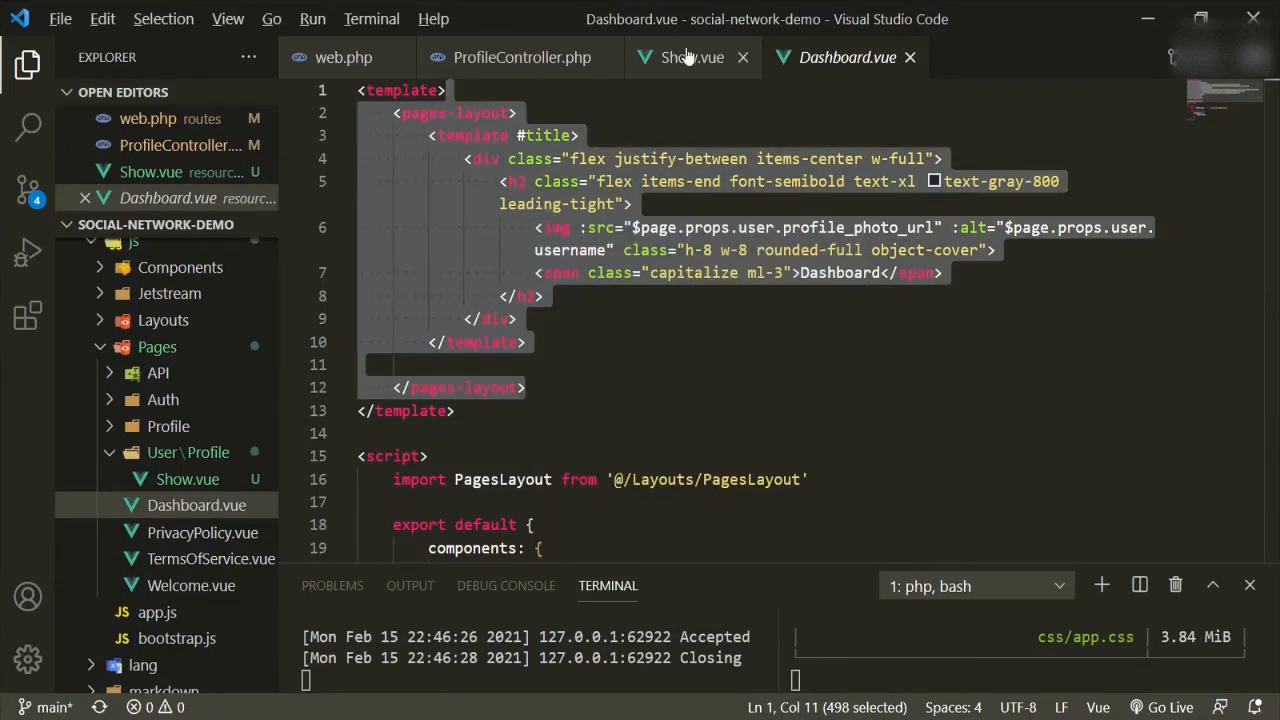
click(692, 56)
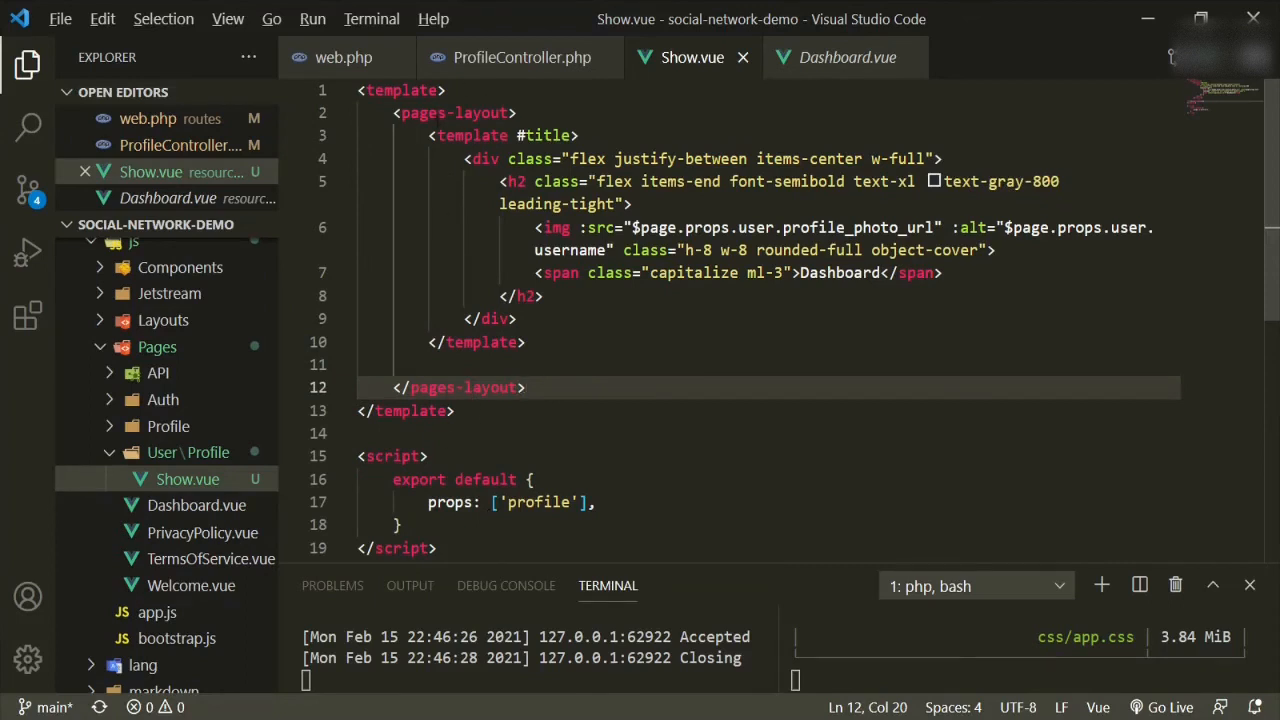
- Add import PagesLayout from '@/Layouts/PagesLayout' to Show.vue's script
click(430, 456)
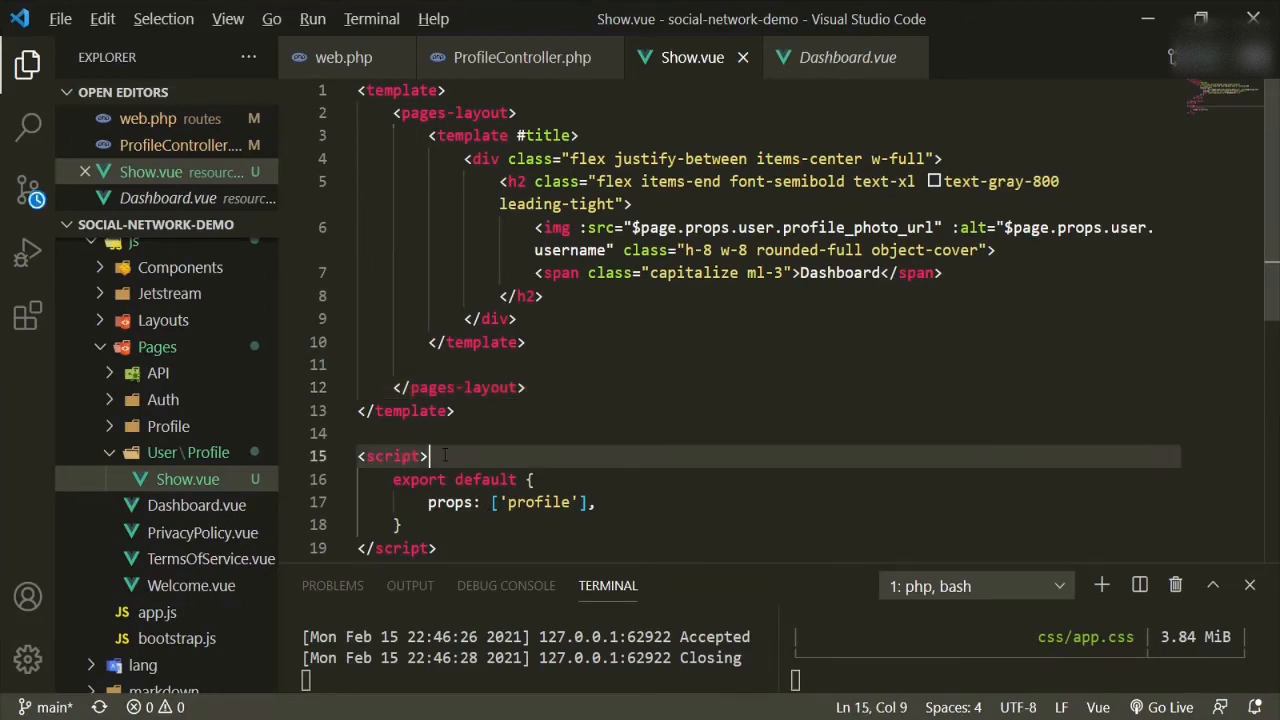
key(Enter)
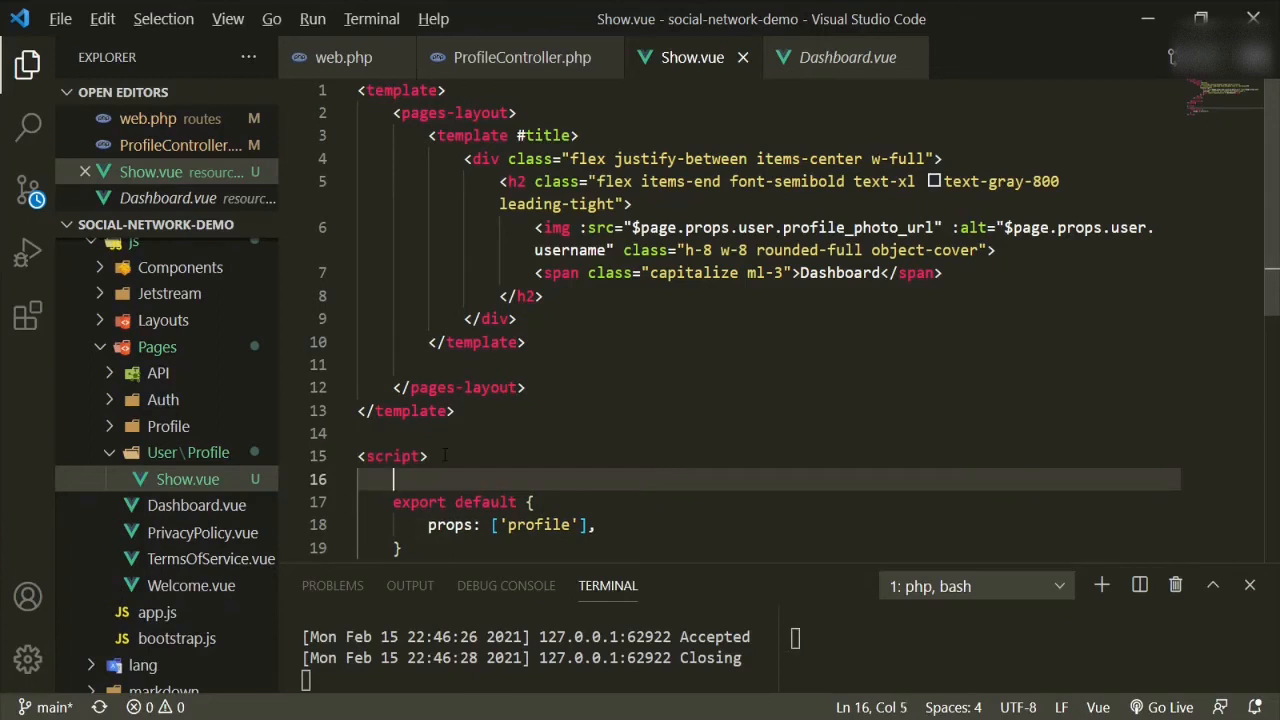
text(Pa)
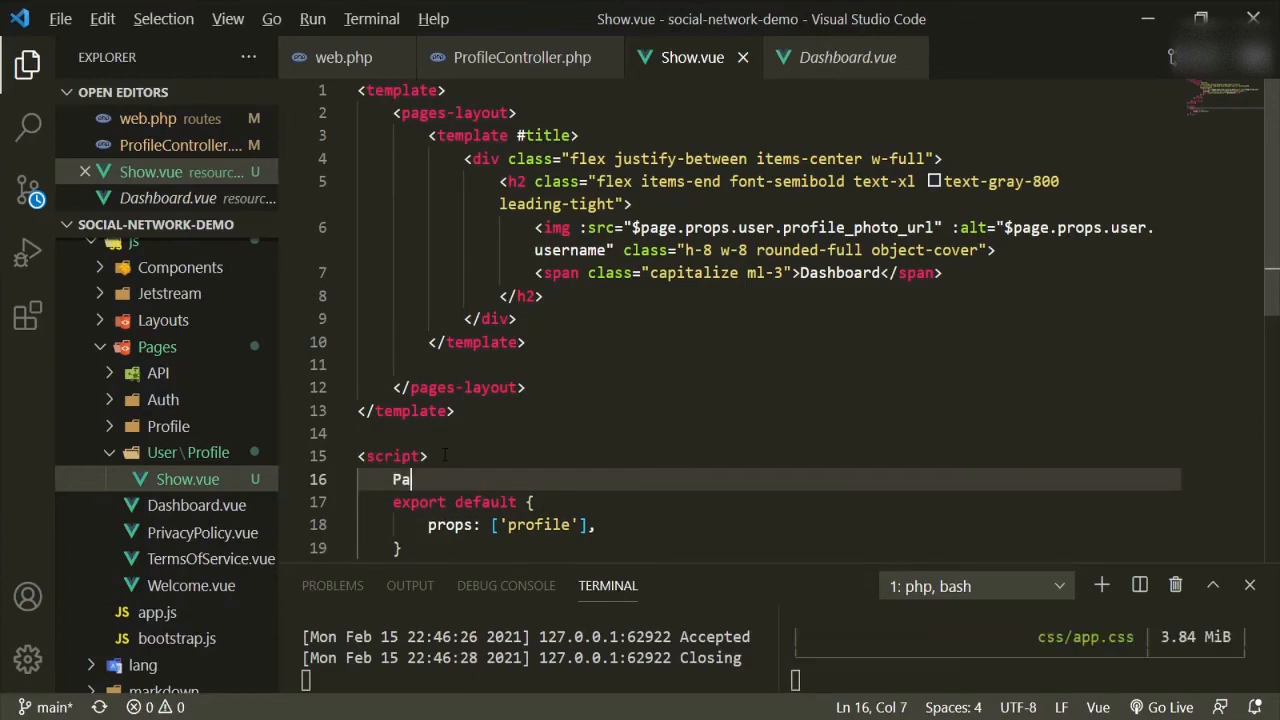
text(a)
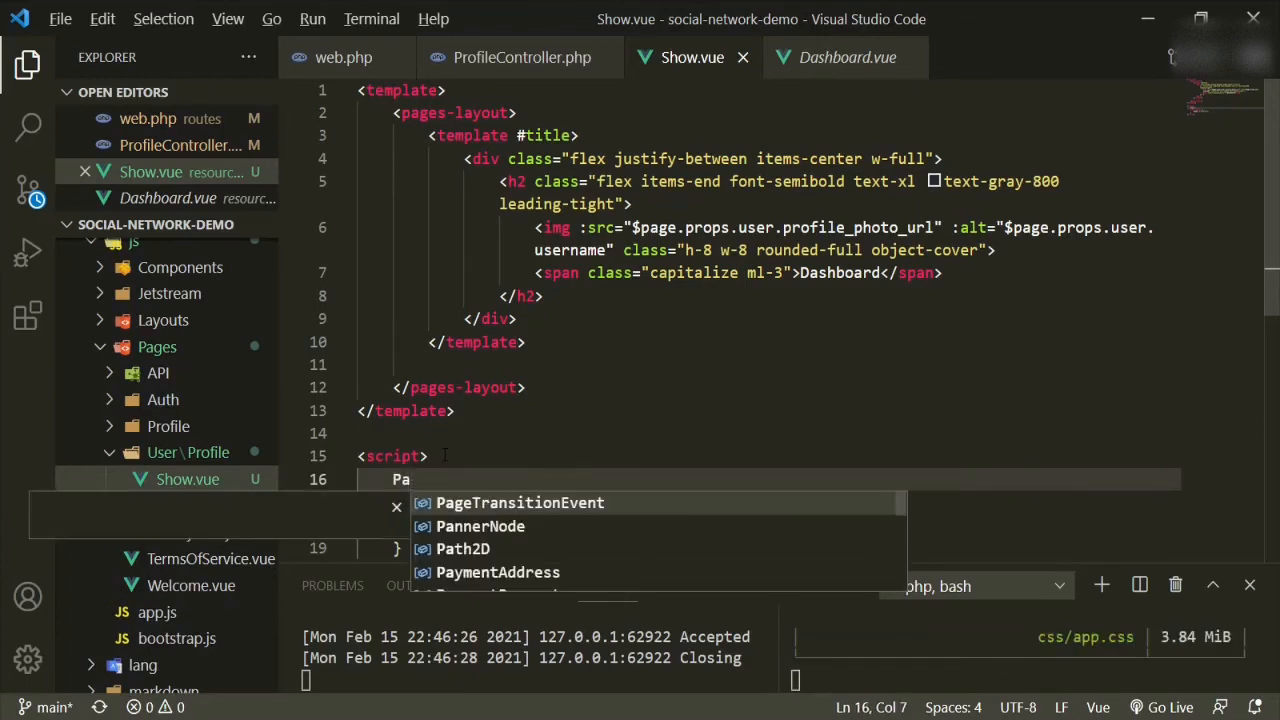
text(import)
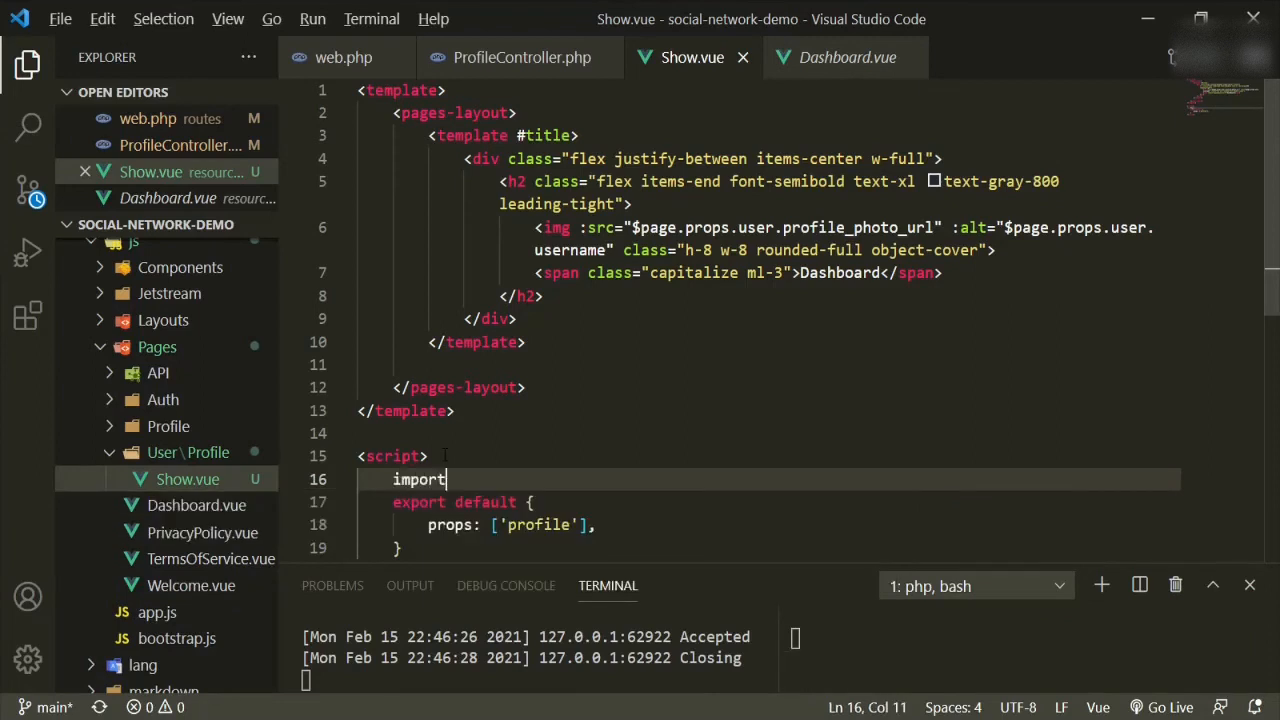
text(PagesLayout from '@/)
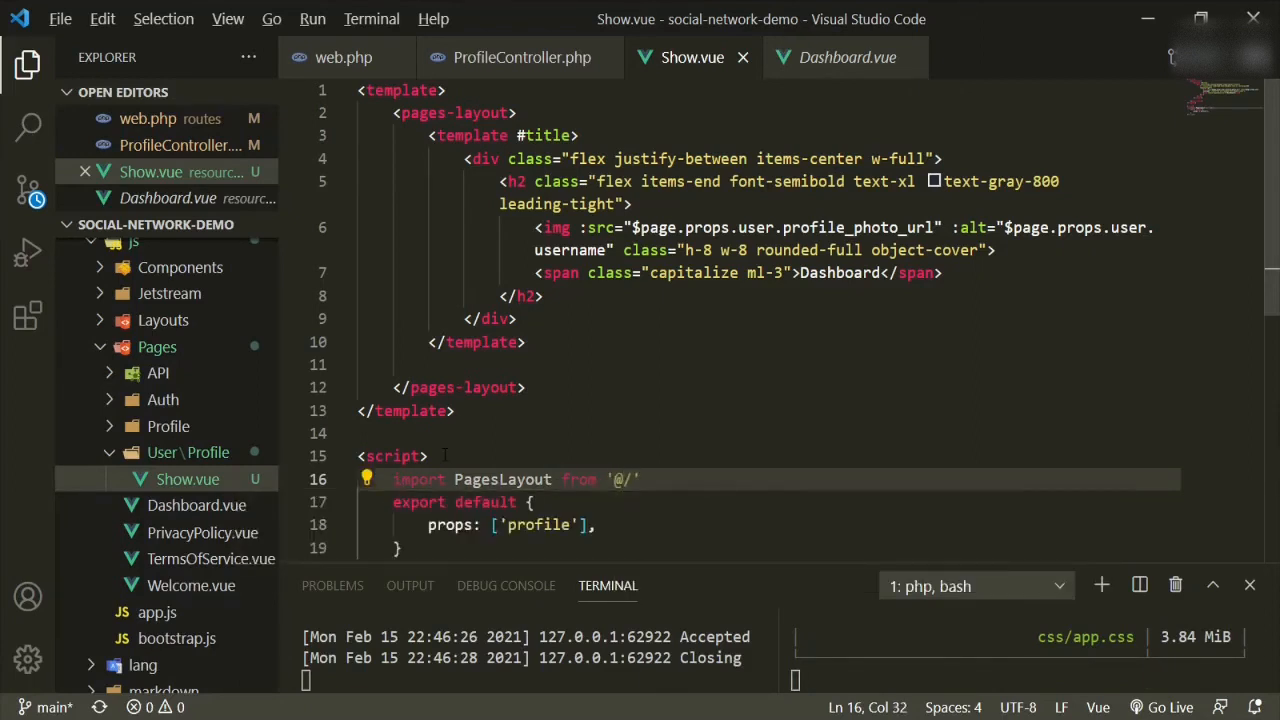
text(Lay)
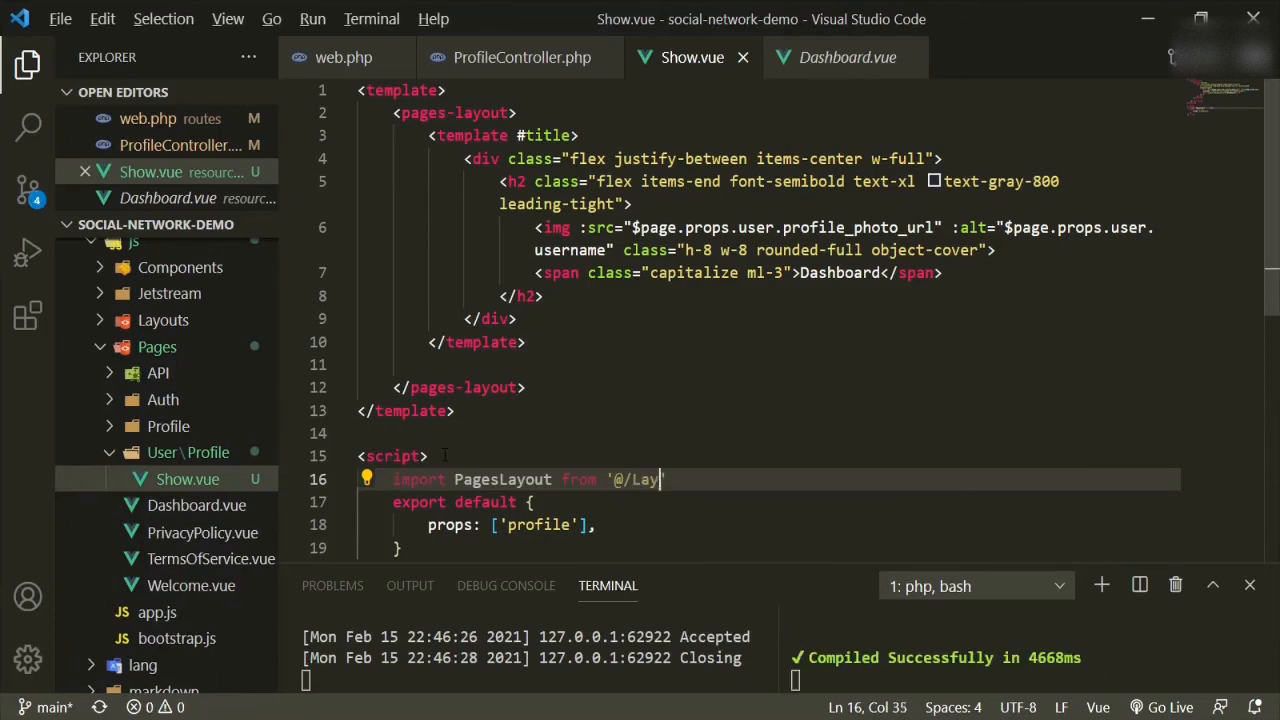
text(outs/PagesLay)
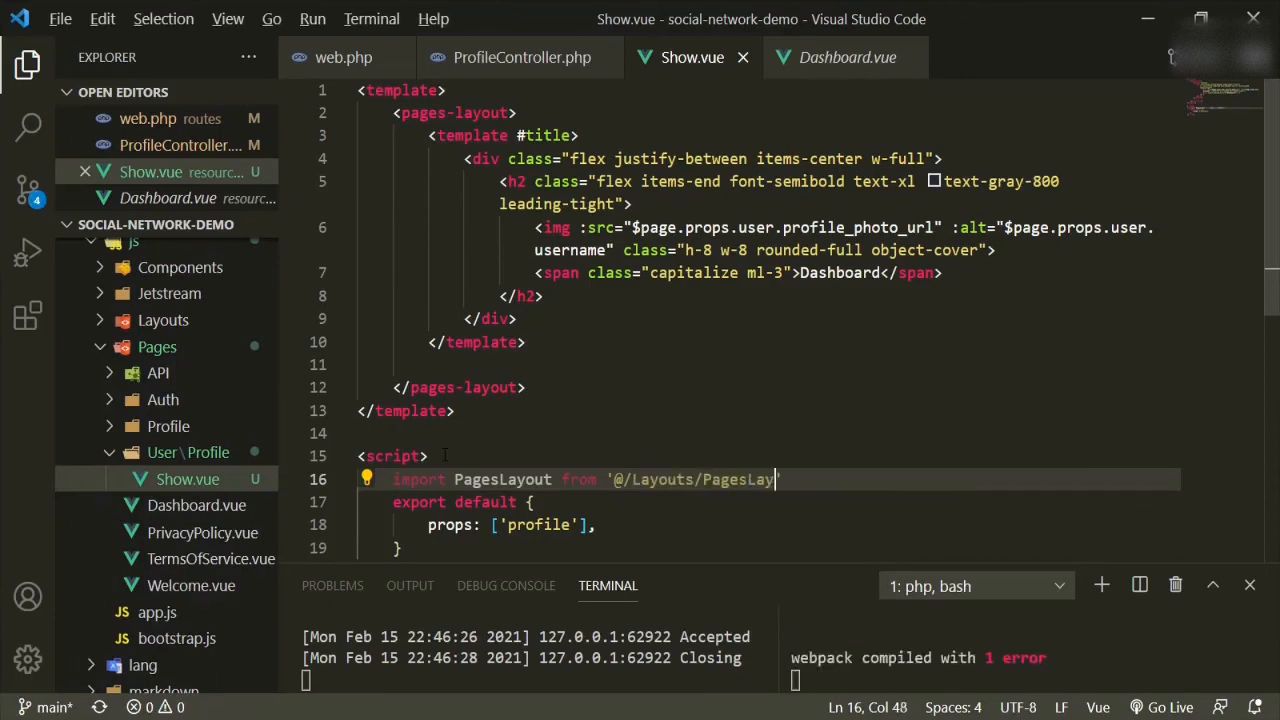
text(out')
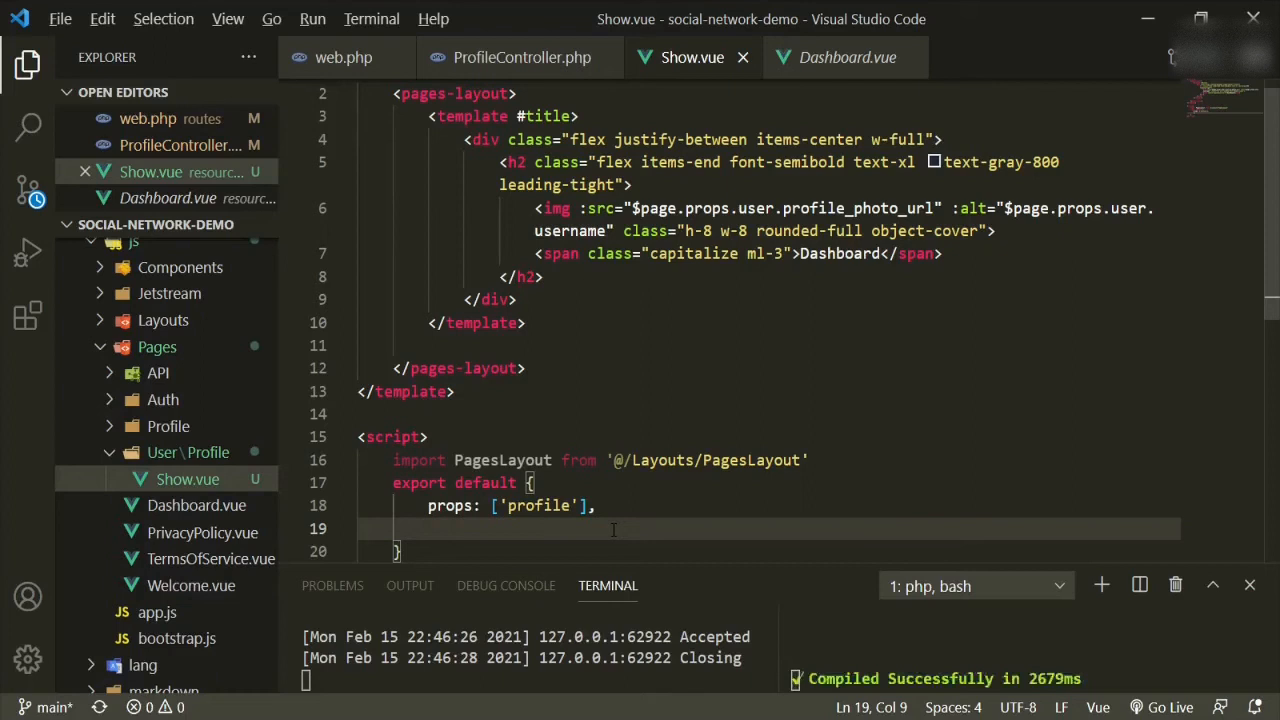
- Register PagesLayout in the export default components object
text(comp)
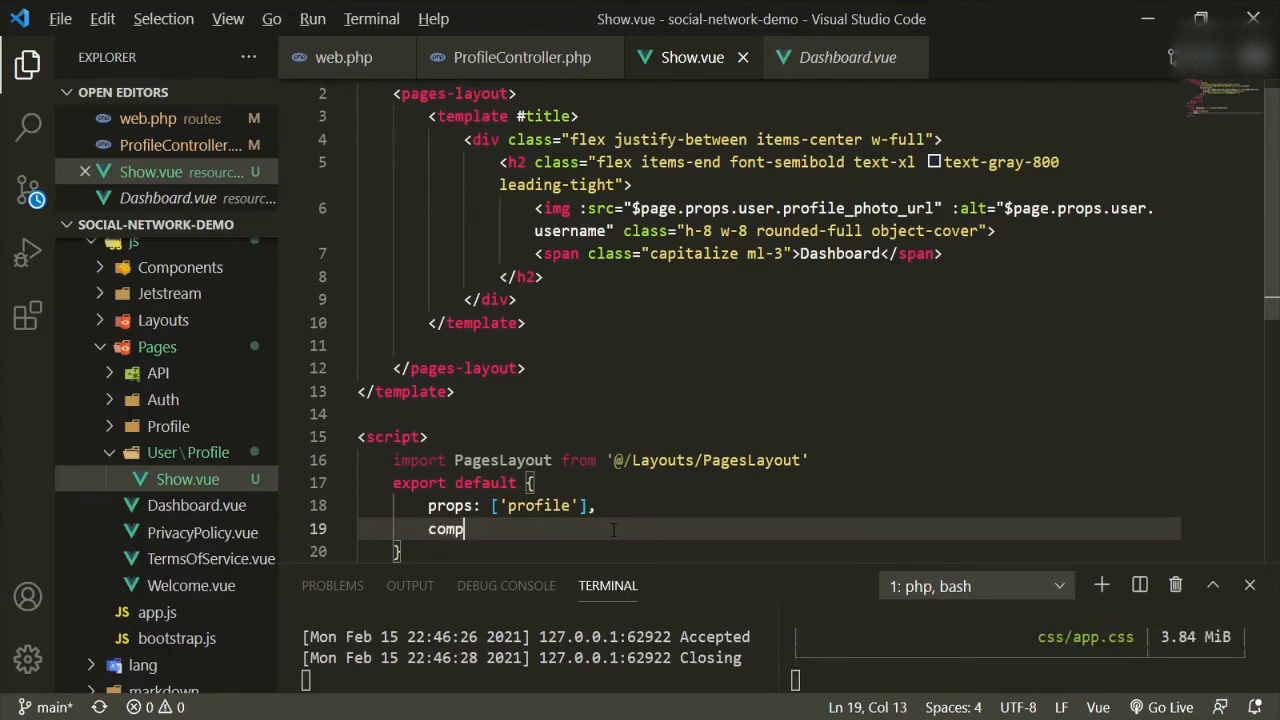
text(onent)
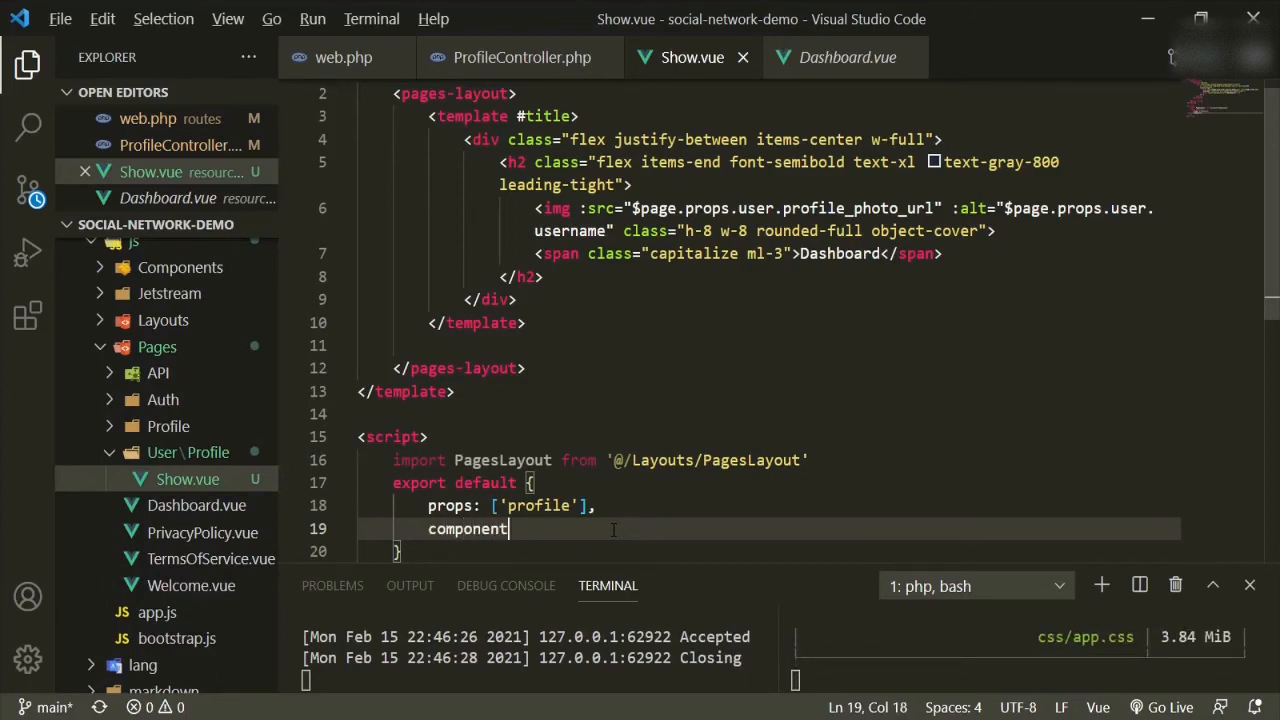
text(s: {)
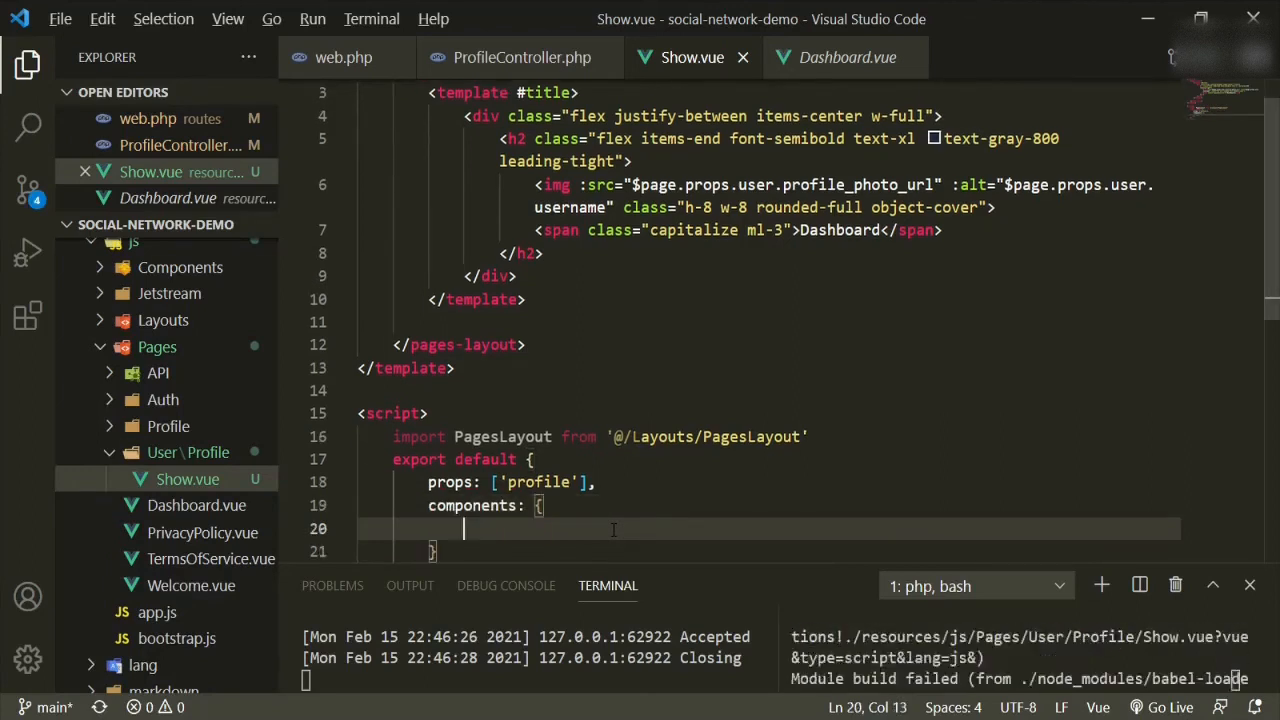
text(PagesLayout)
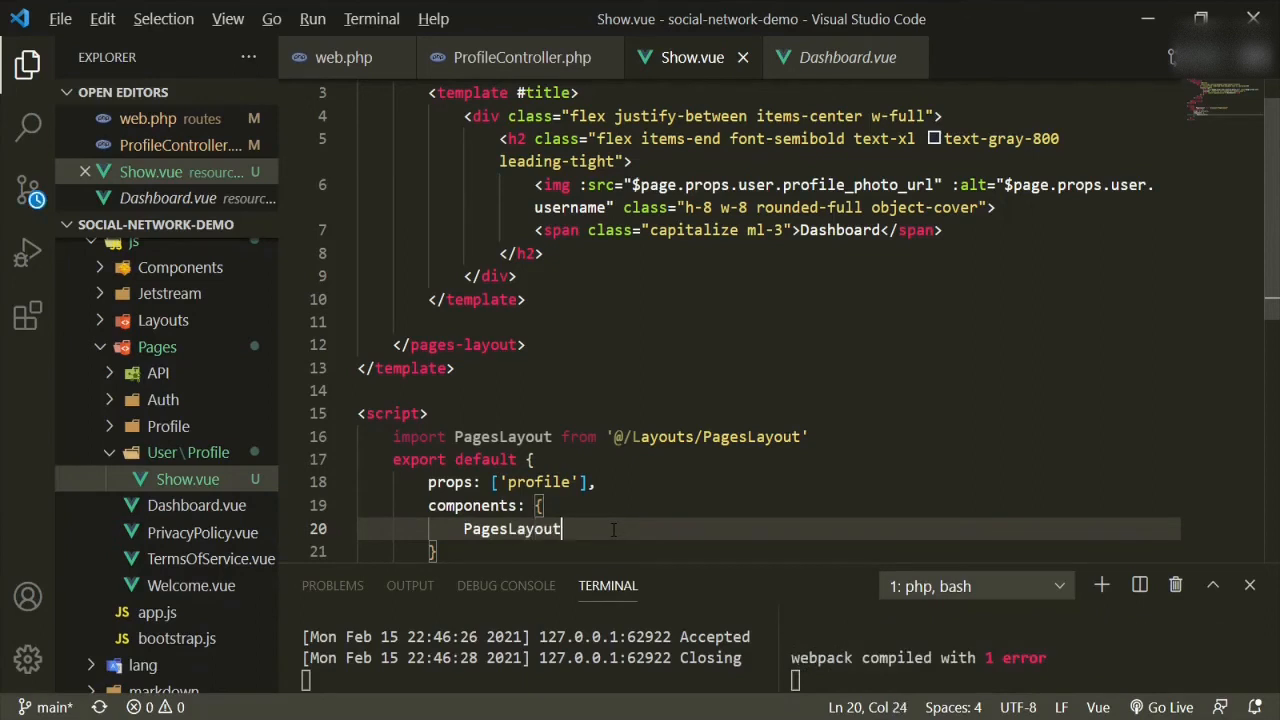
text(,)
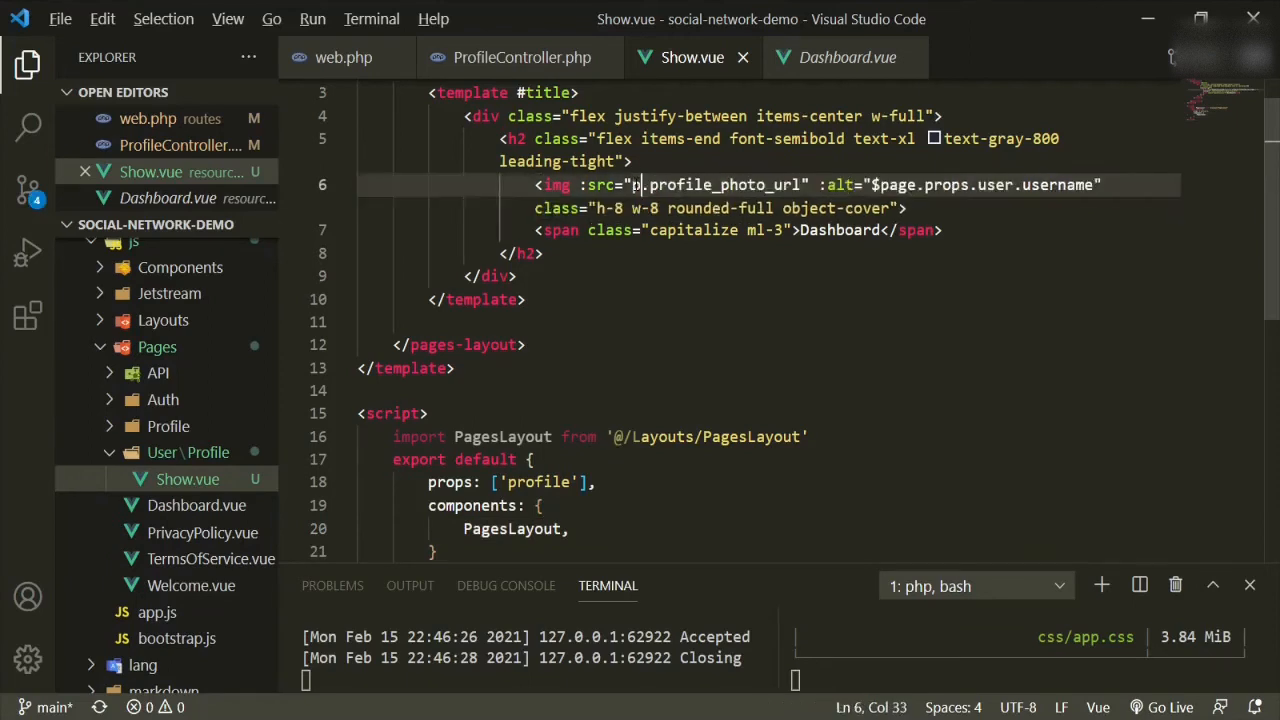
- Point the heading image's :src and :alt at profile instead of $page.props.user
text(rofile)
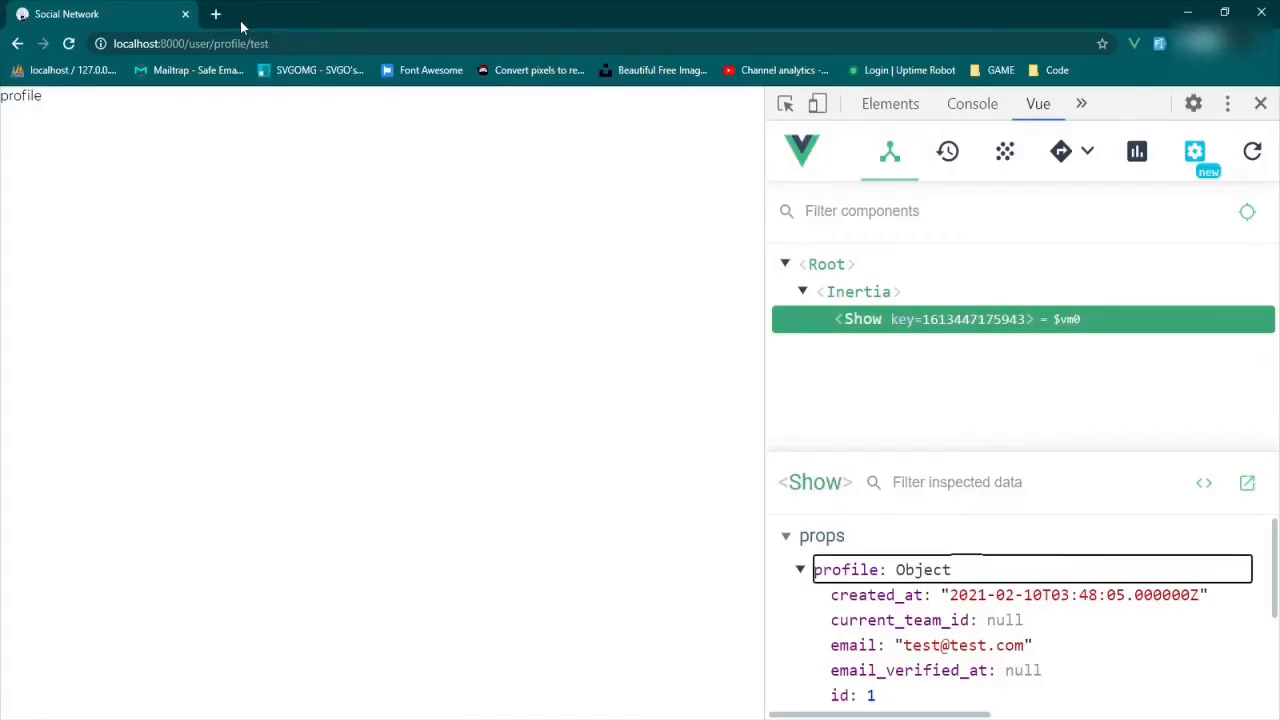
- Reload test's profile page and close DevTools so it renders inside the full layout
click(68, 44)
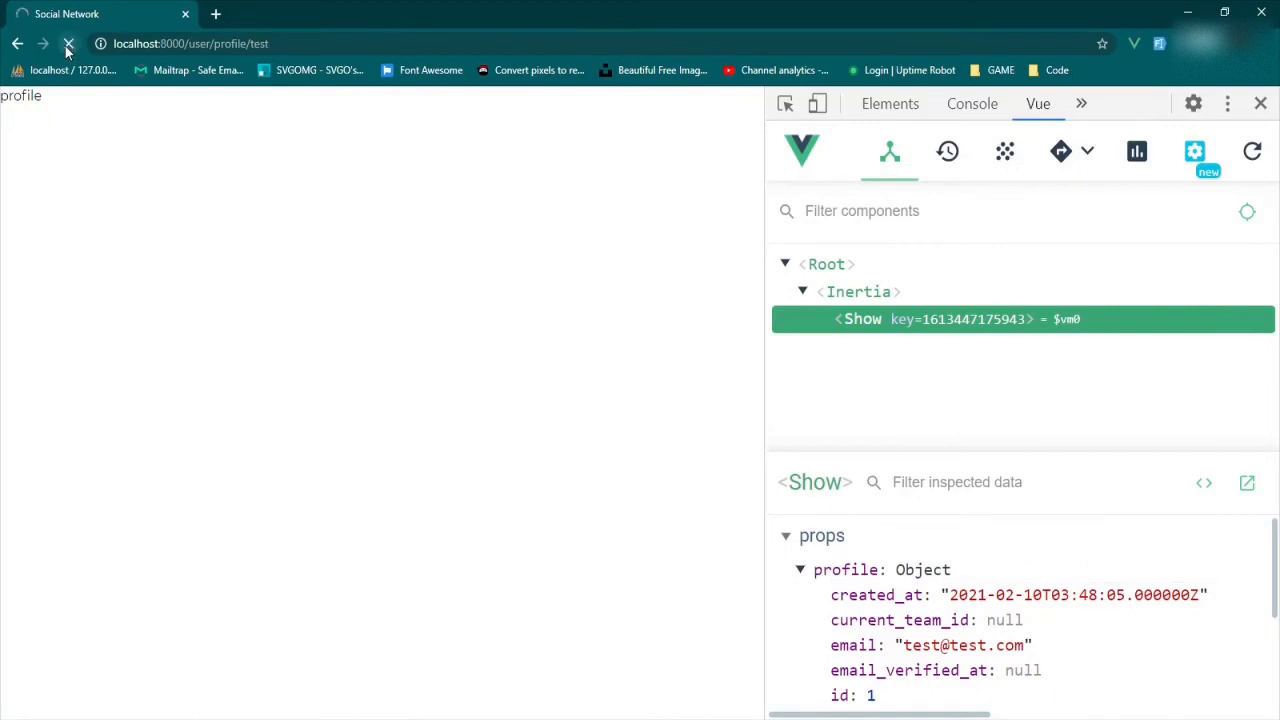
click(68, 44)
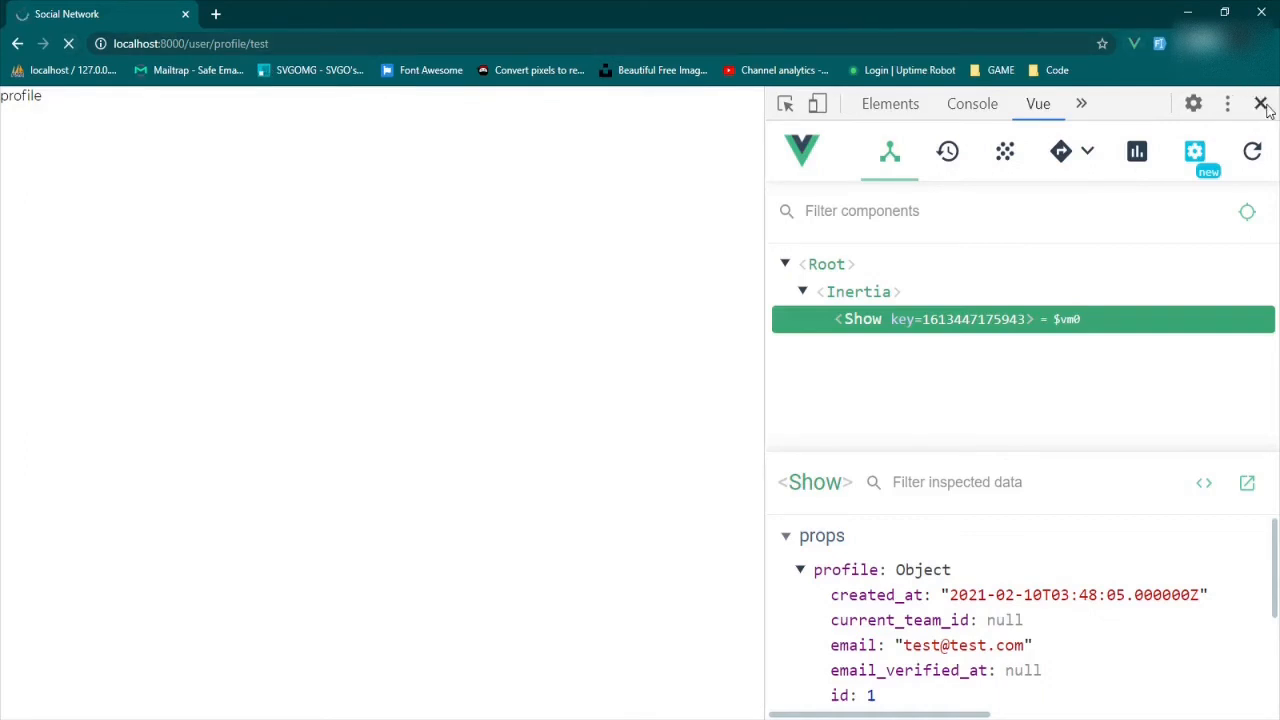
click(1260, 104)
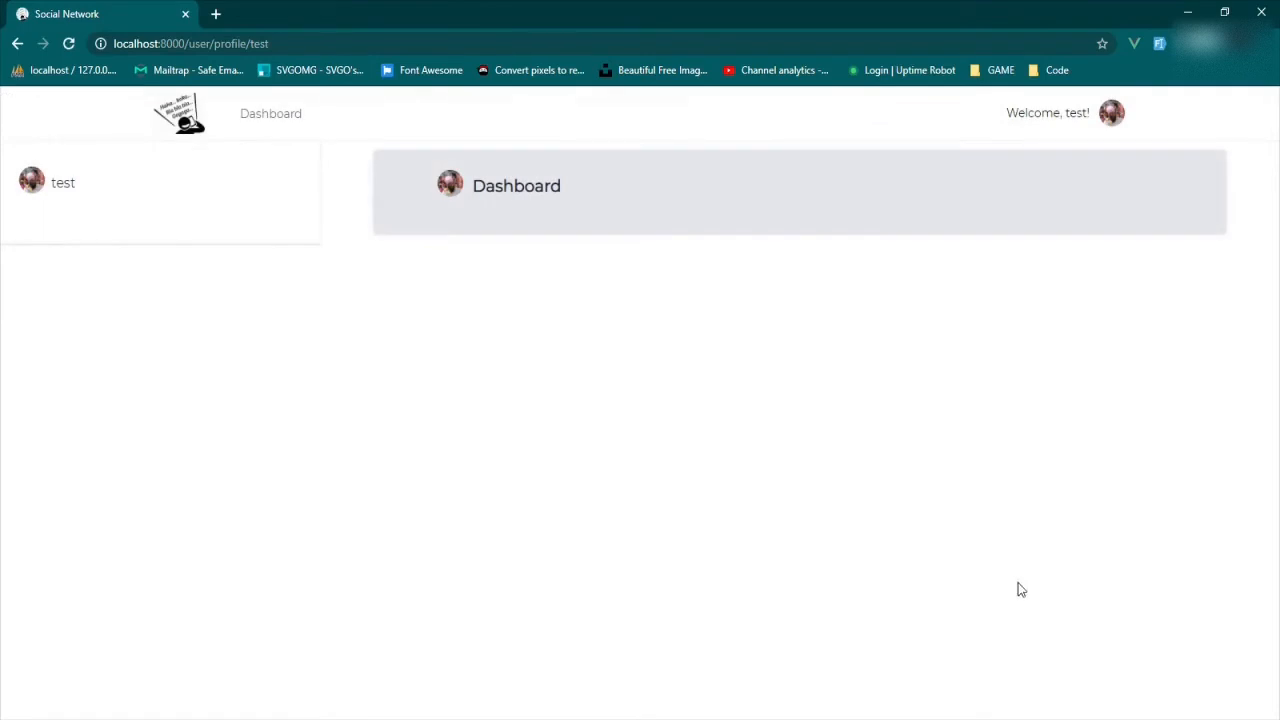
mouse_move(462, 196)
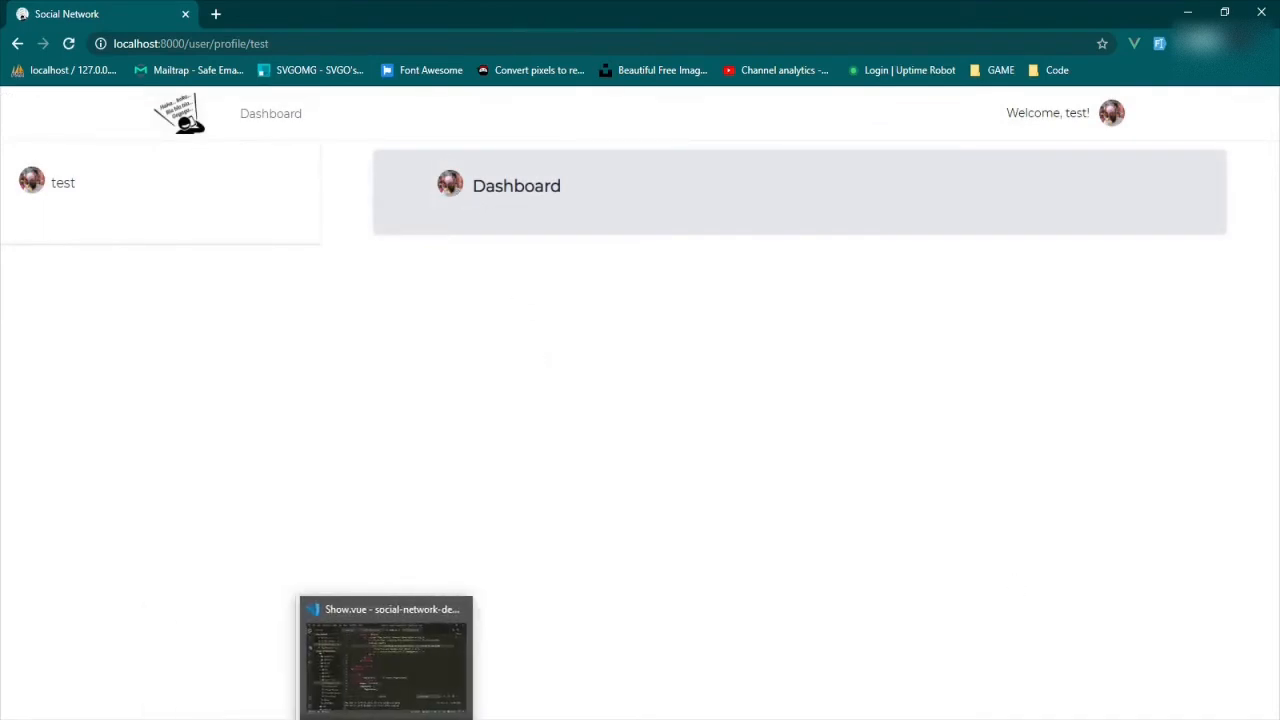
- Replace the heading text Dashboard with {{ `${profile.username}'s Profile` }}
click(384, 656)
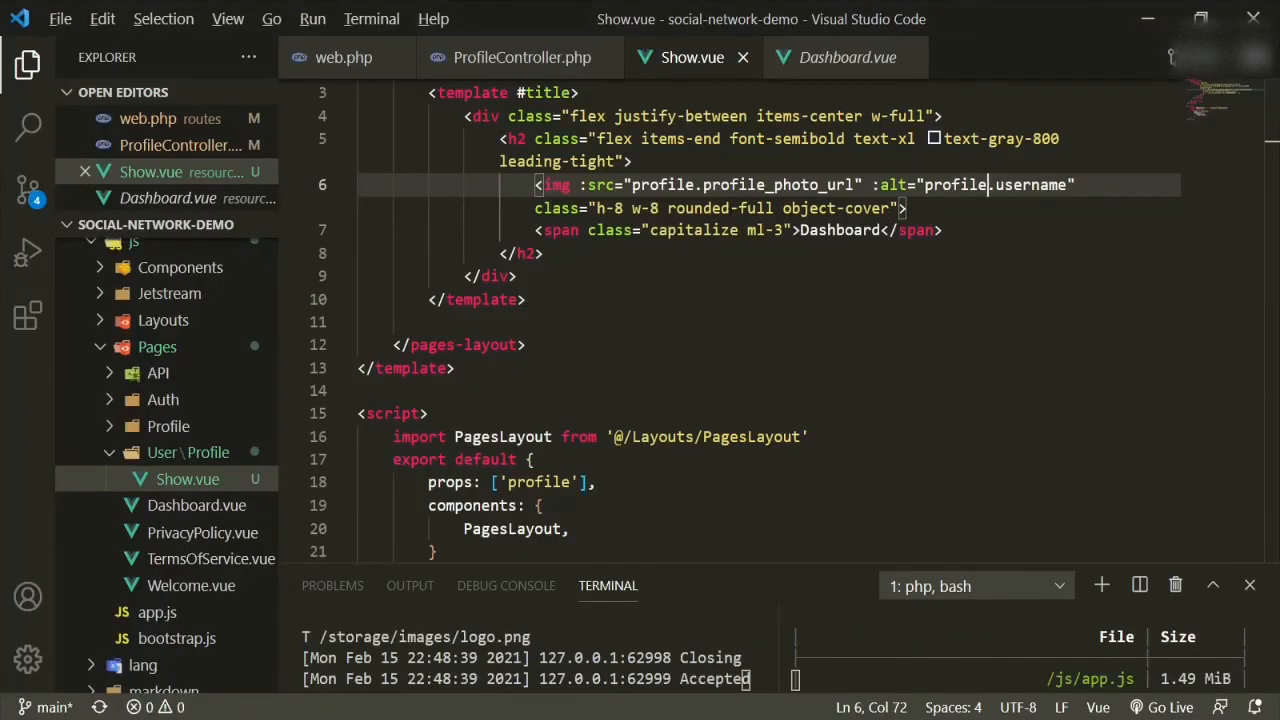
double_click(840, 230)
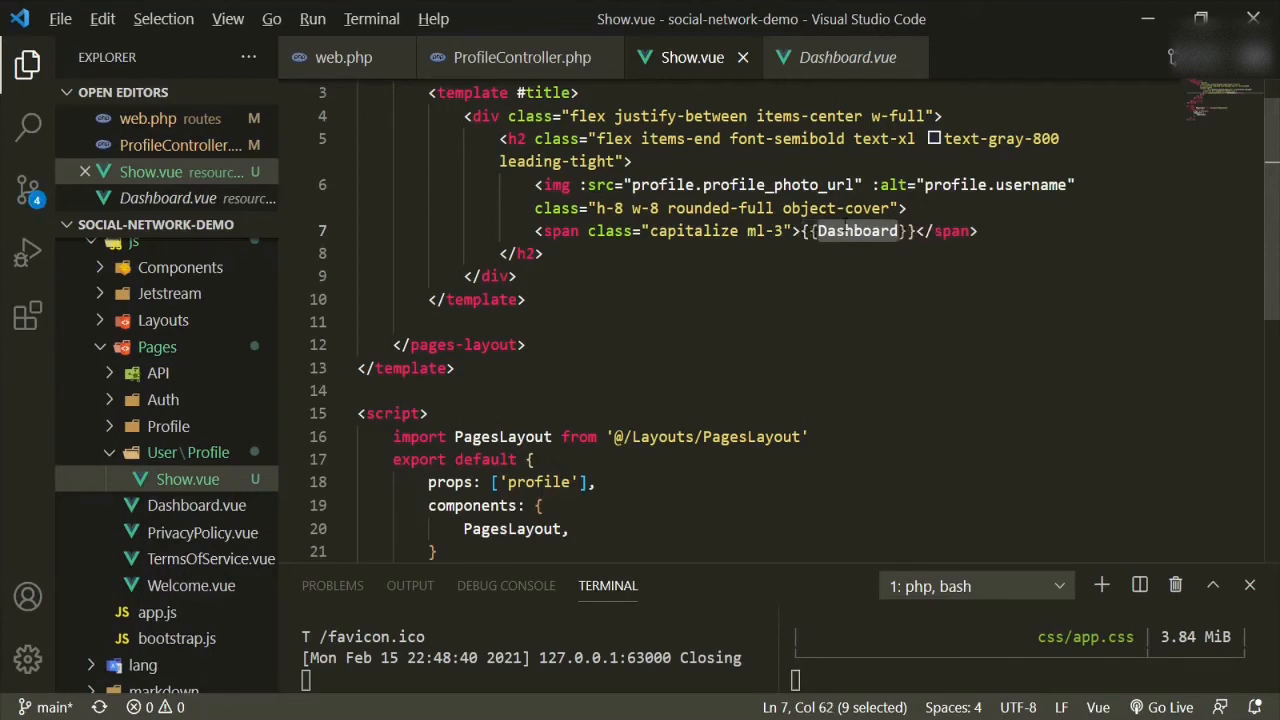
key(Delete)
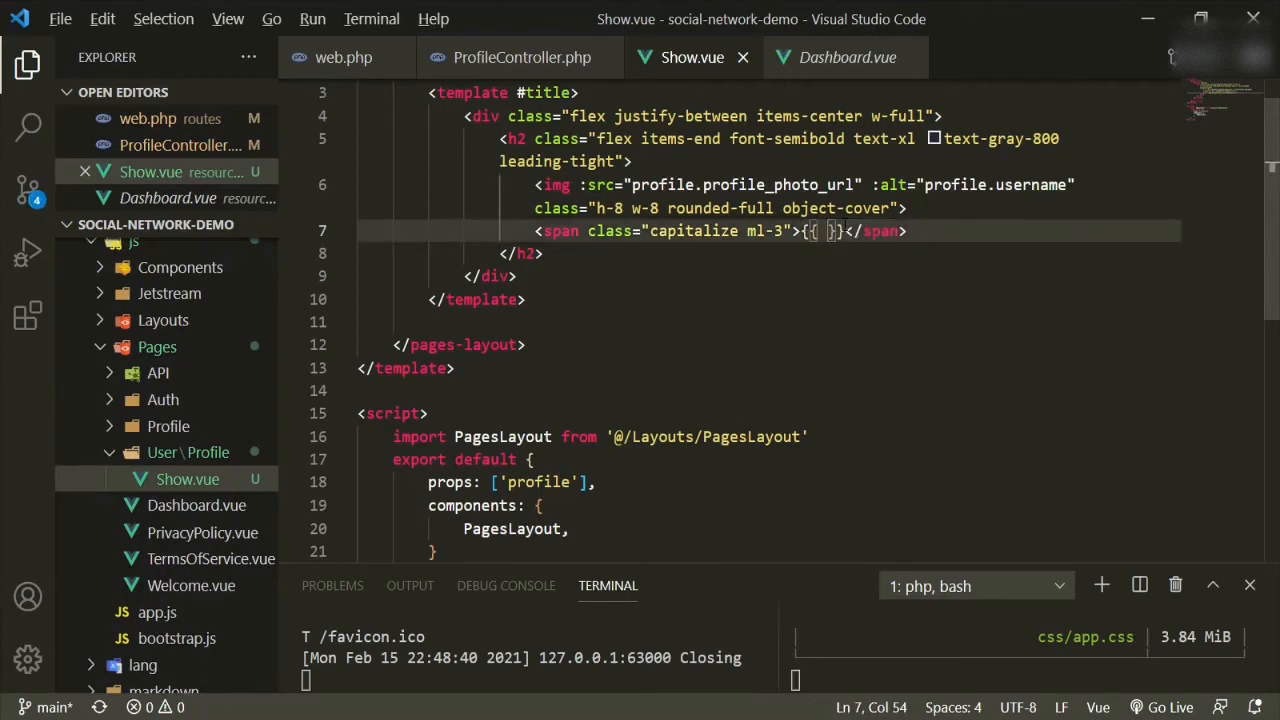
text(`)
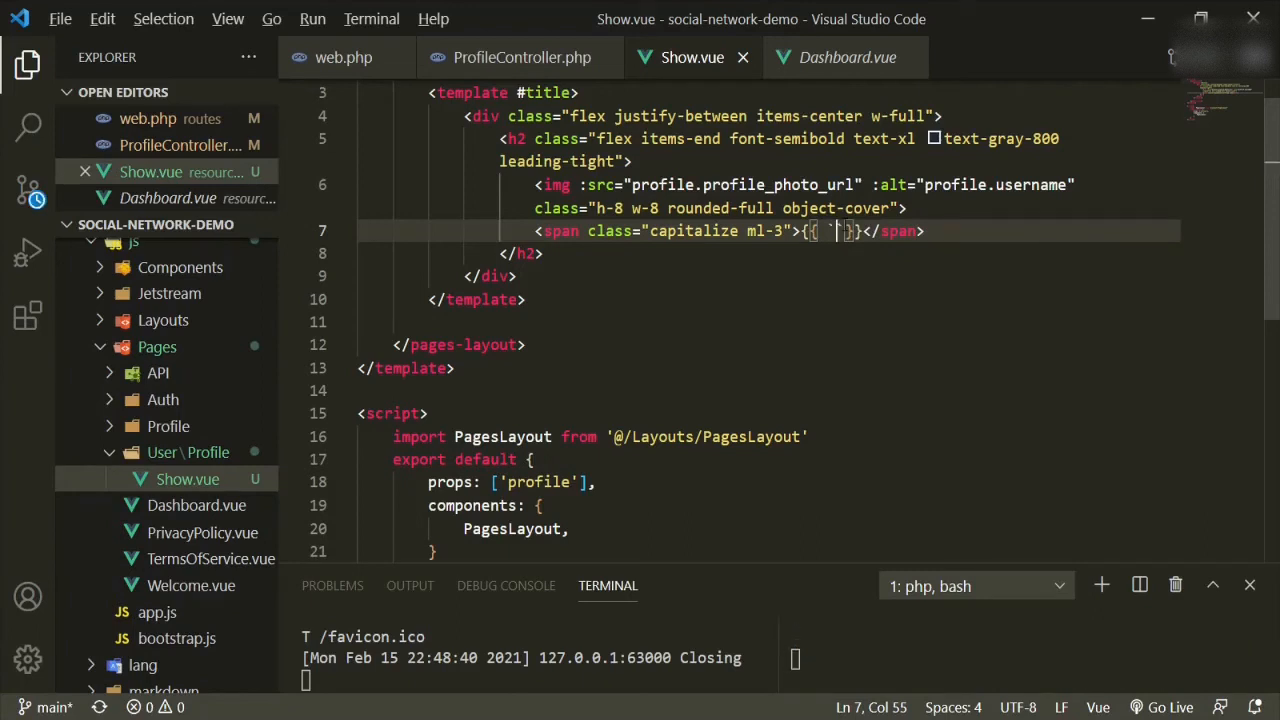
text(${)
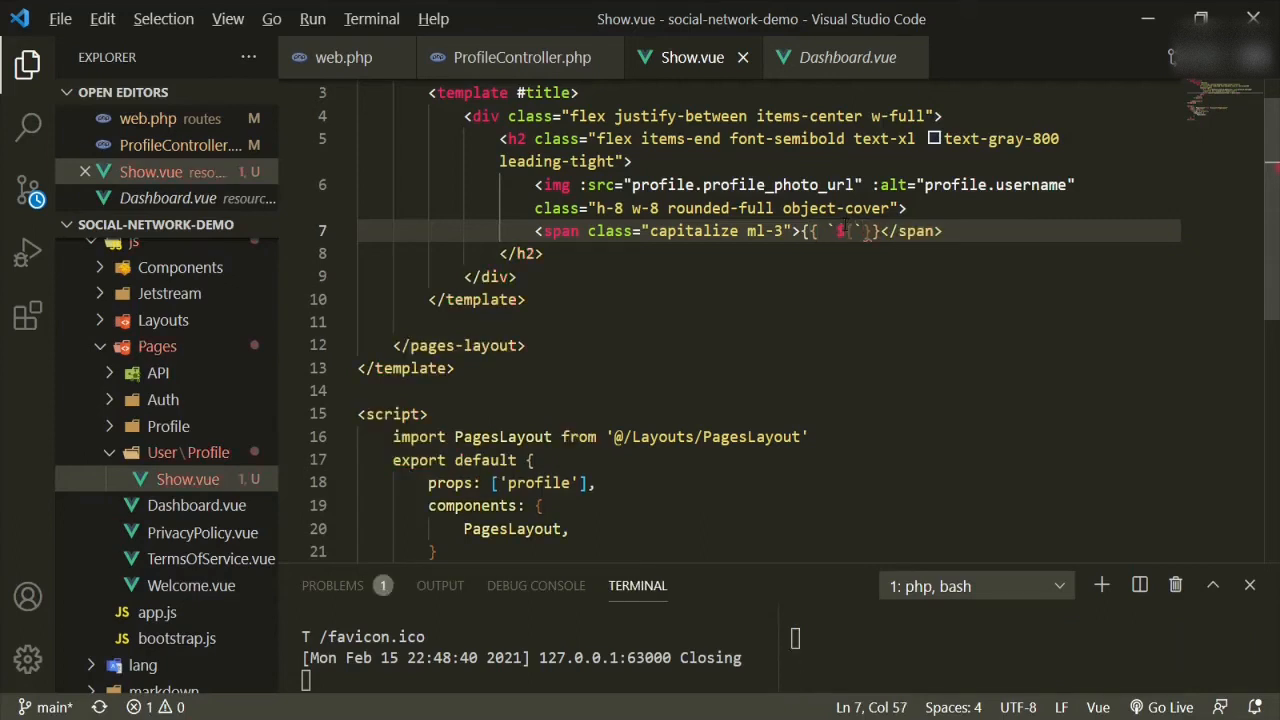
text(})
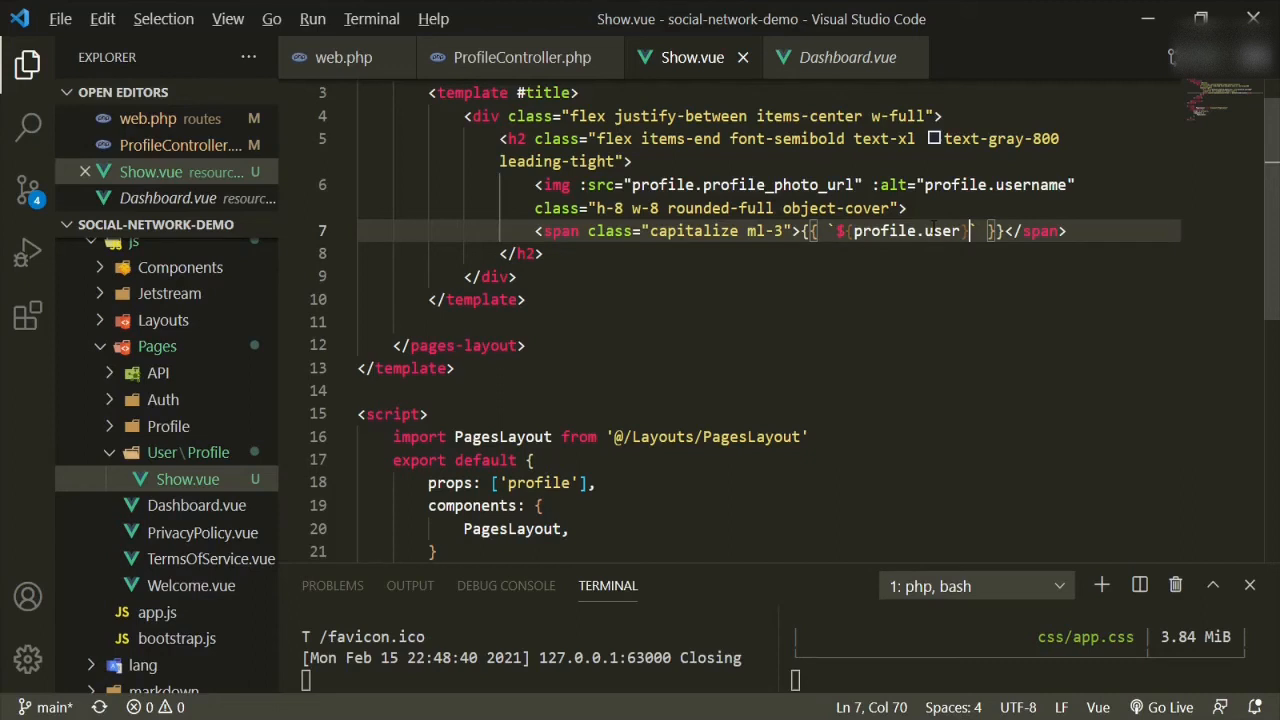
text(s)
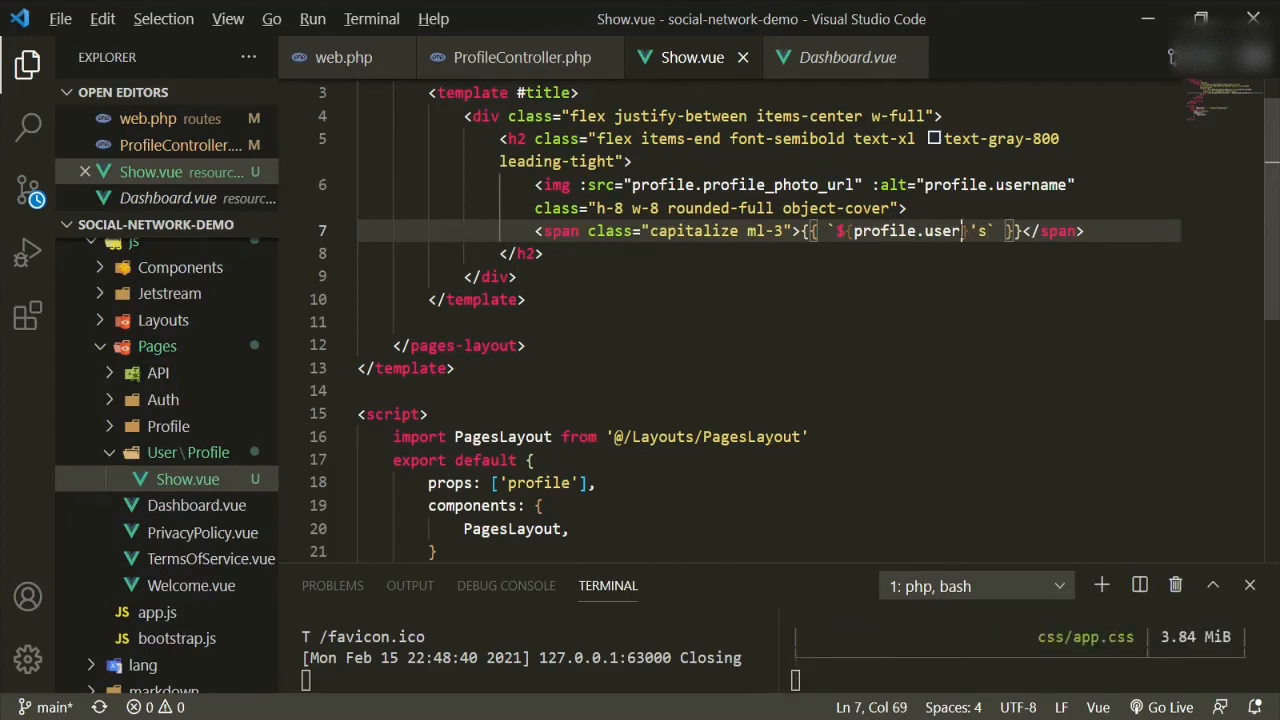
text(name)
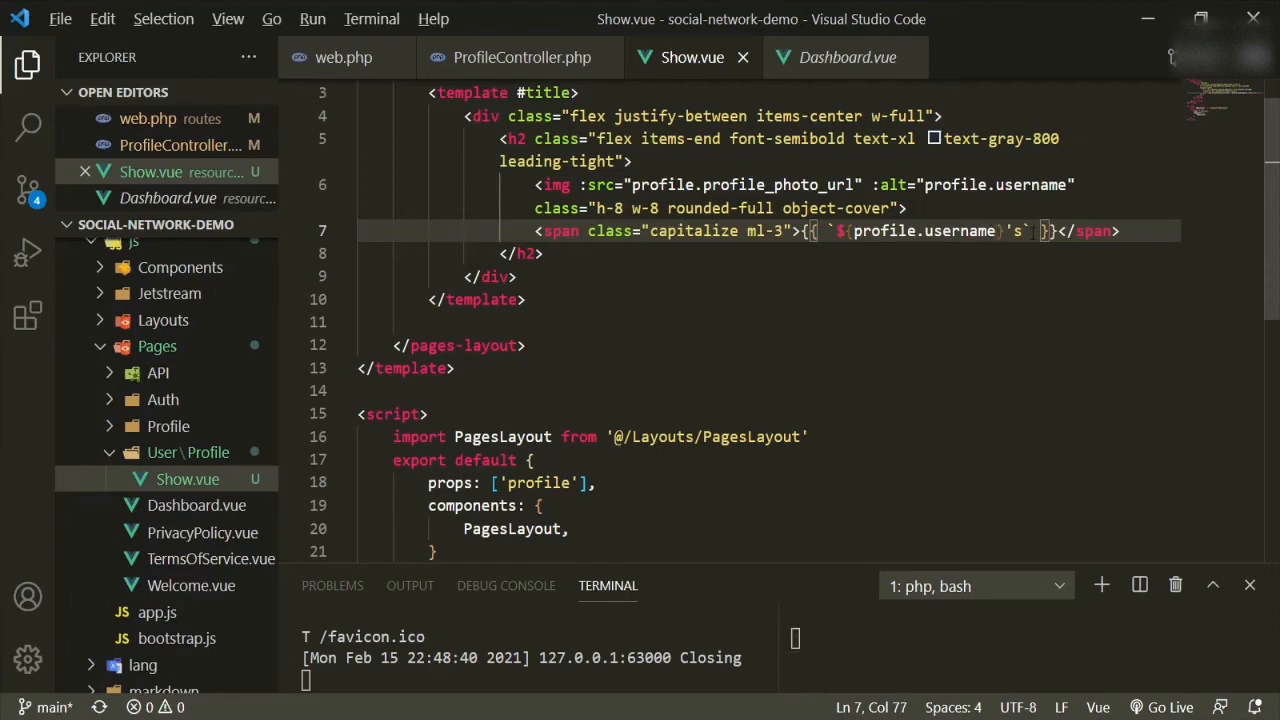
text(Profile)
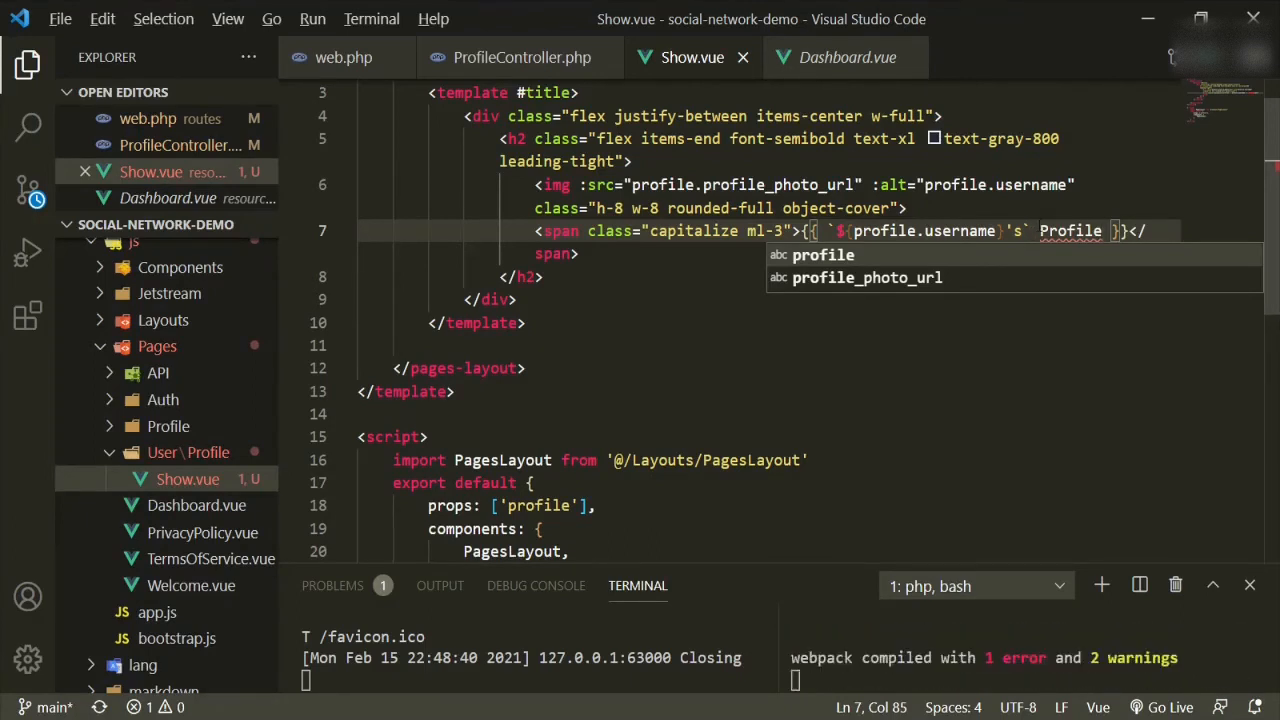
mouse_move(1070, 232)
text( Pro)
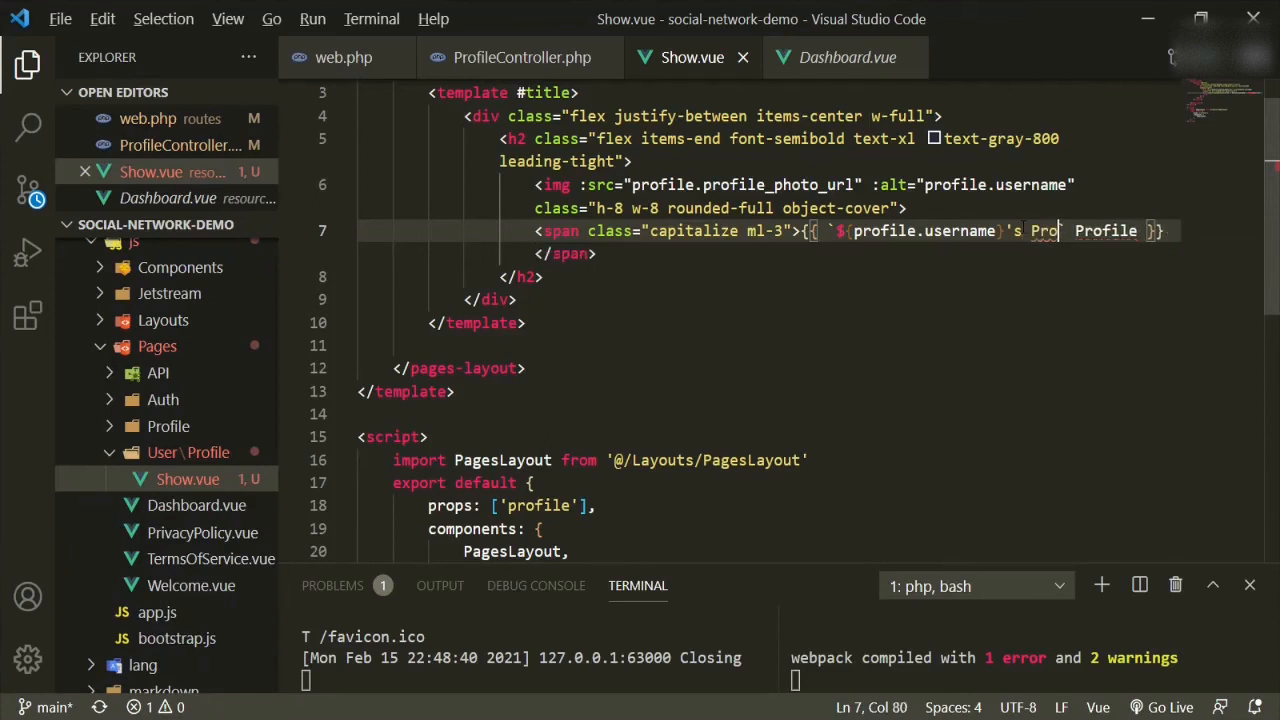
text(file)
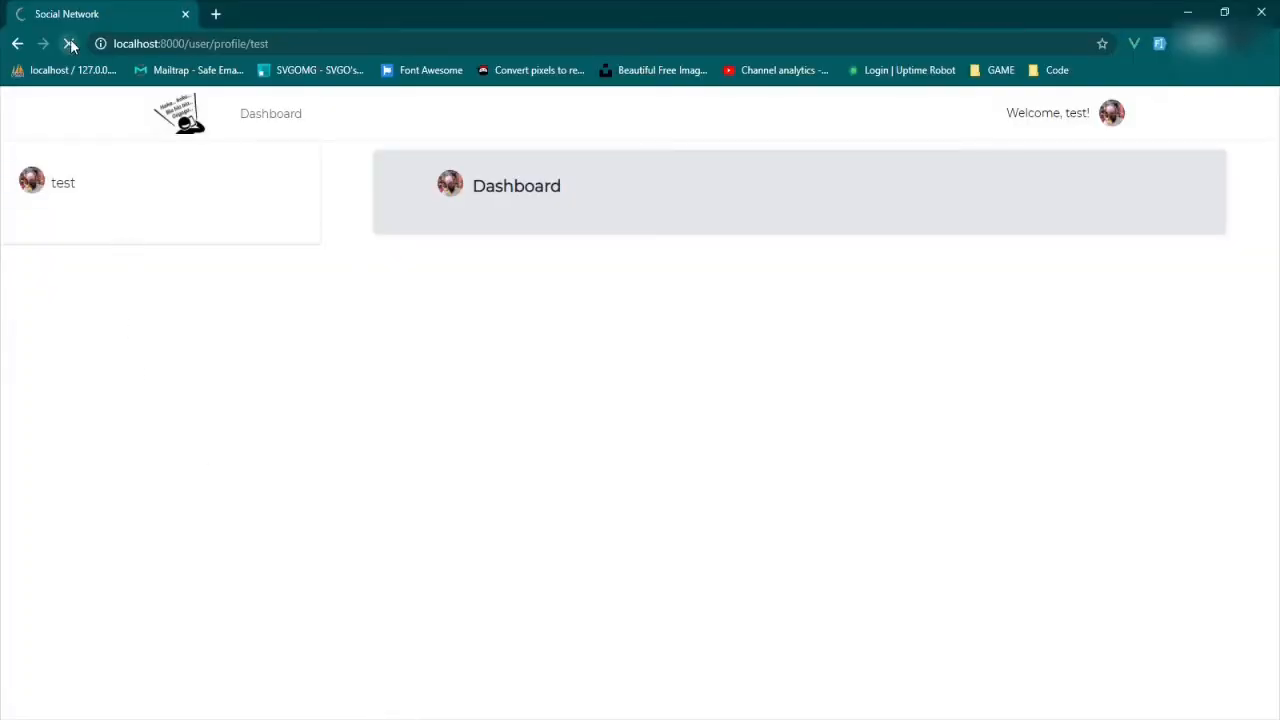
- Reload the profile page so its heading reads Test's Profile
click(68, 44)
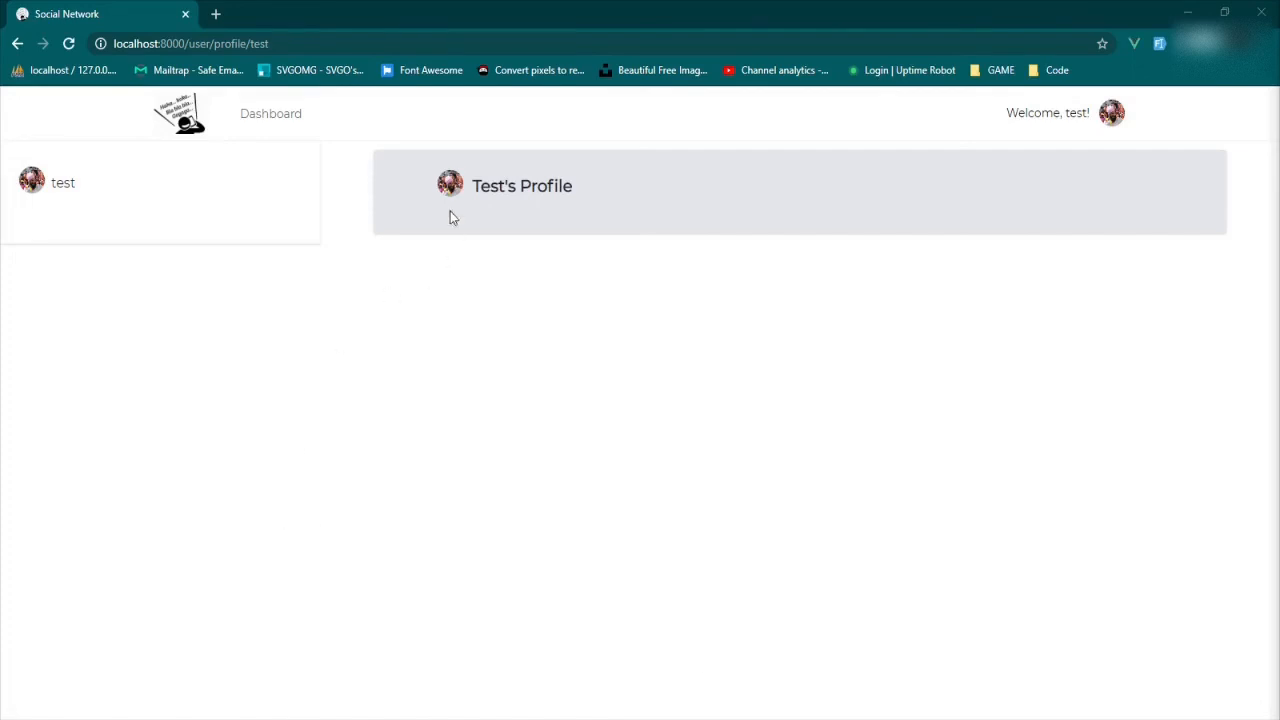
mouse_move(468, 198)
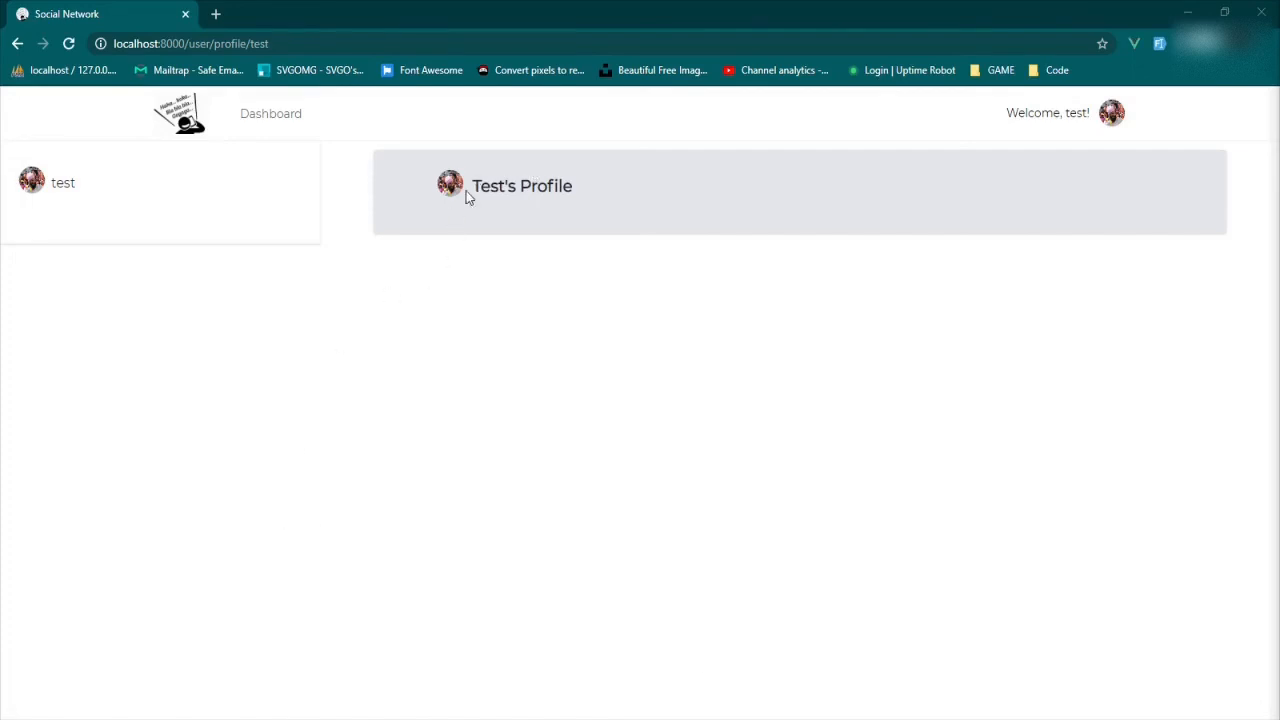
mouse_move(440, 192)
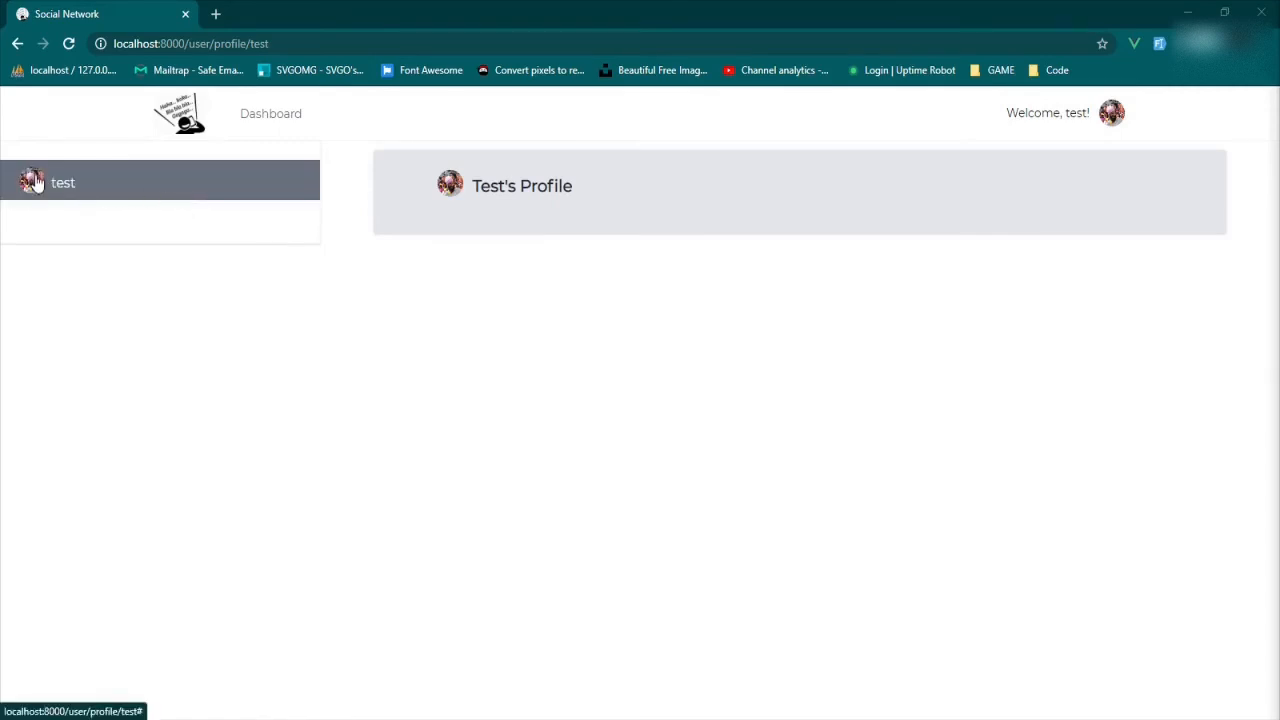
mouse_move(60, 198)
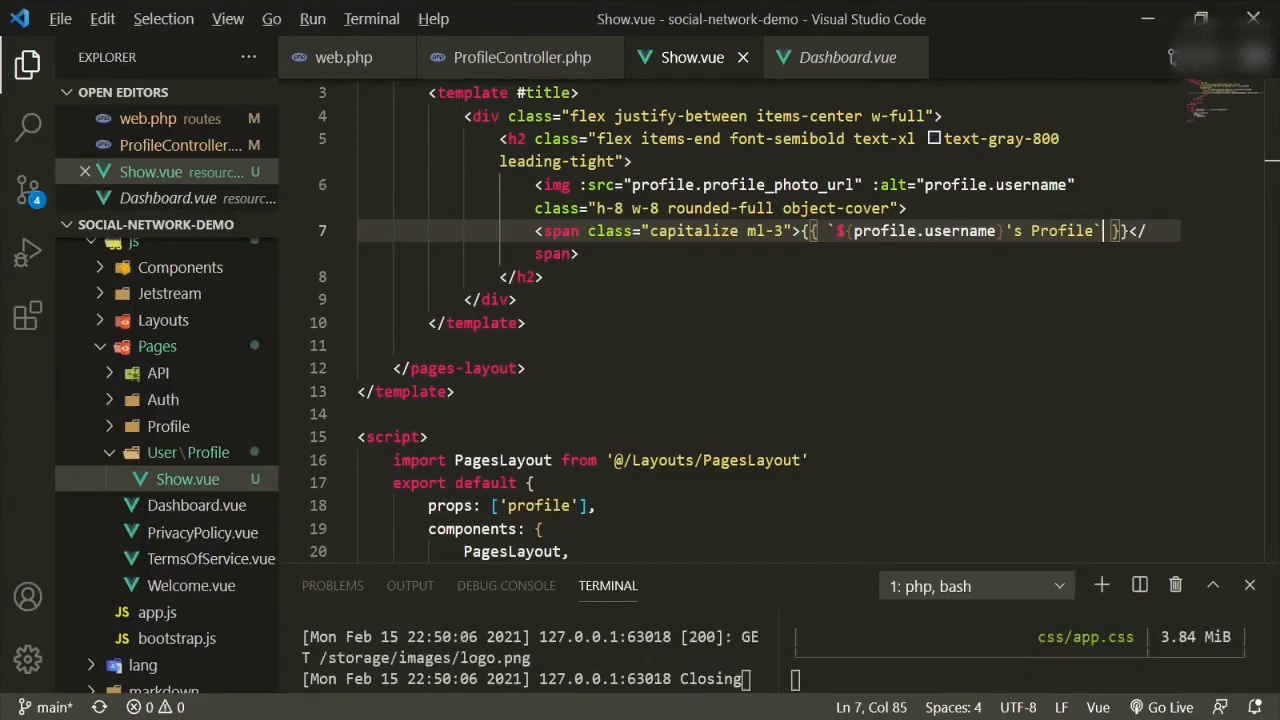
- In SideBar.vue, change the username link's href to :href="route('profiles.show')"
key(ctrl+p)
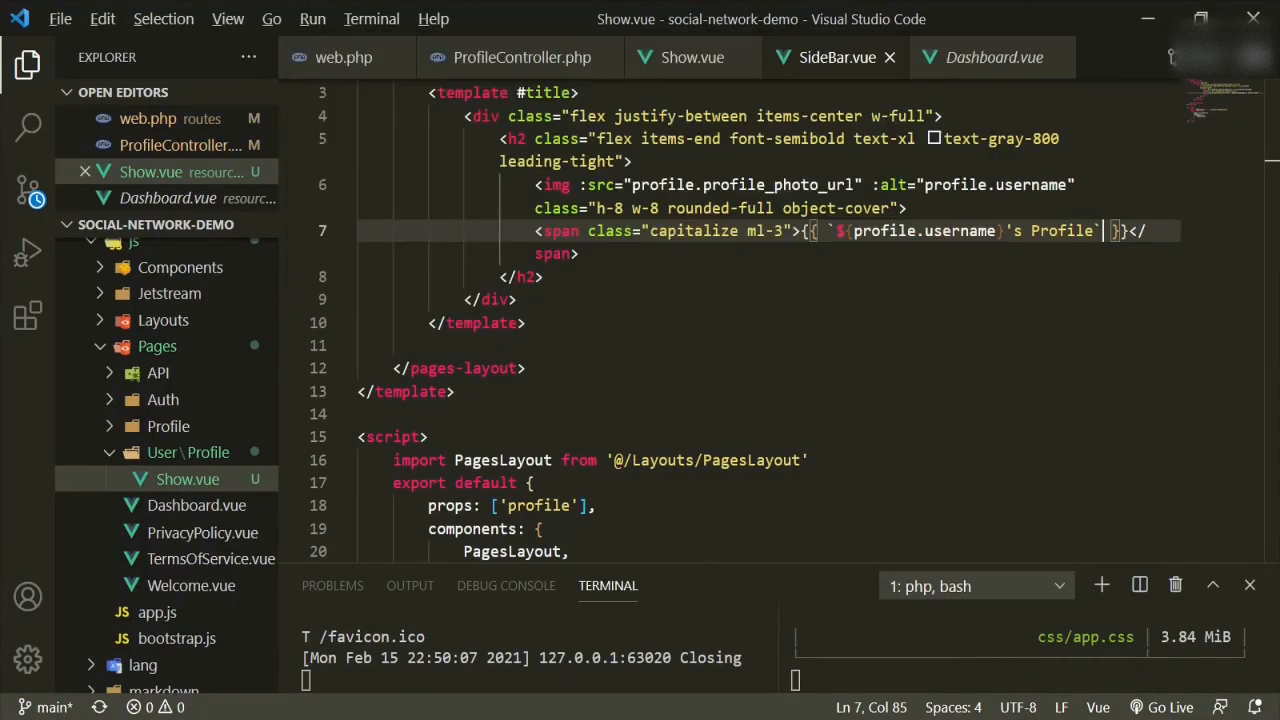
click(836, 56)
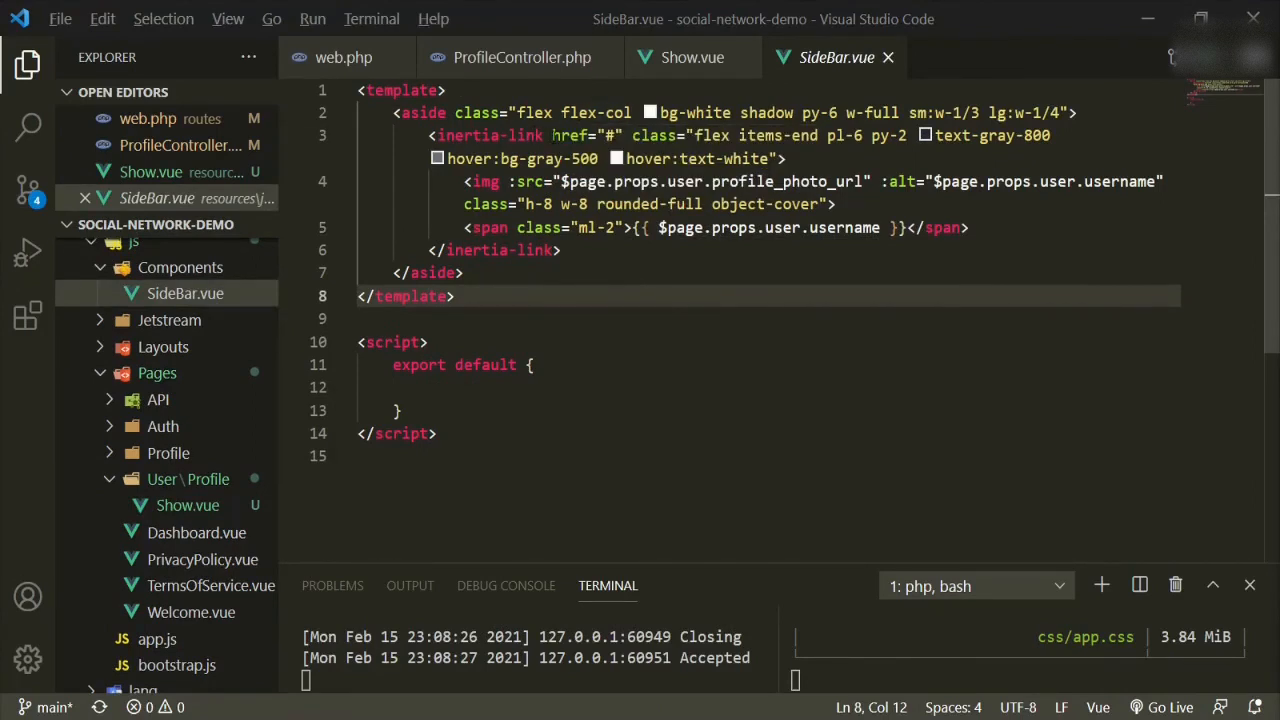
click(552, 136)
text(:)
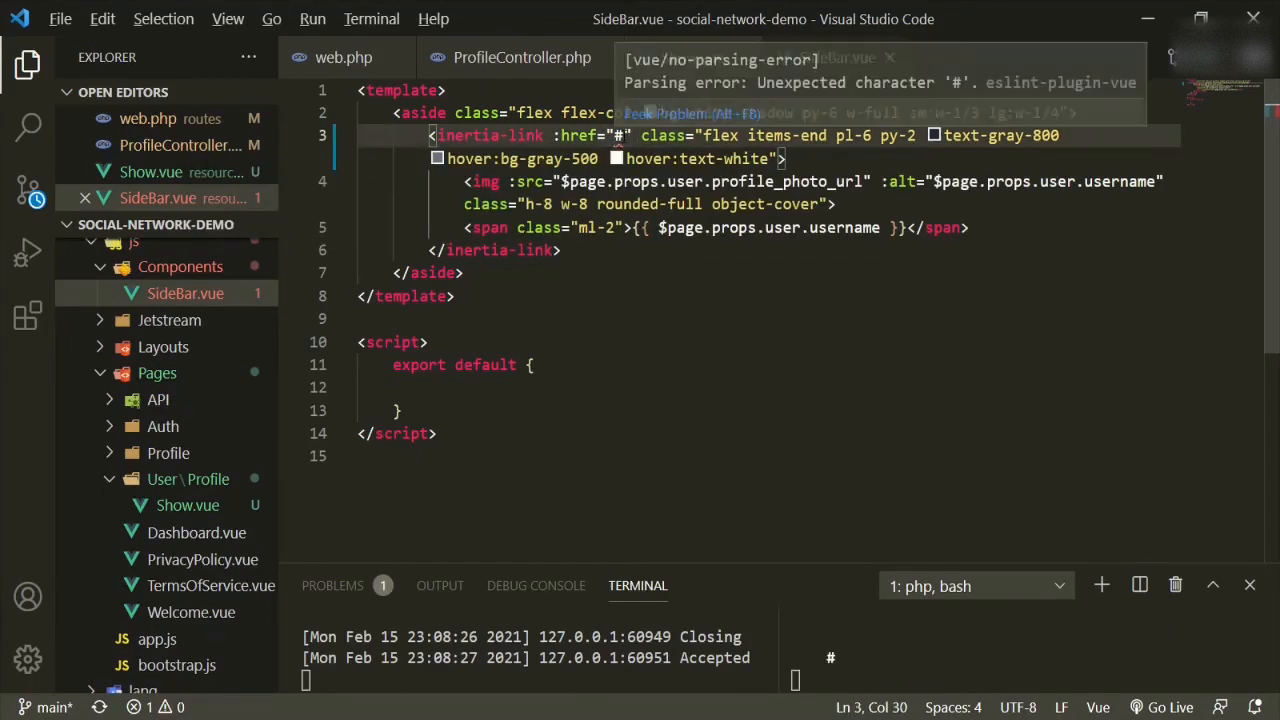
text(ru)
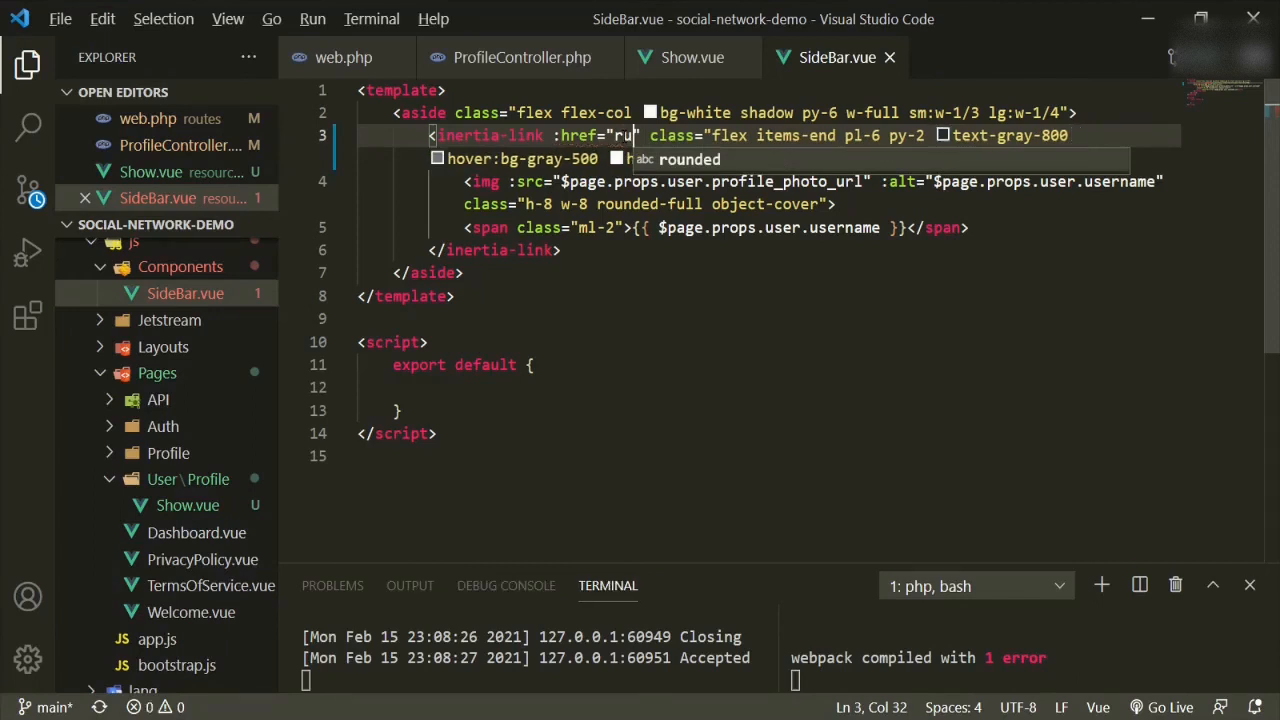
text(te)
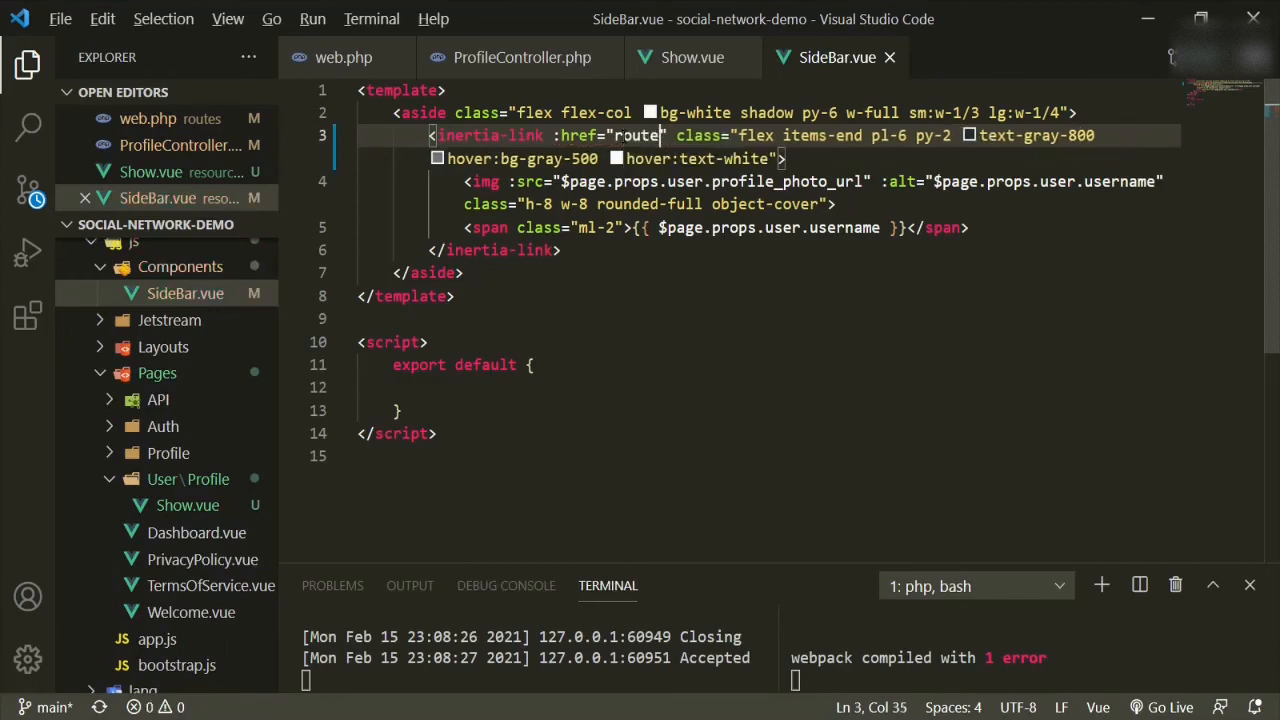
text(())
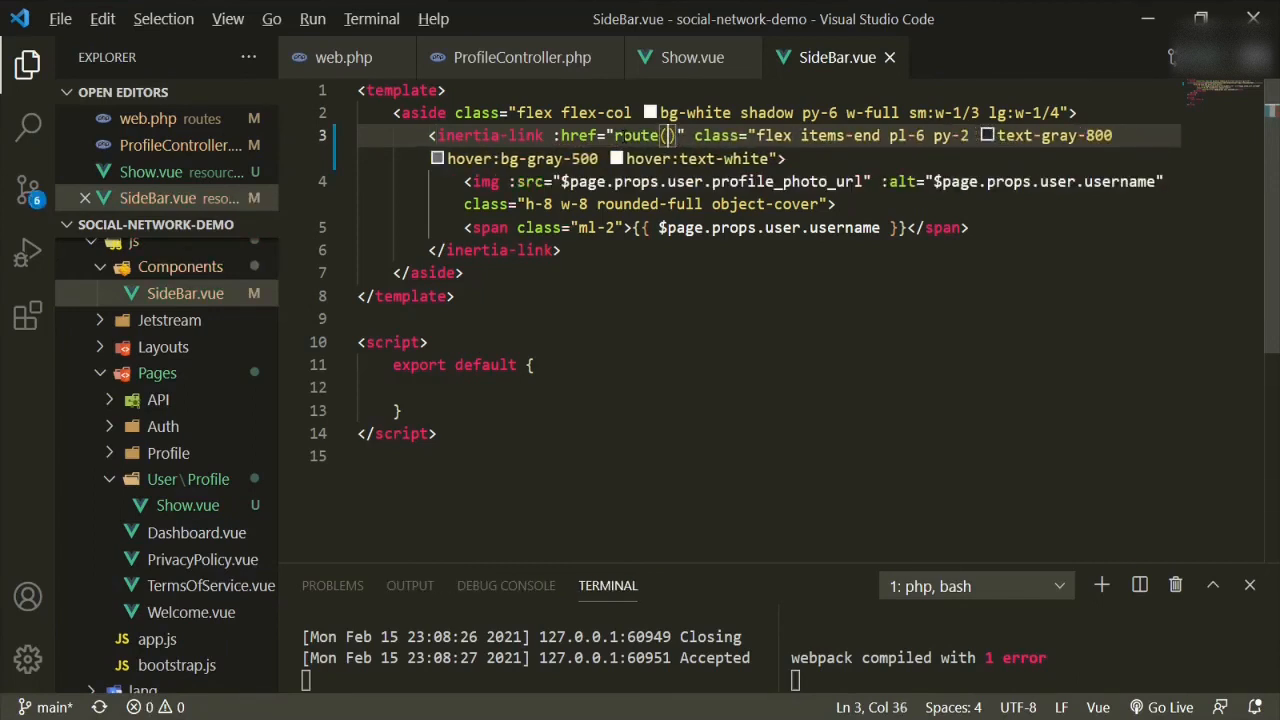
text('pr)
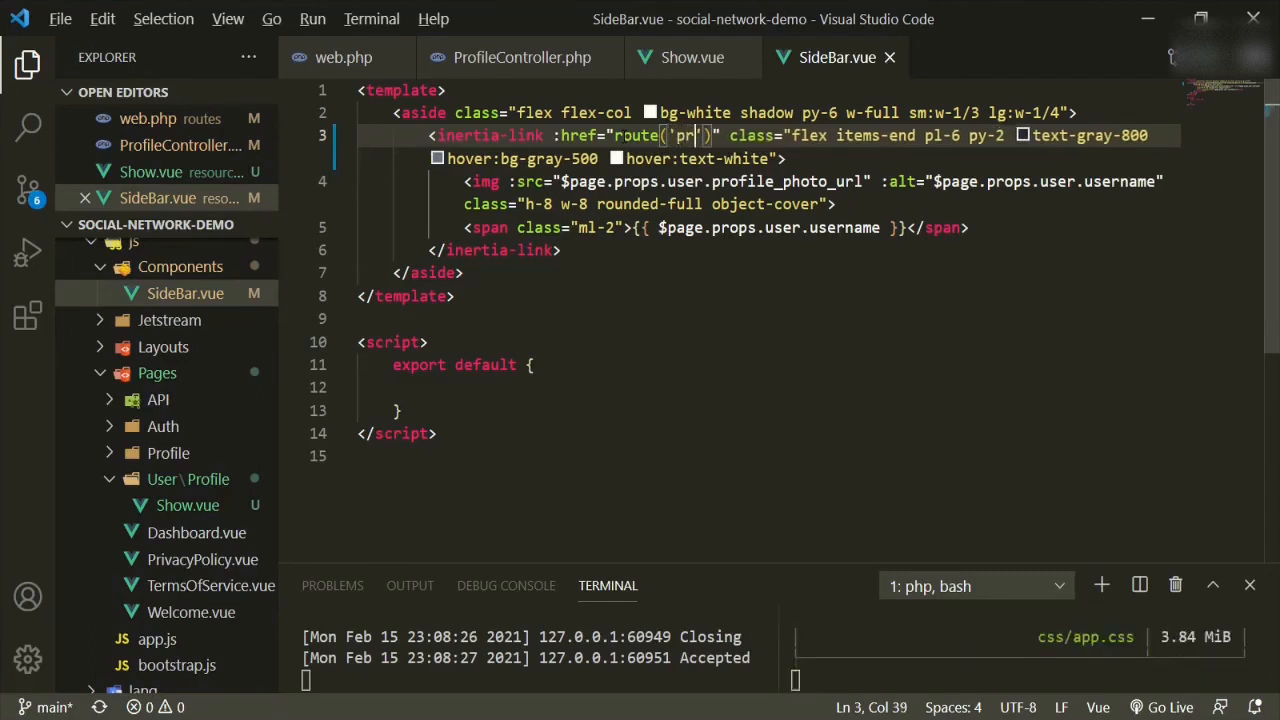
text(ofiles.show)
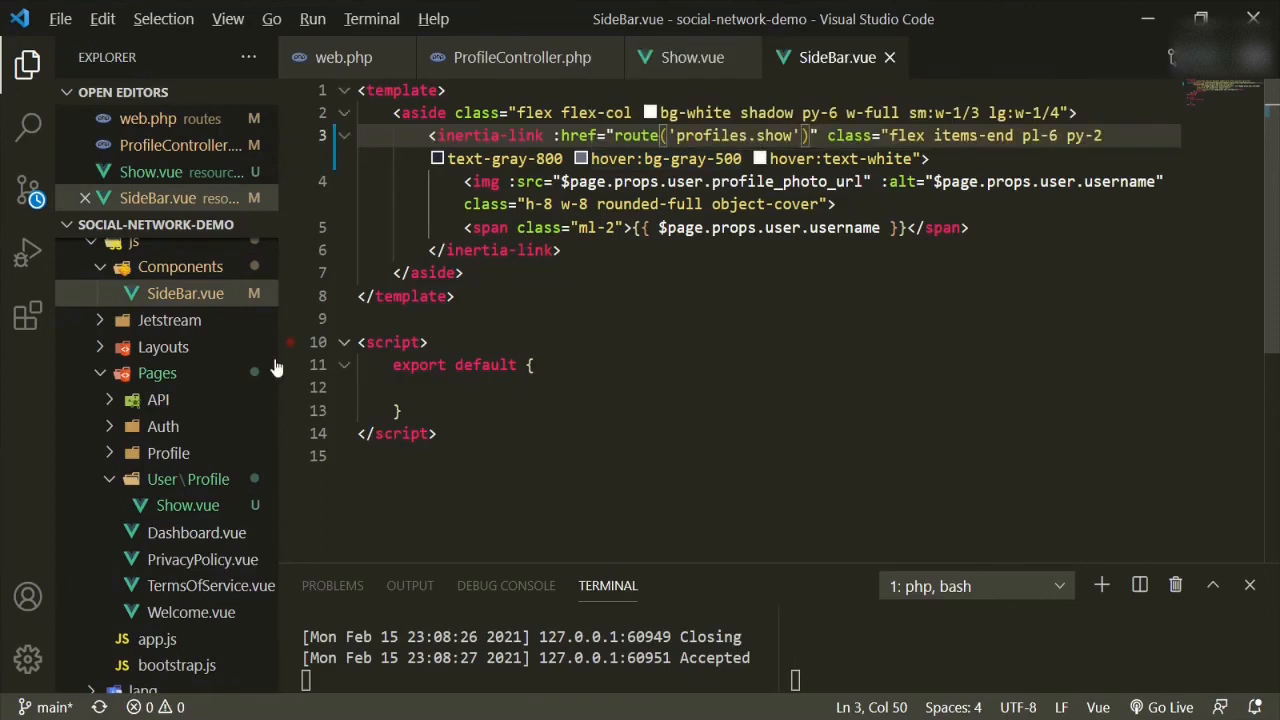
- Pass $page.props.user.username as the route's argument
click(168, 452)
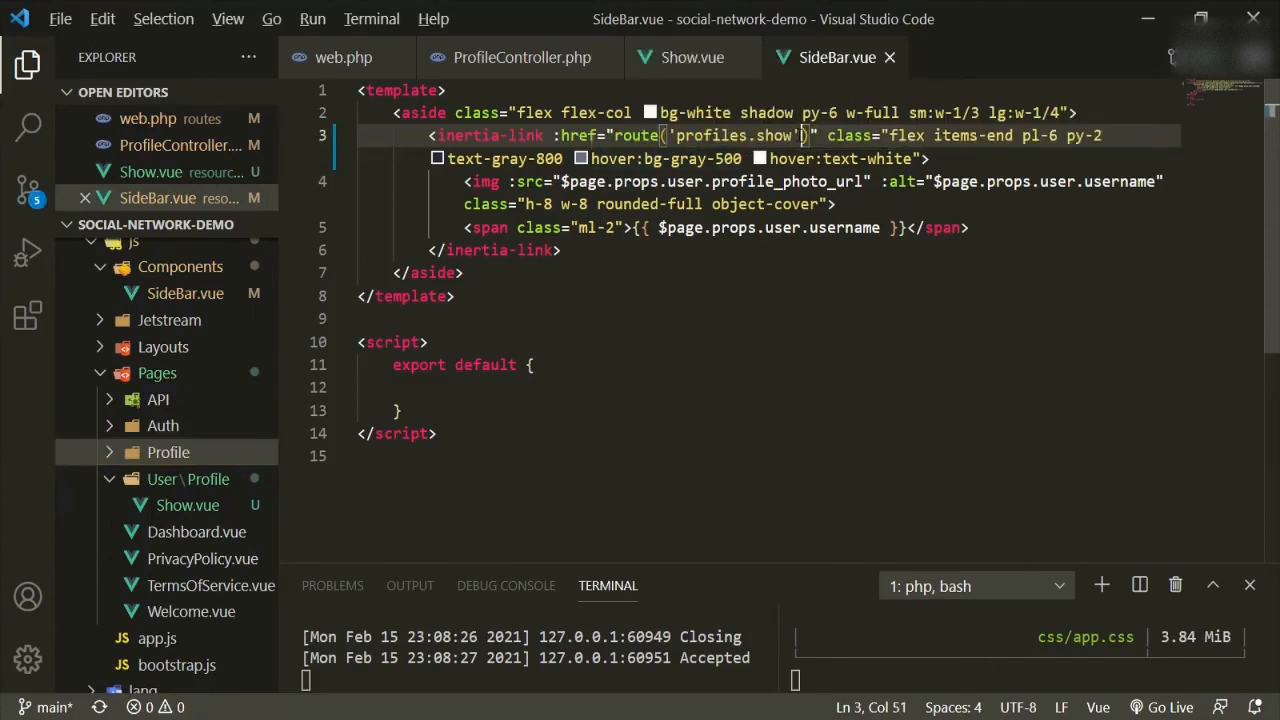
text(,)
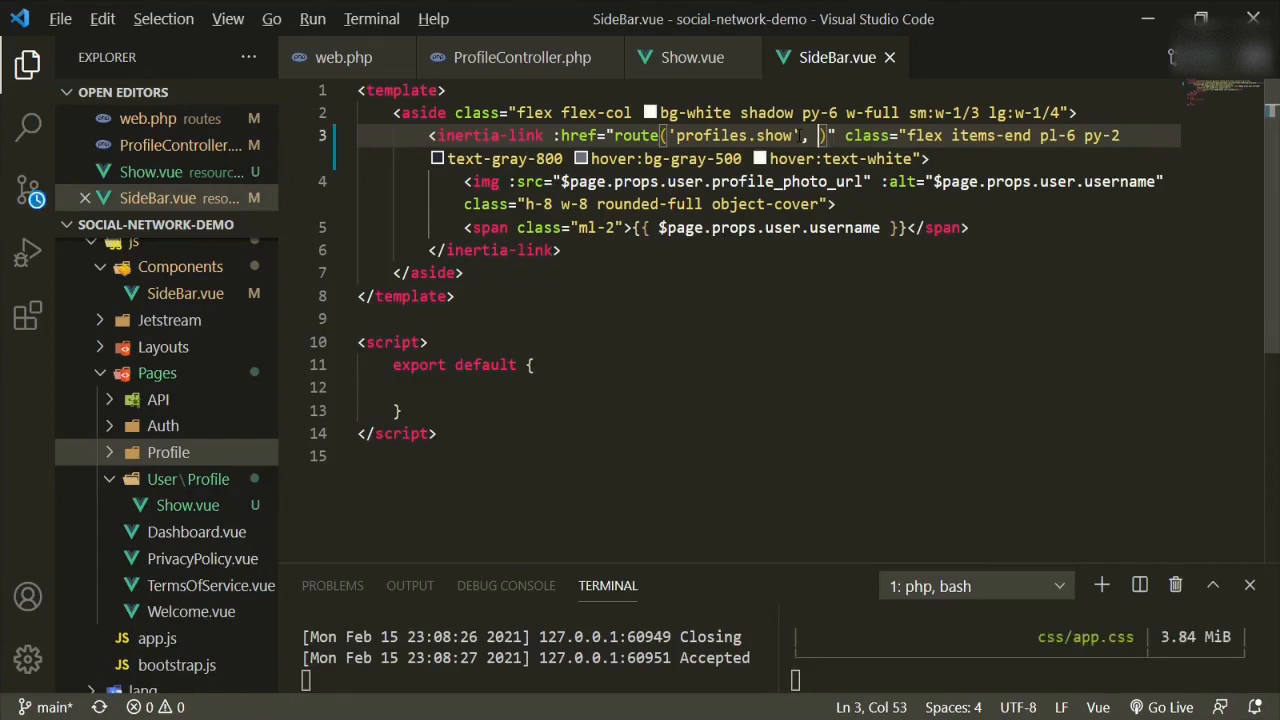
text($page.props.user.usrn)
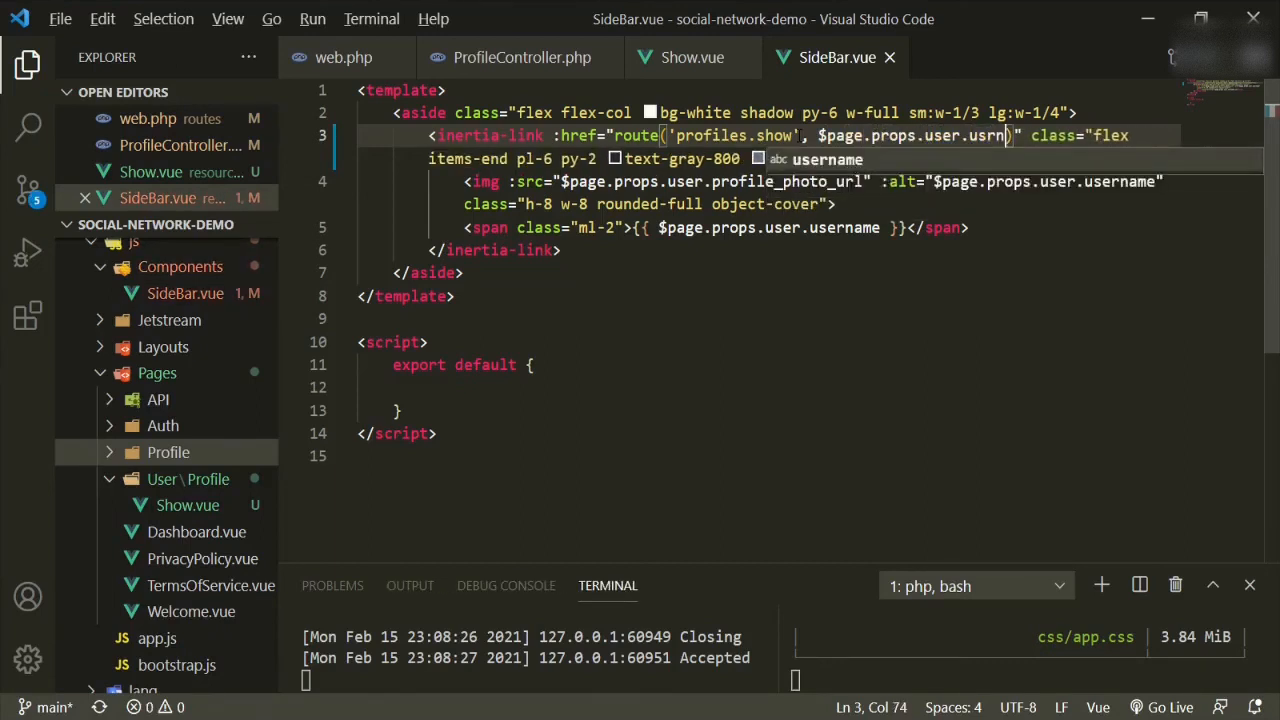
key(Backspace)
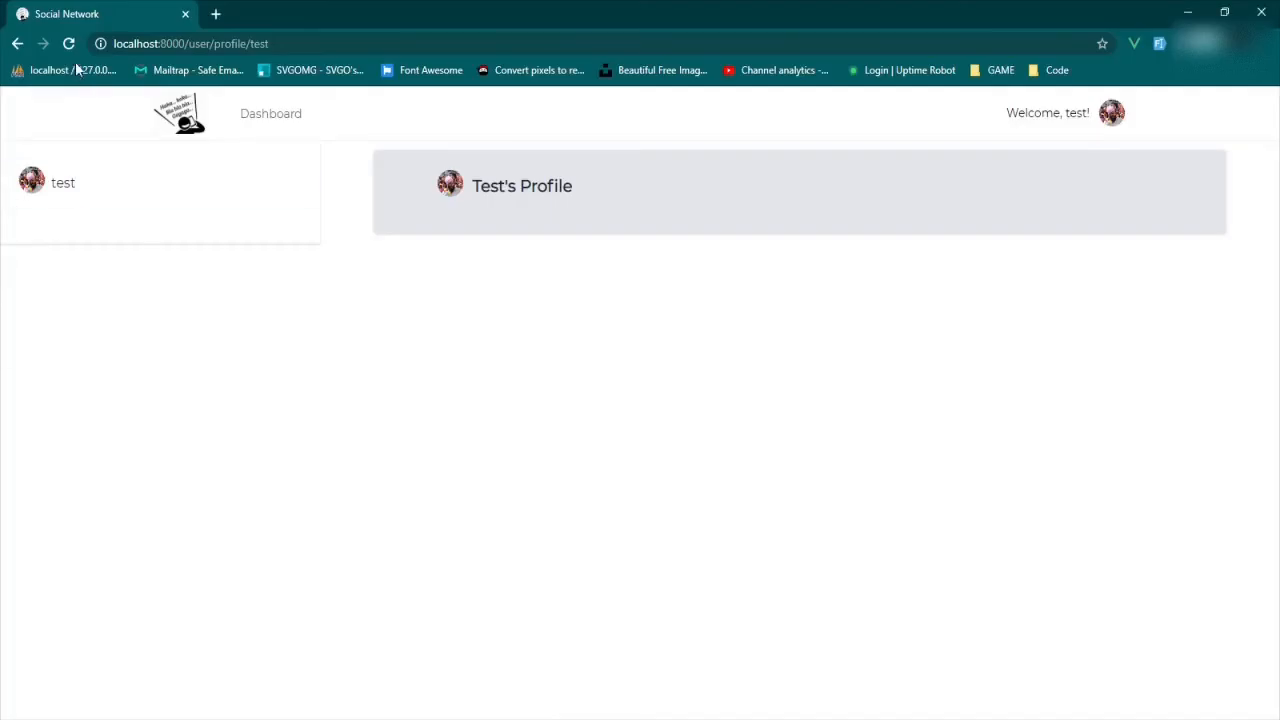
click(68, 44)
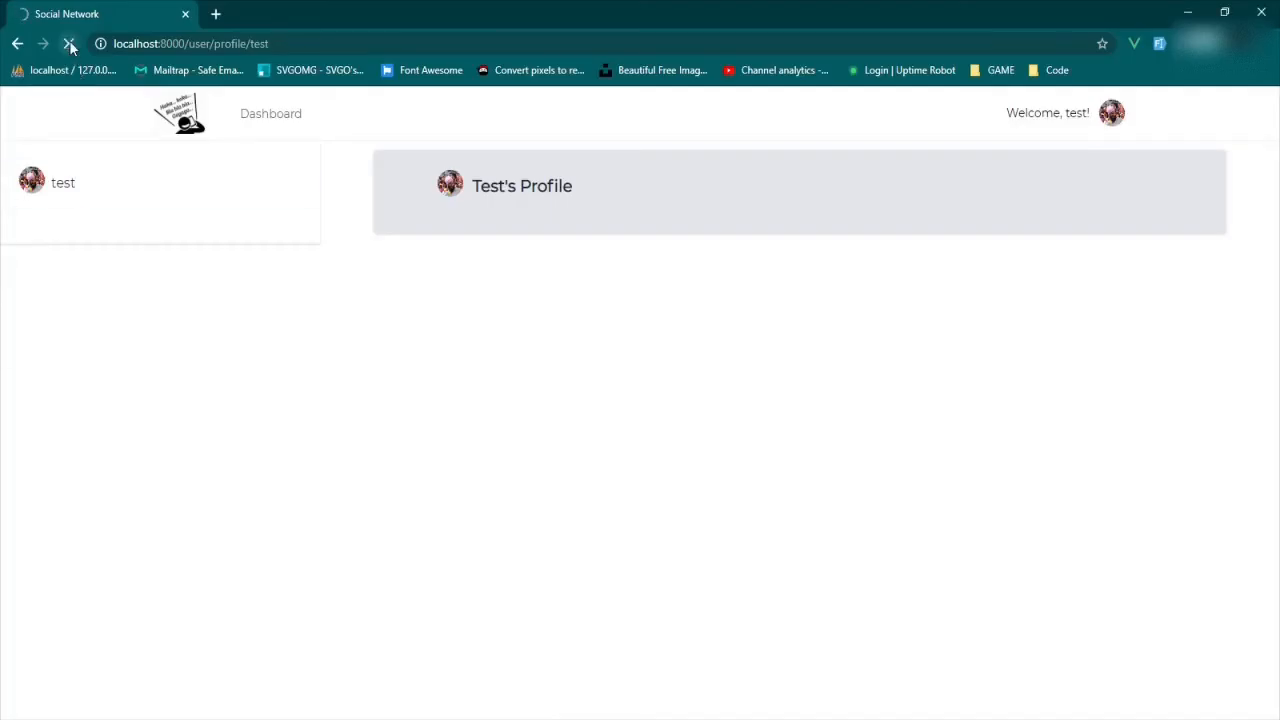
click(70, 44)
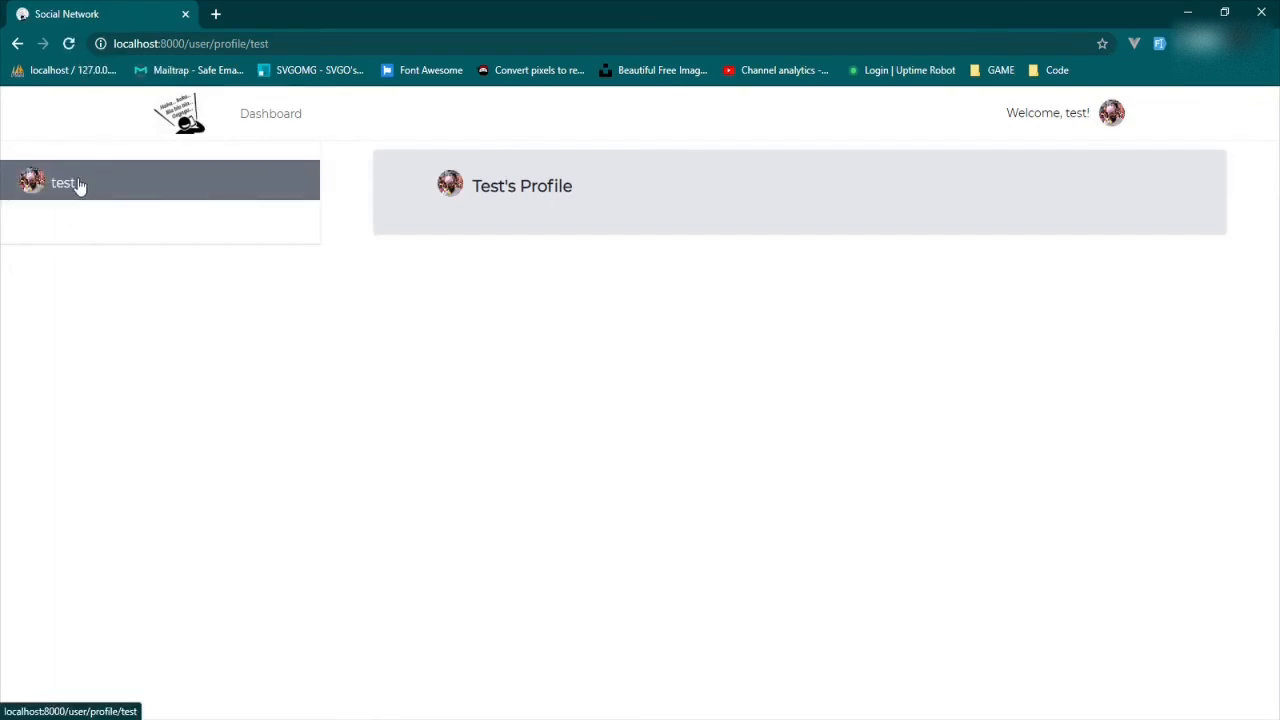
mouse_move(78, 192)
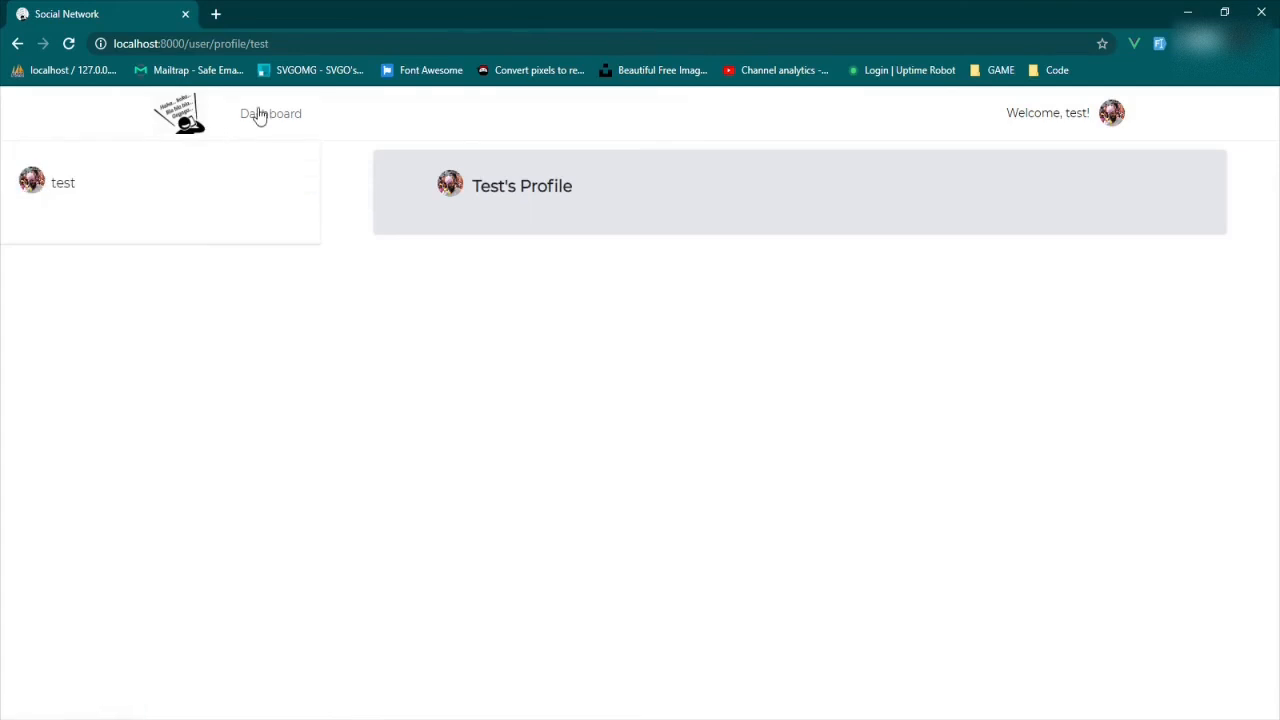
click(270, 112)
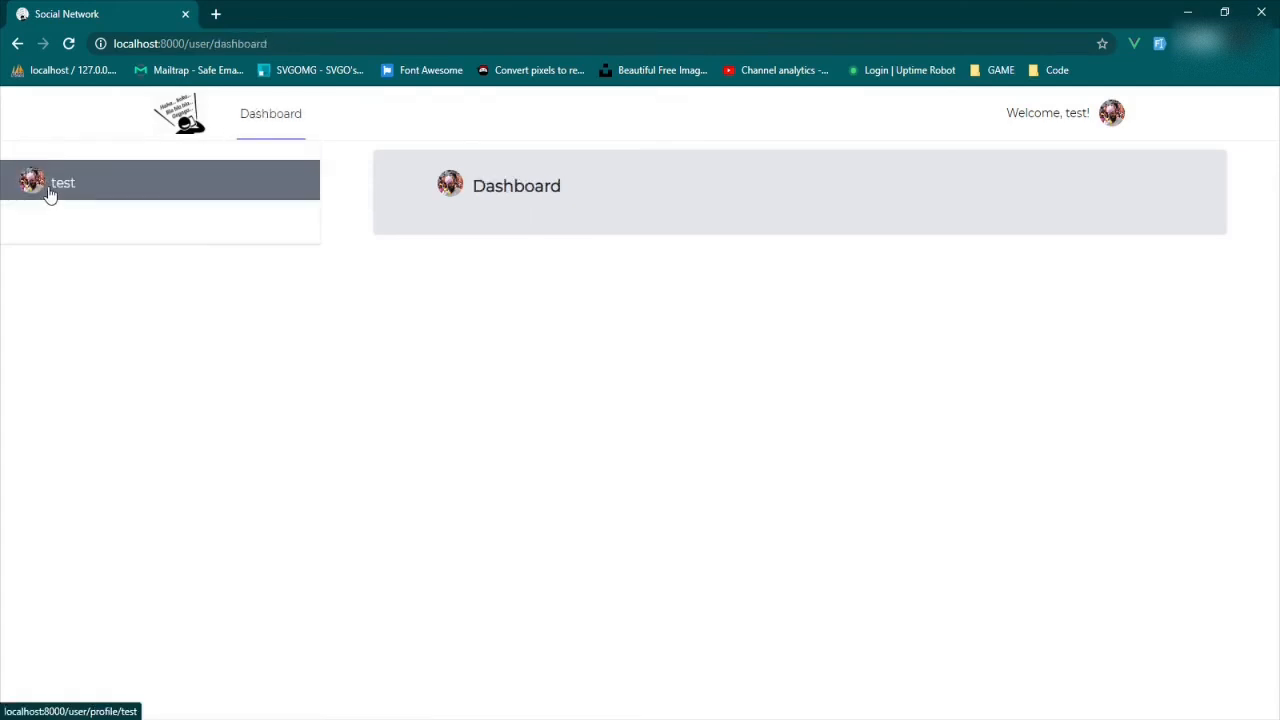
click(50, 182)
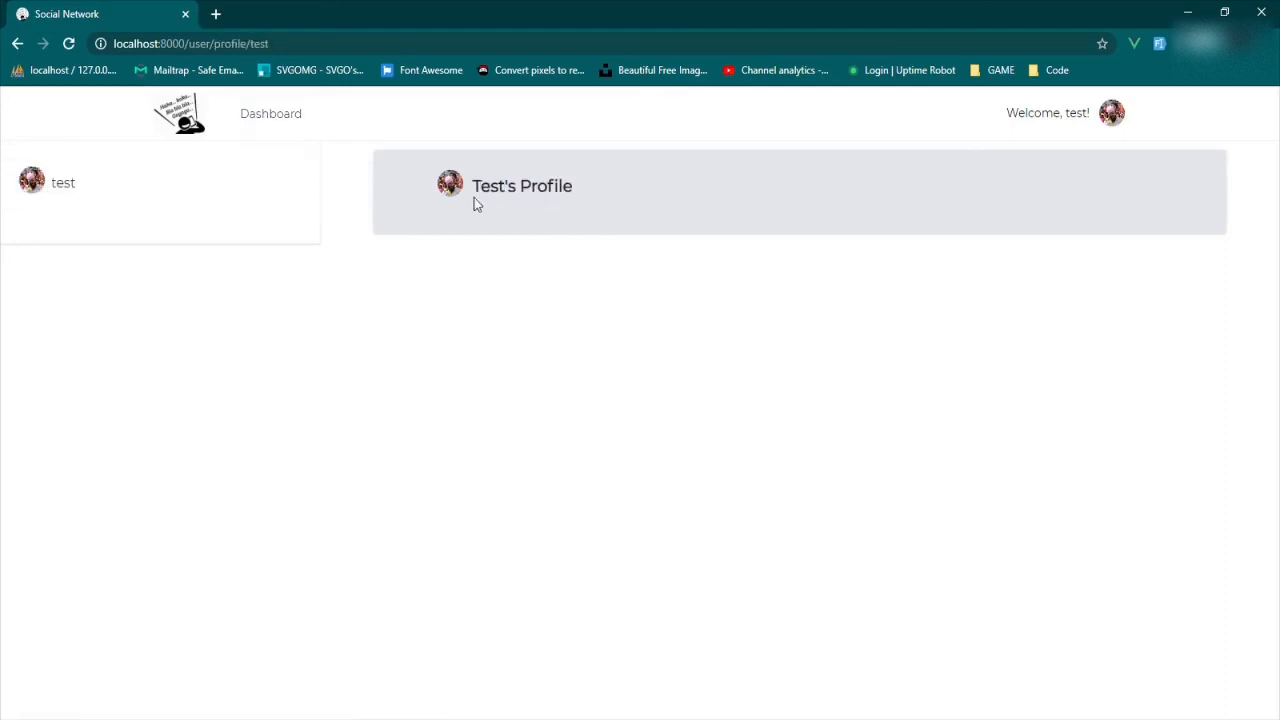
mouse_move(540, 300)
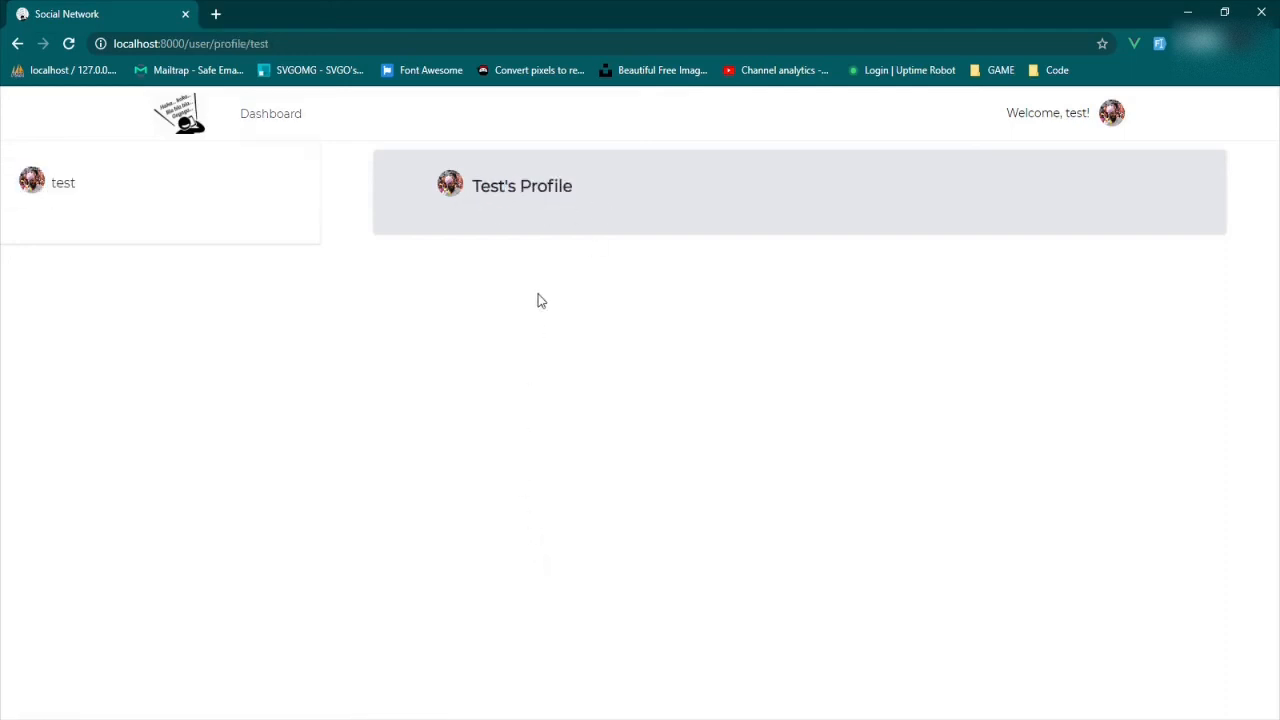
mouse_move(542, 280)
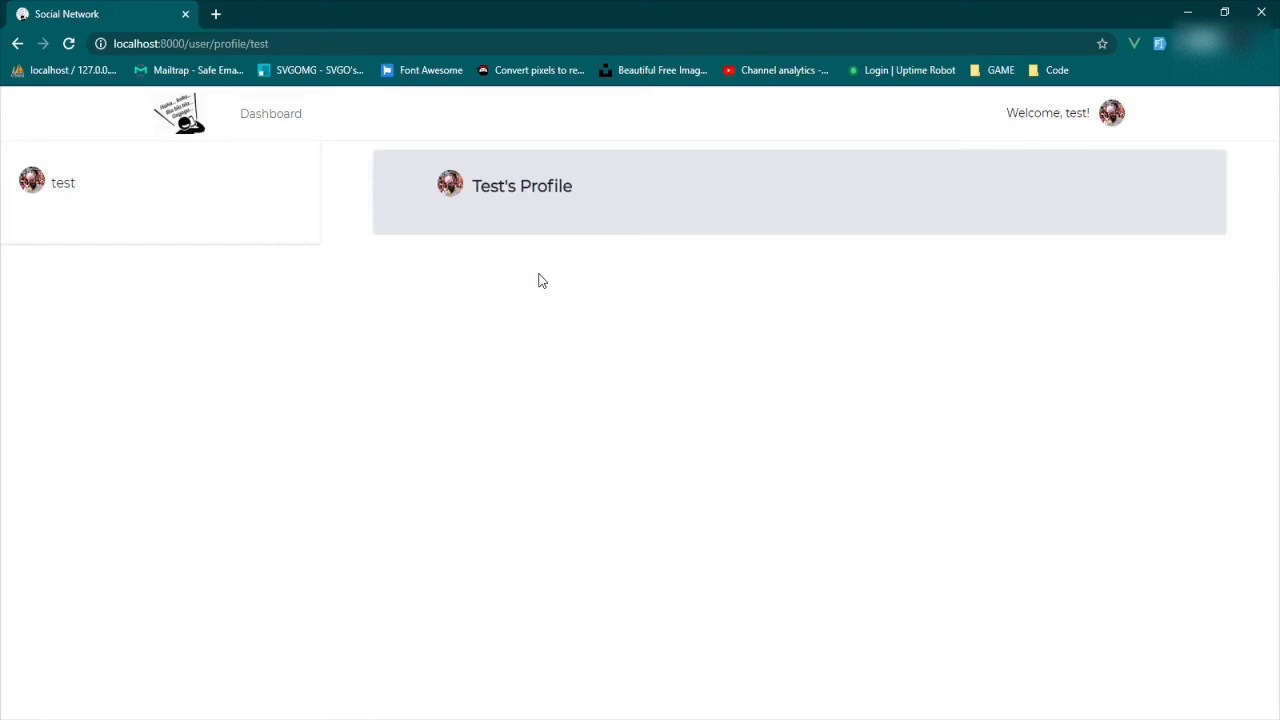
mouse_move(536, 288)
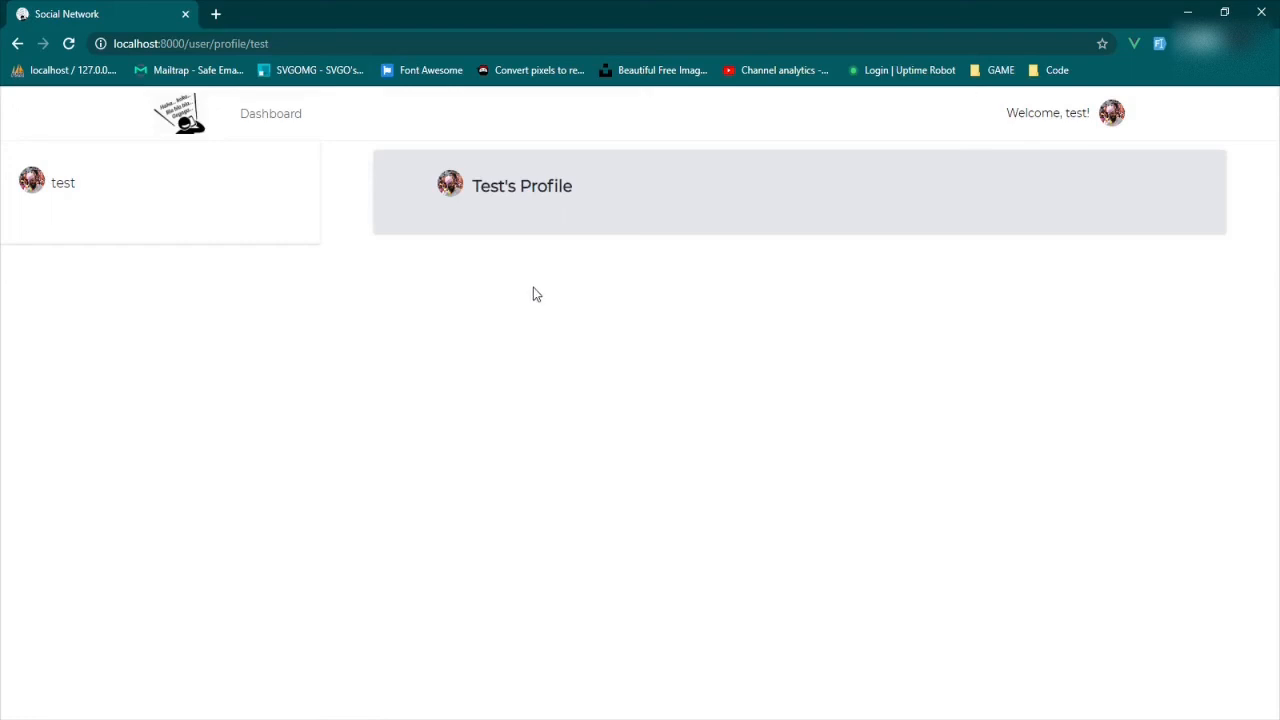
mouse_move(462, 184)
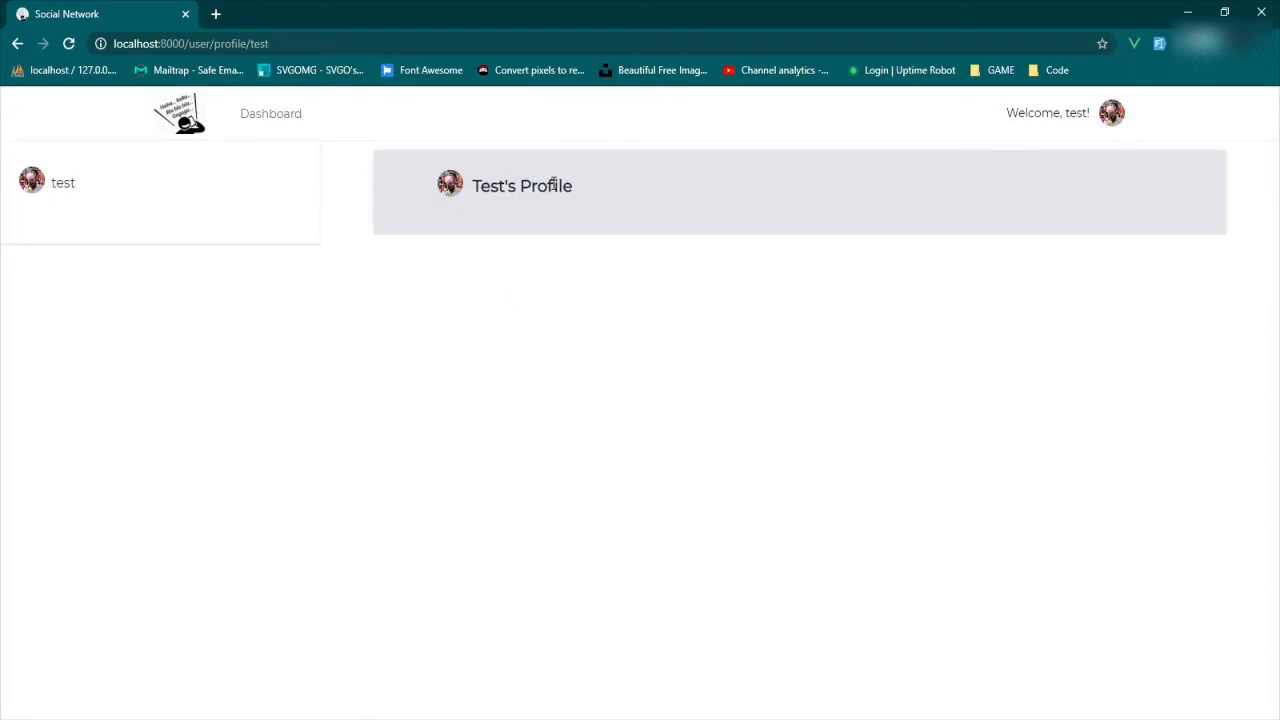
mouse_move(604, 178)
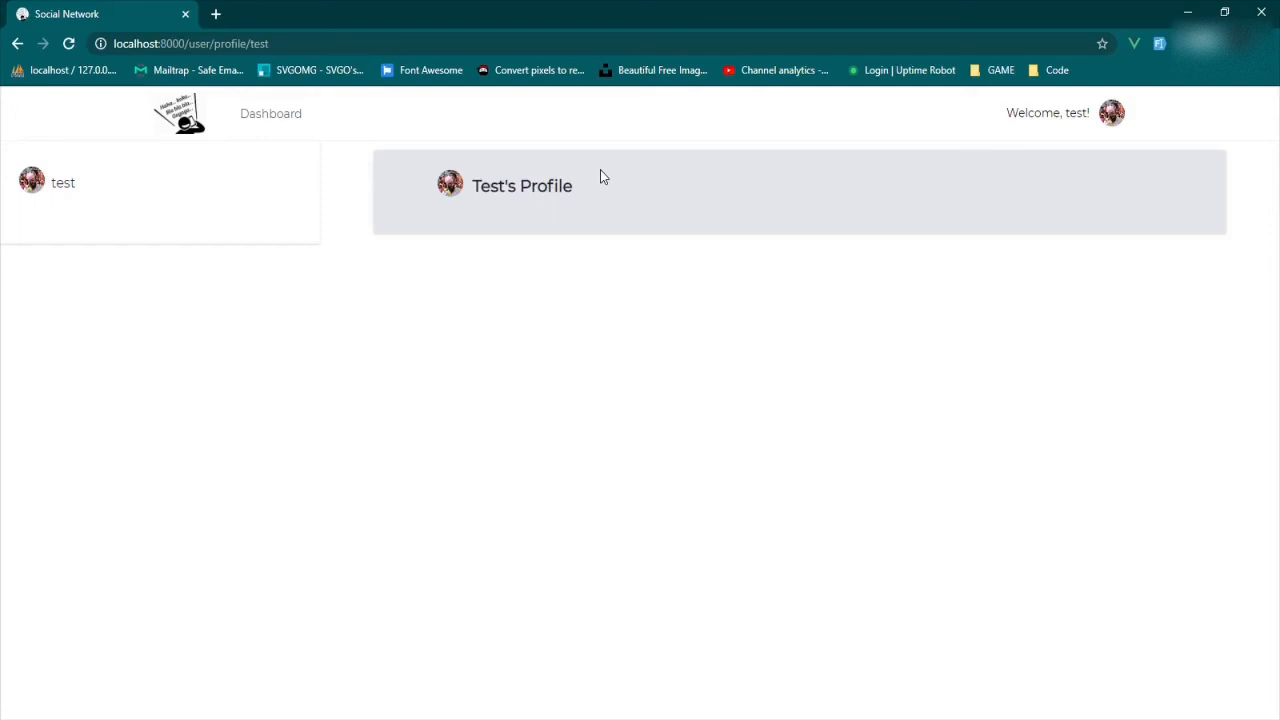
mouse_move(498, 352)
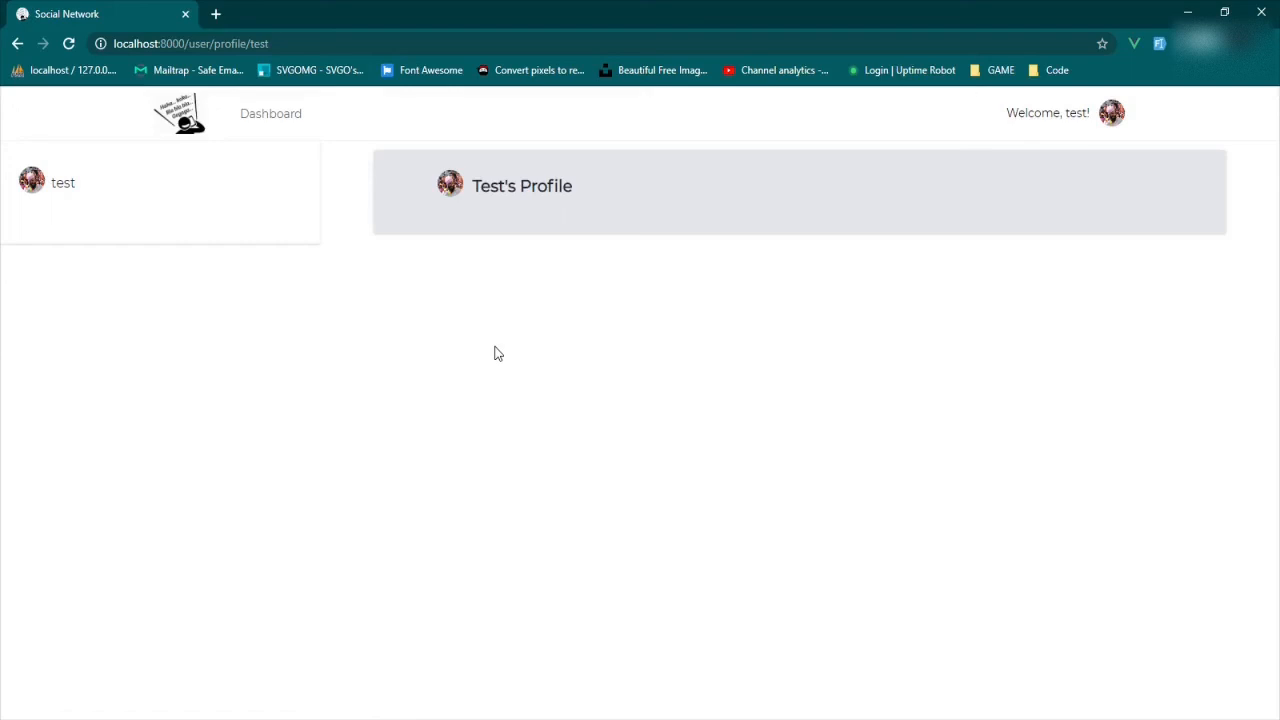
mouse_move(484, 352)
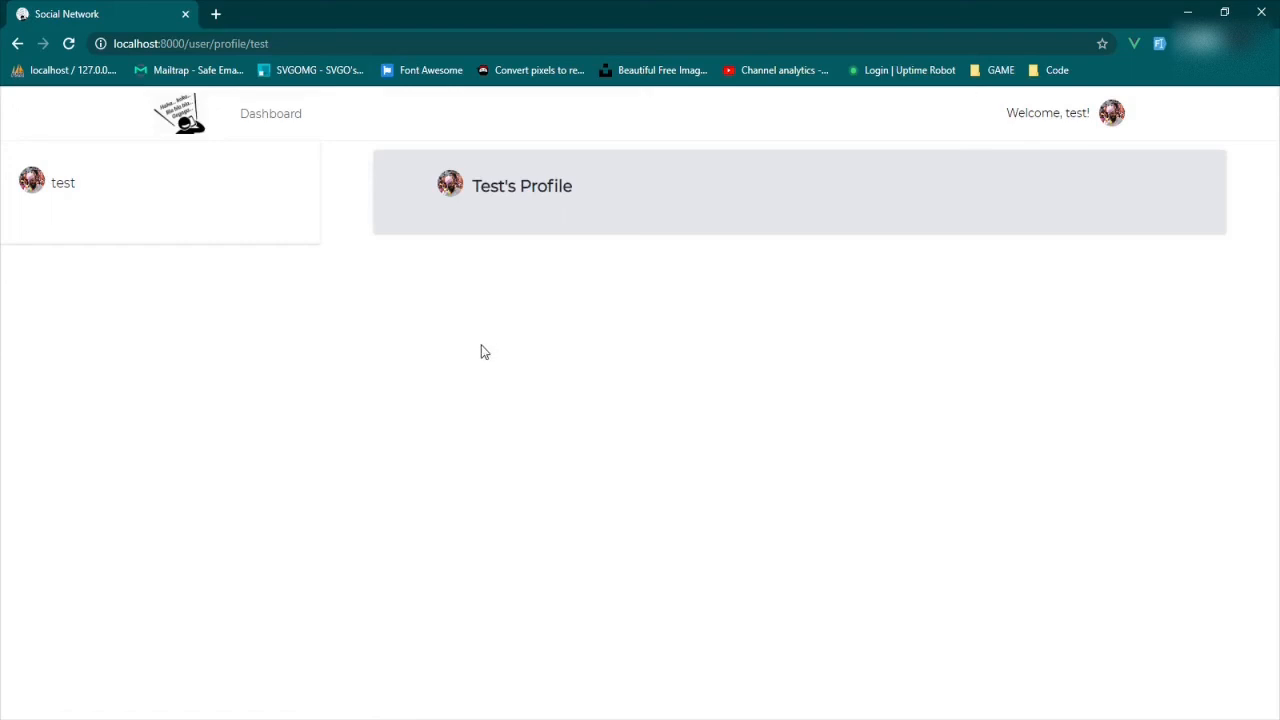
mouse_move(476, 356)
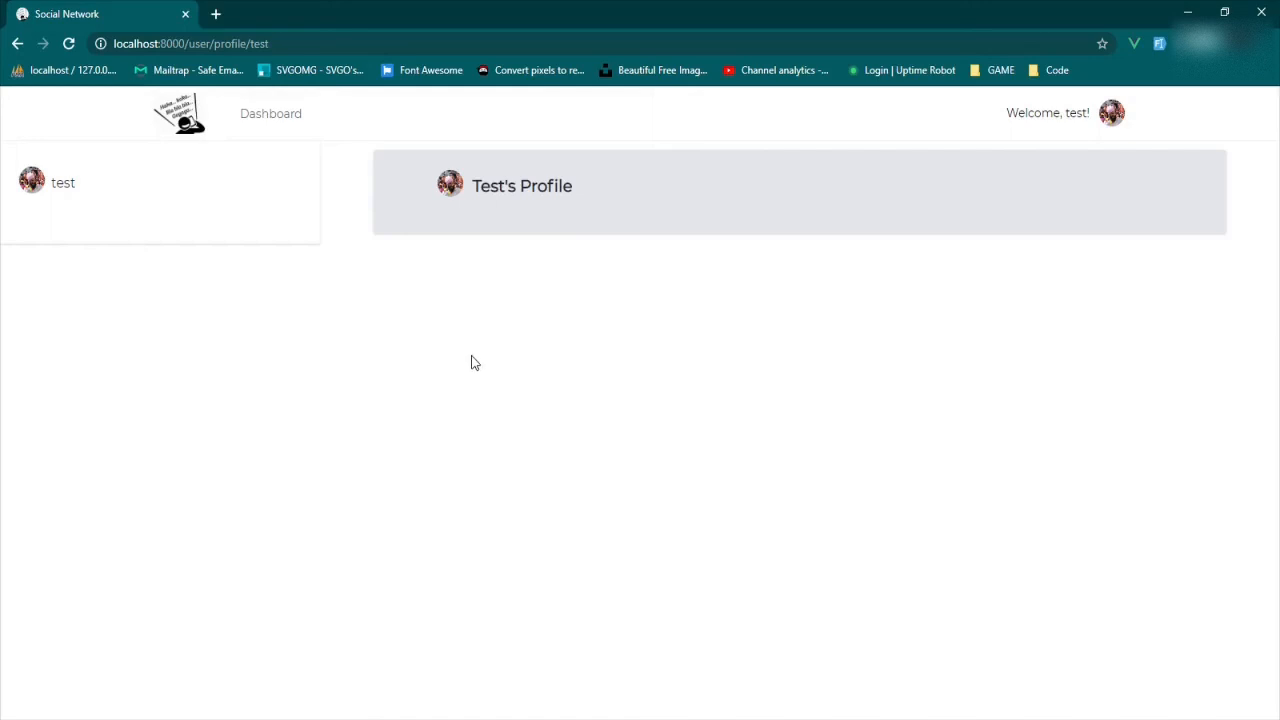
mouse_move(476, 388)
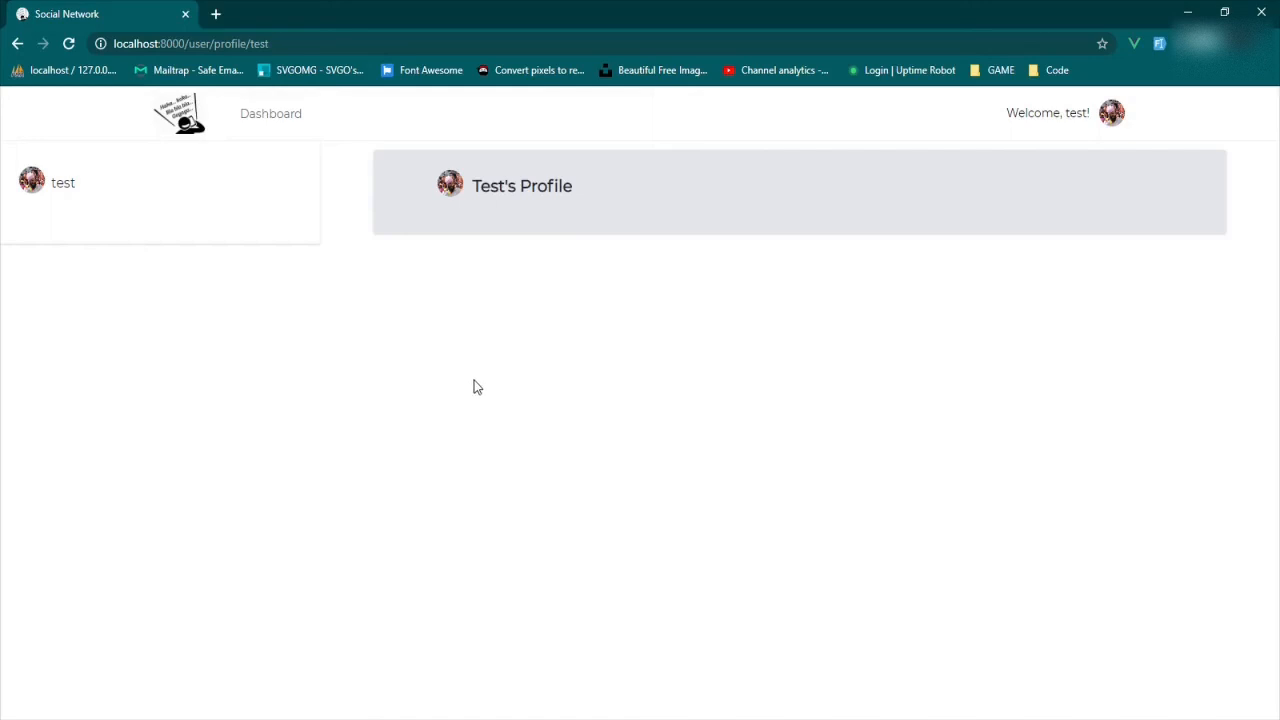